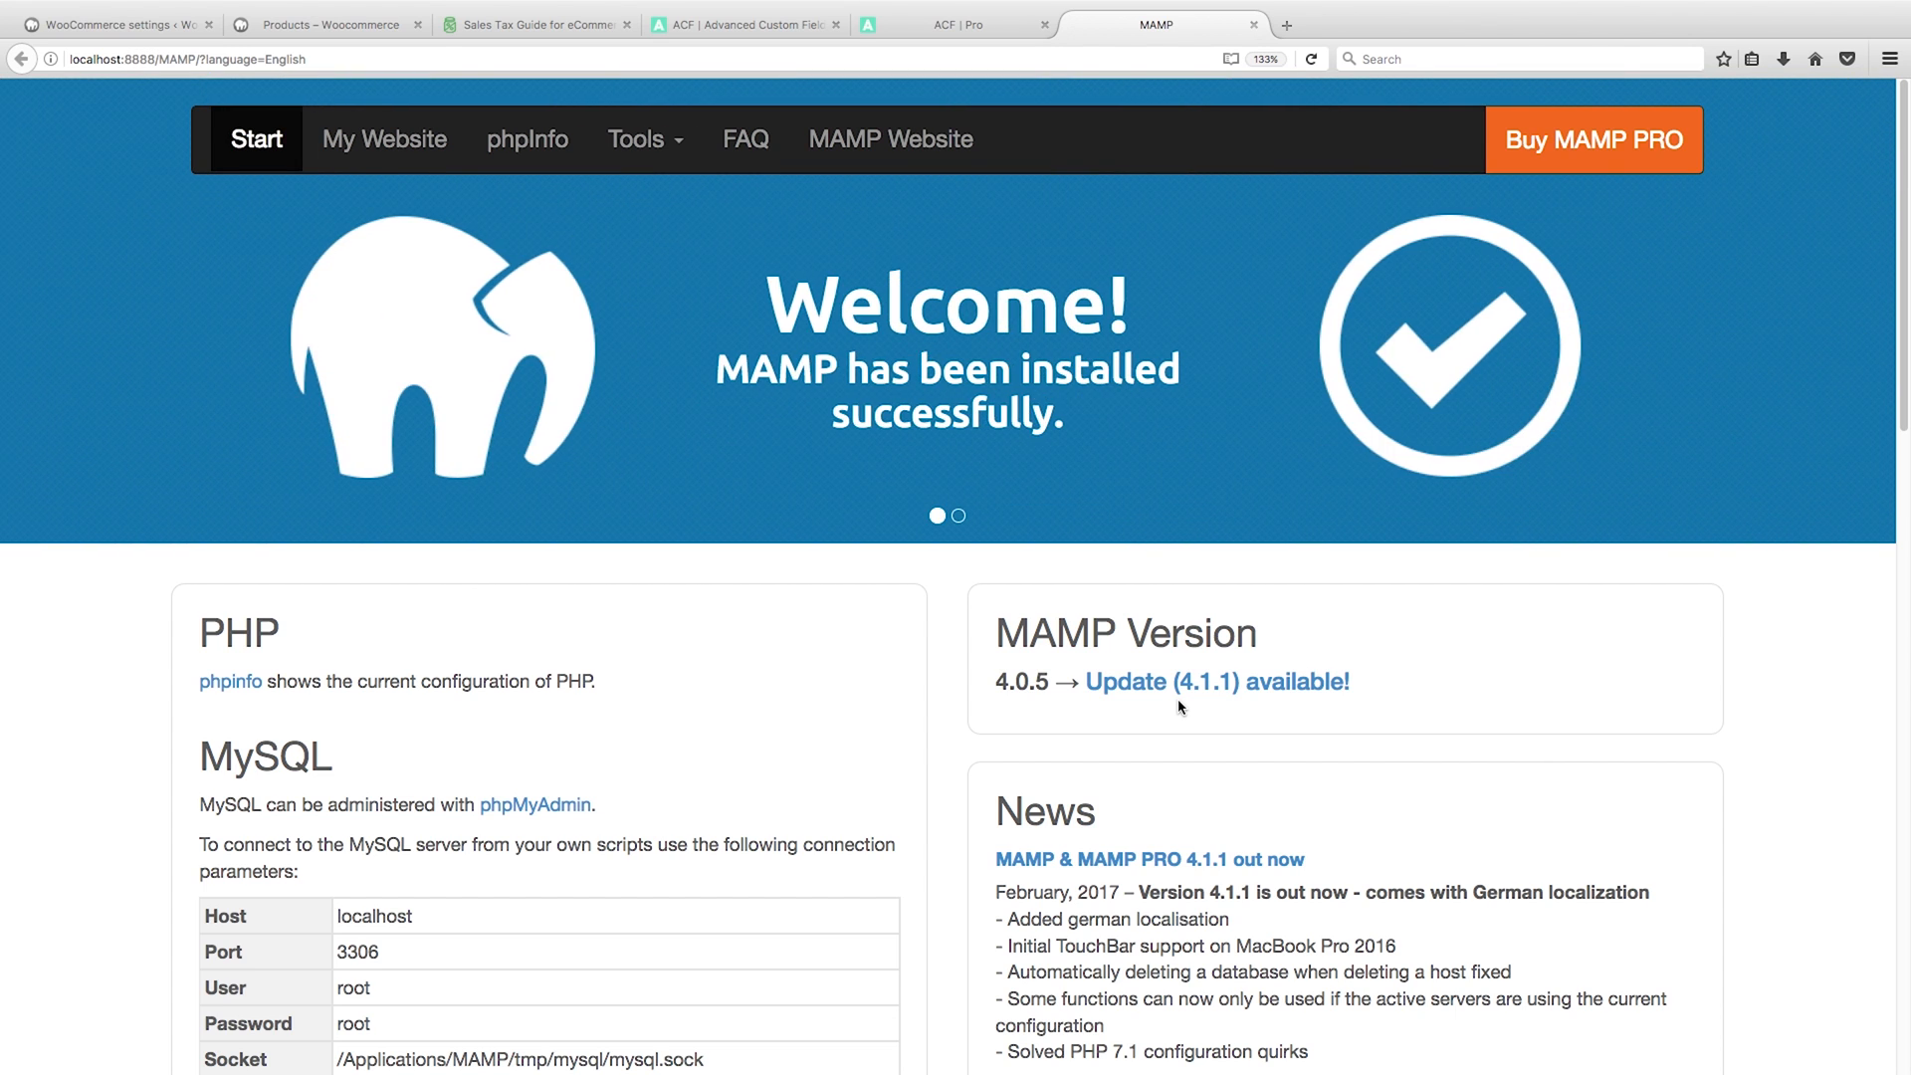
Create a new empty database named acf_fun from phpMyAdmin's Databases page
left_click(638, 139)
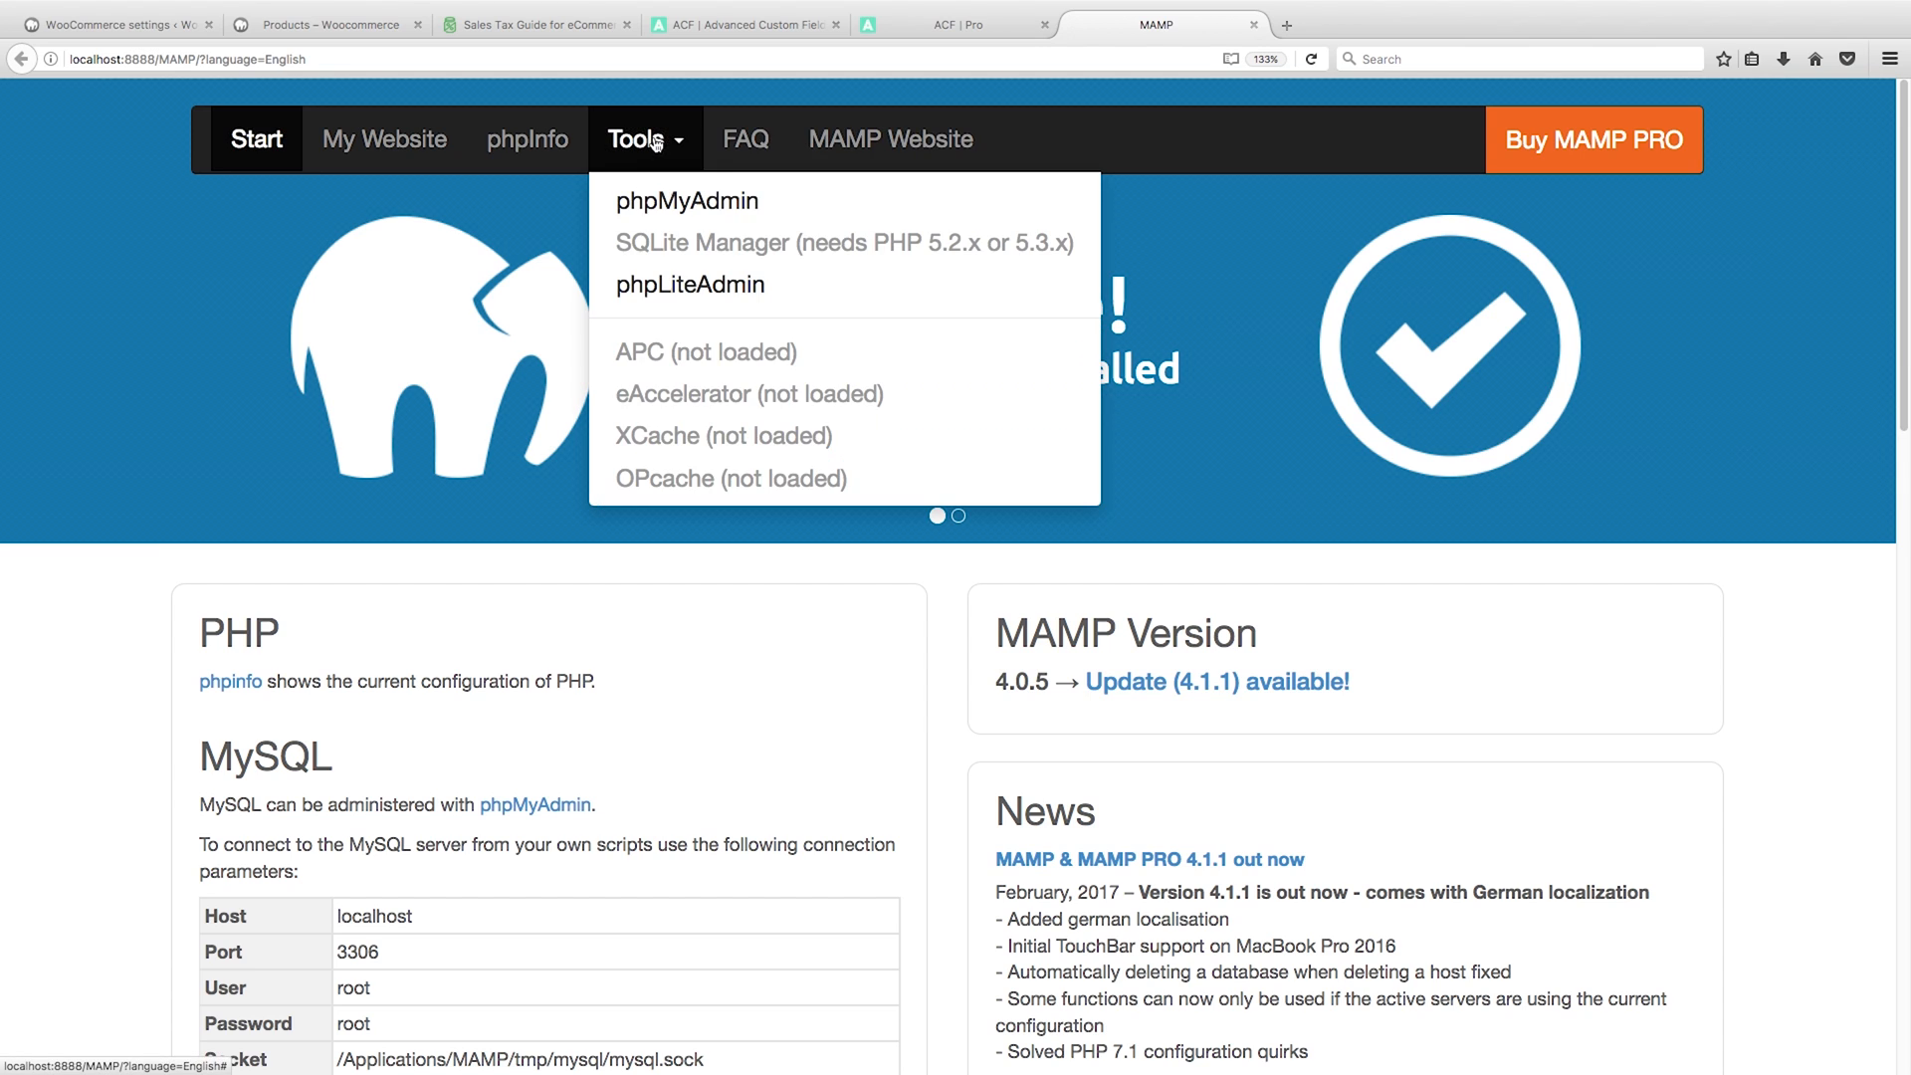
left_click(686, 199)
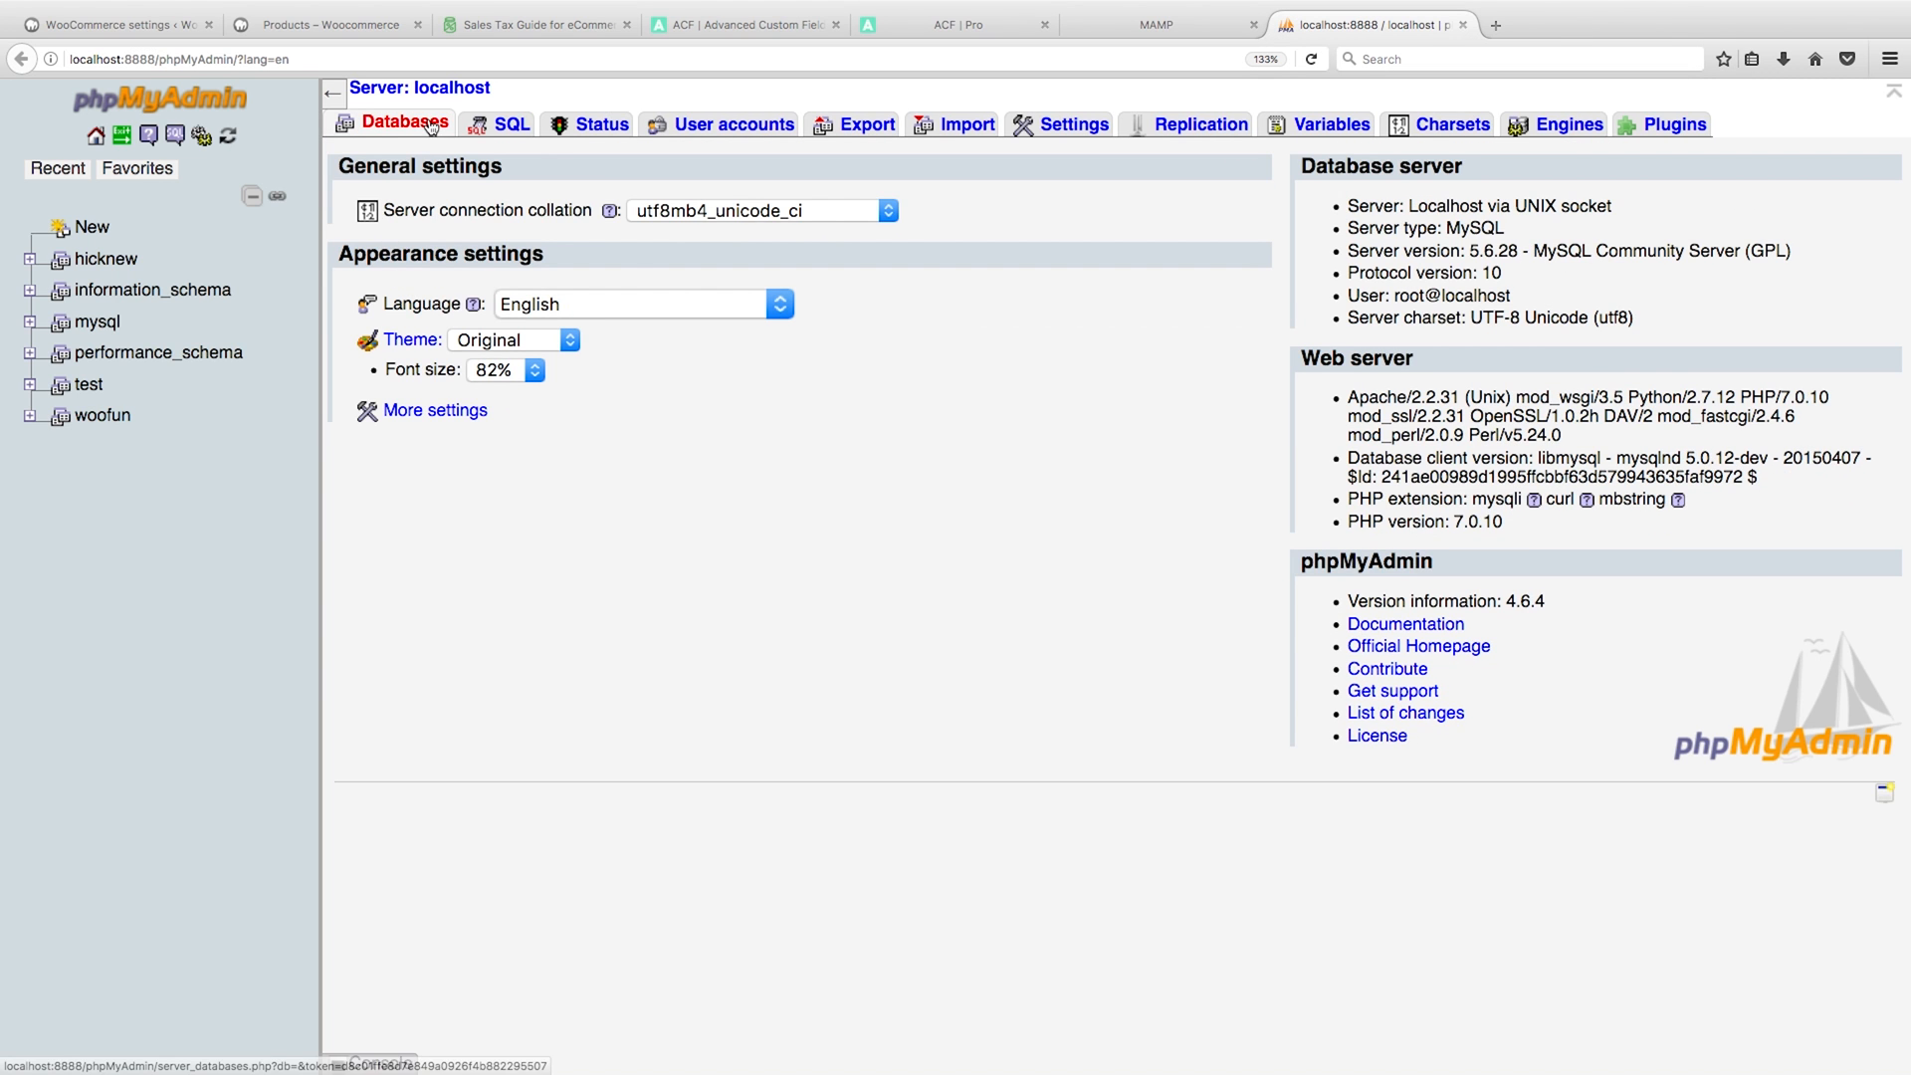
left_click(404, 121)
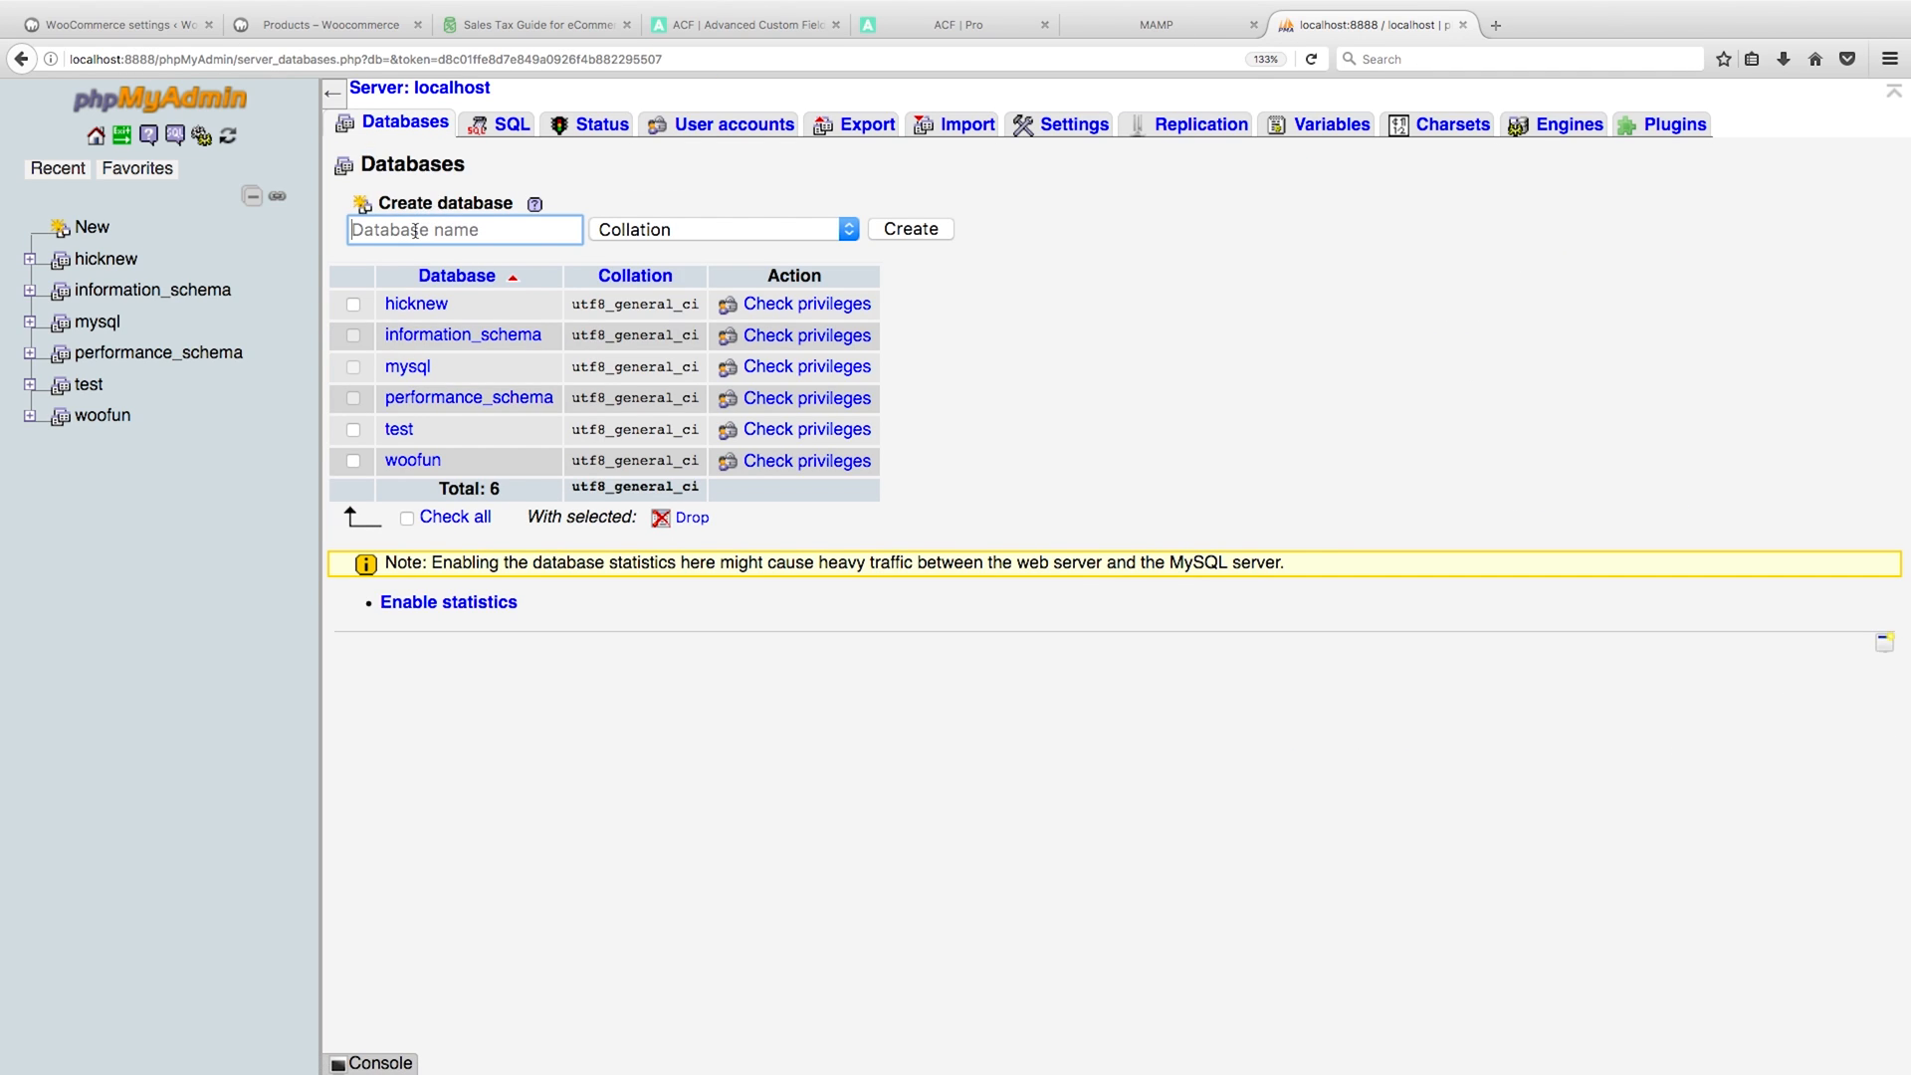
type("acf_fun")
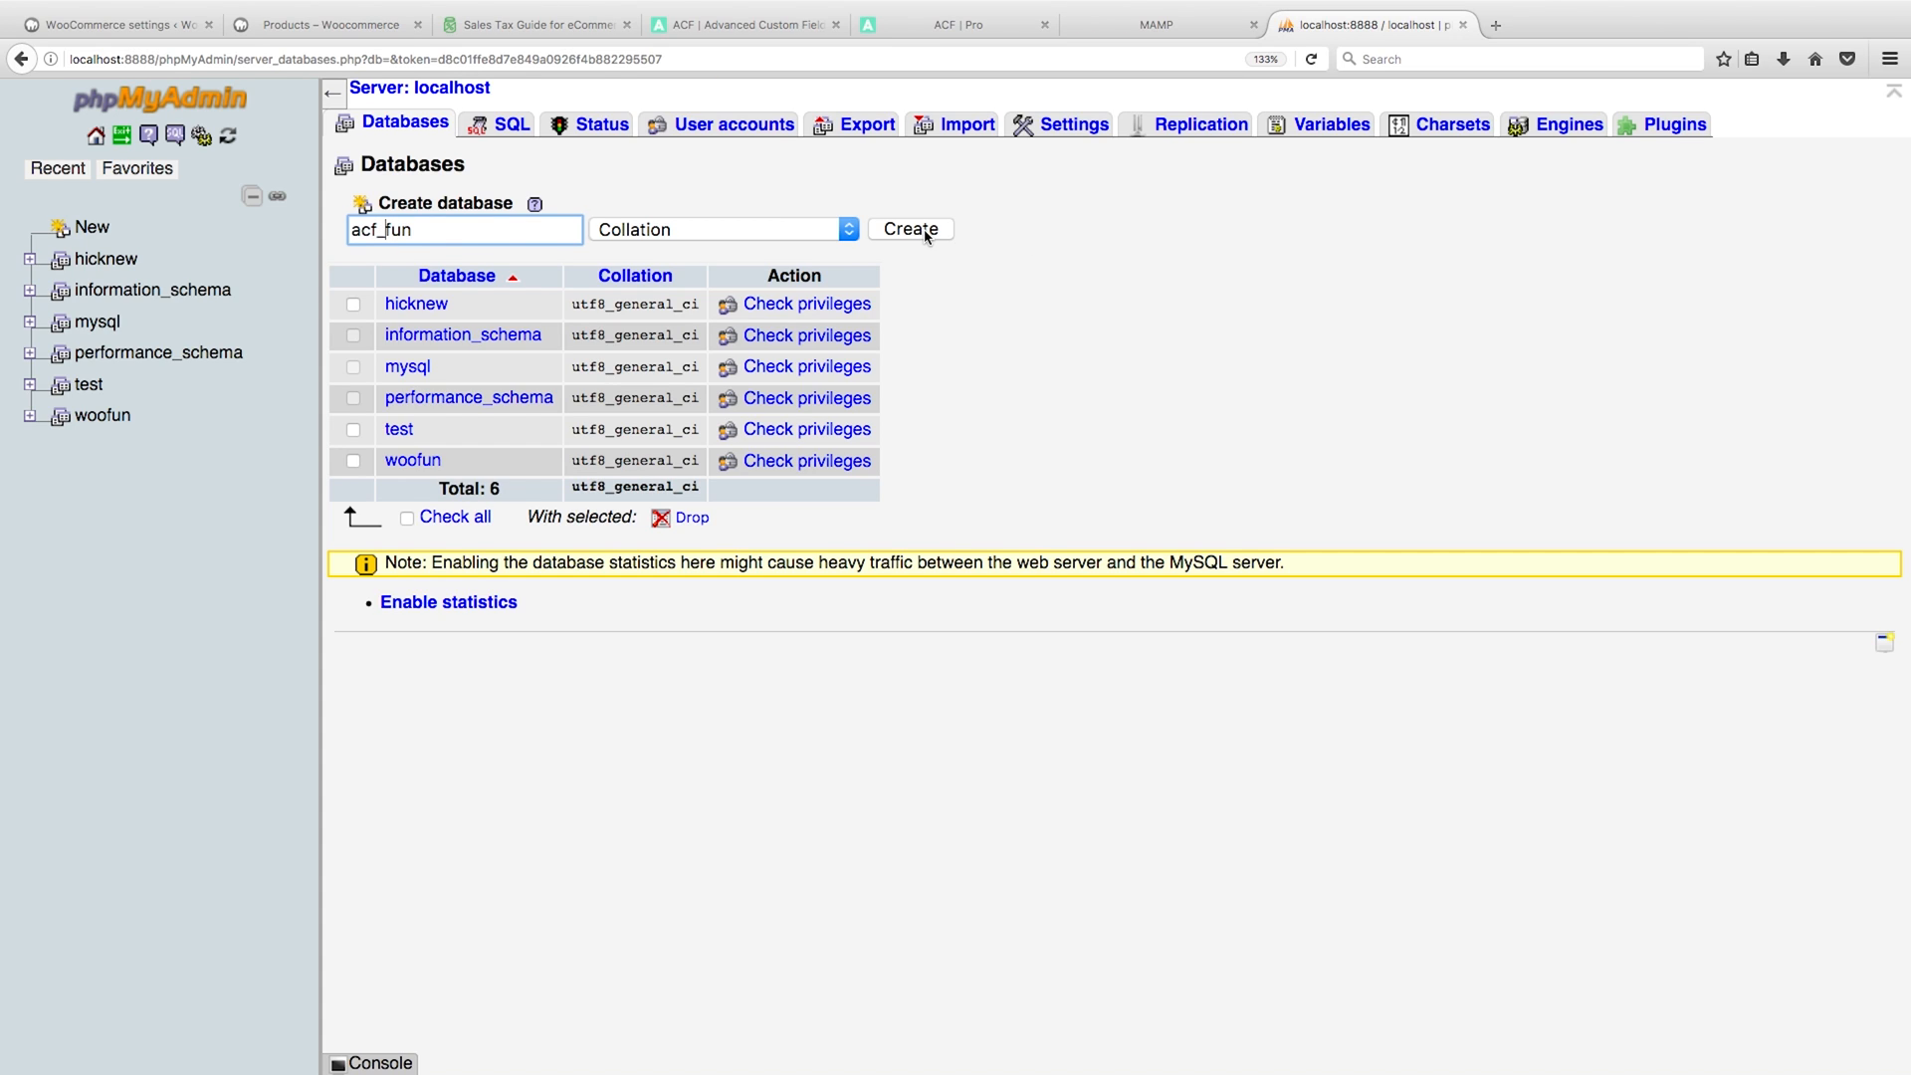
left_click(907, 228)
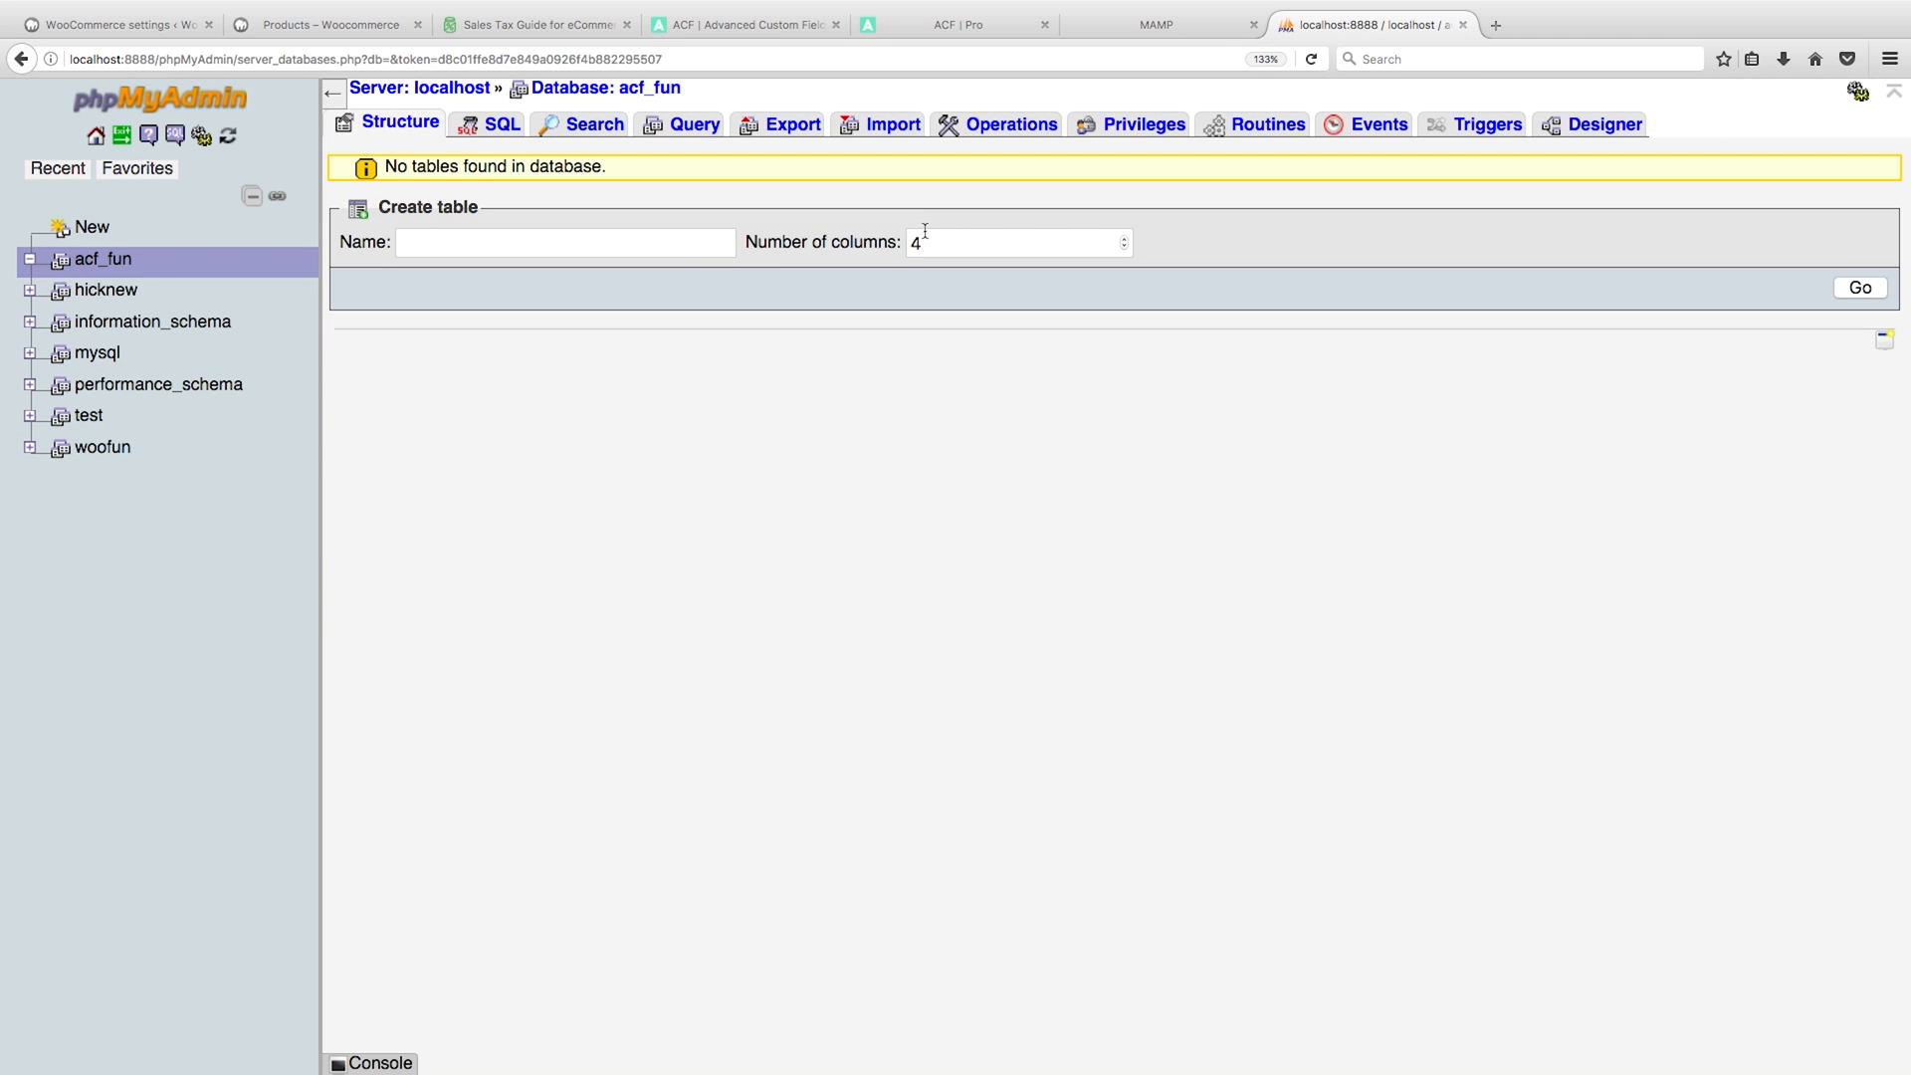
Save the WordPress 4.7.4 zip from wordpress.org and return to the MAMP start page
left_click(1494, 24)
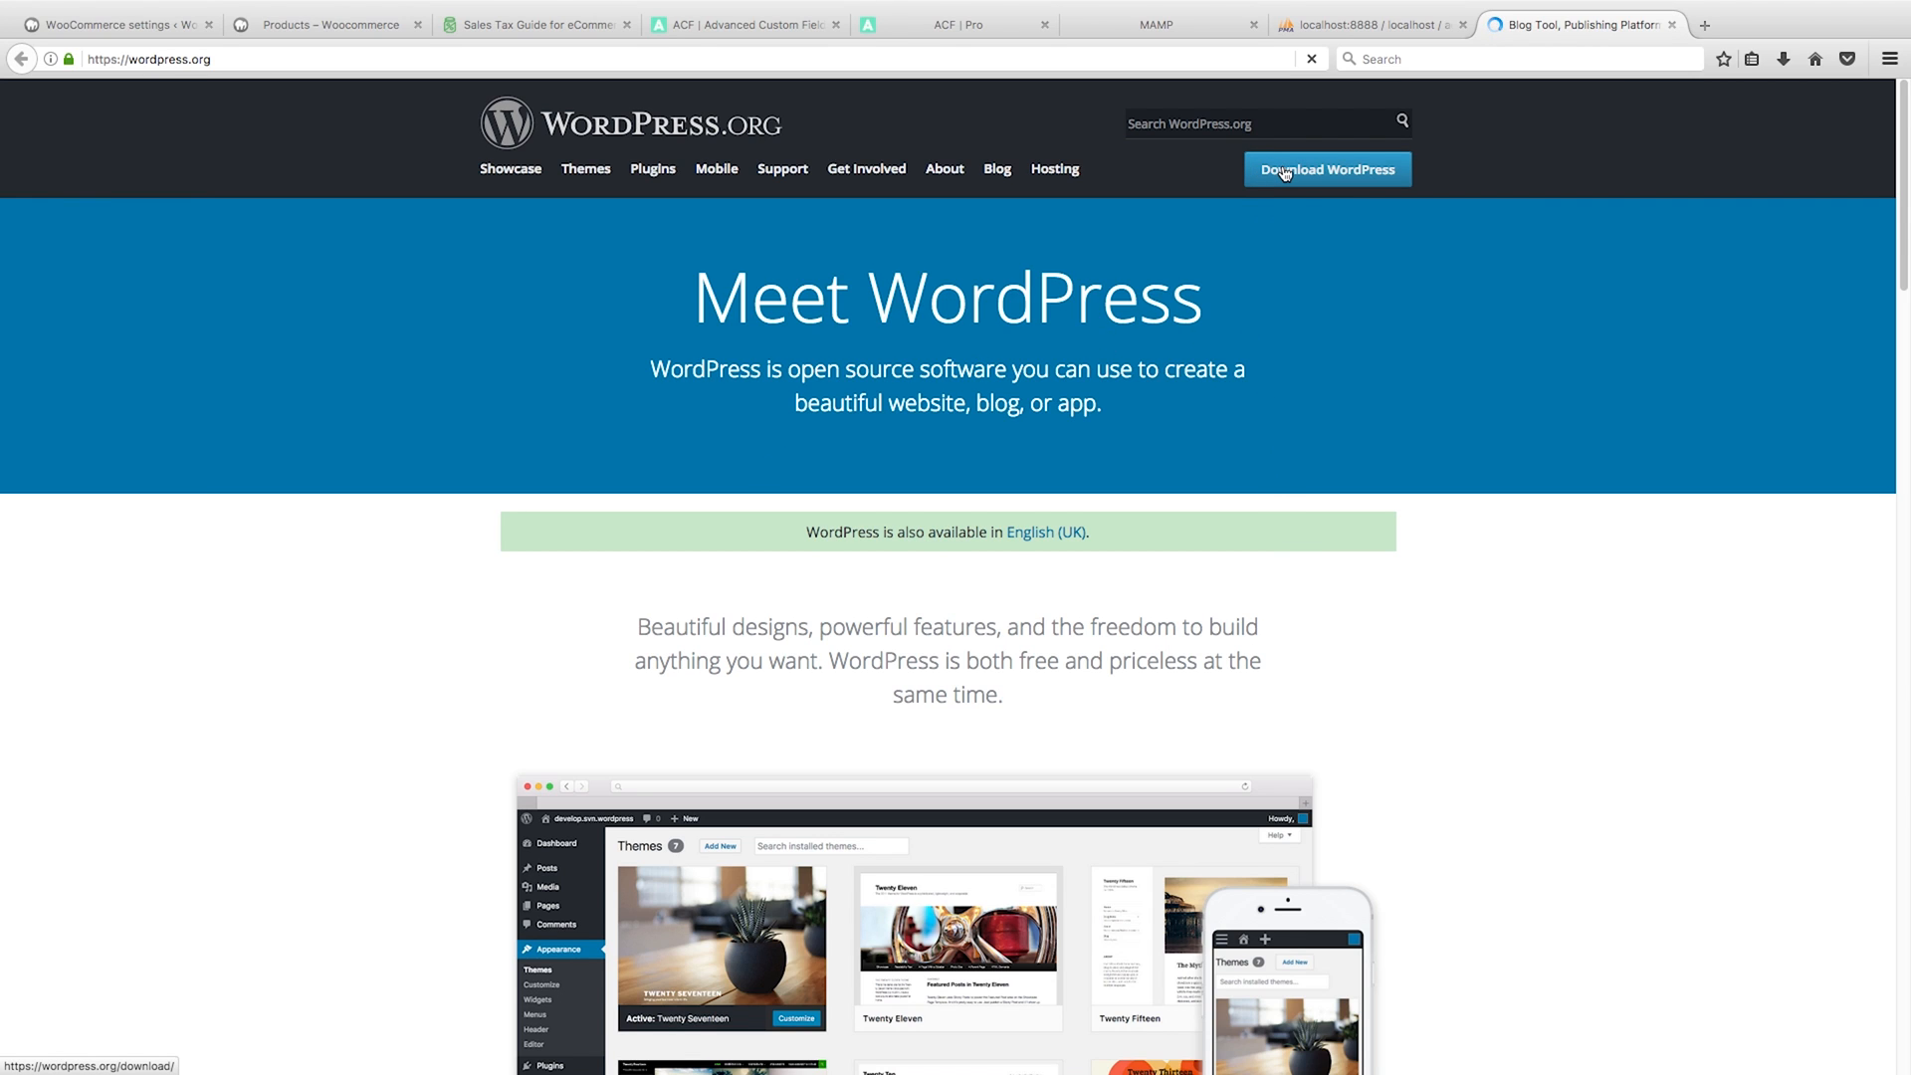
left_click(1325, 169)
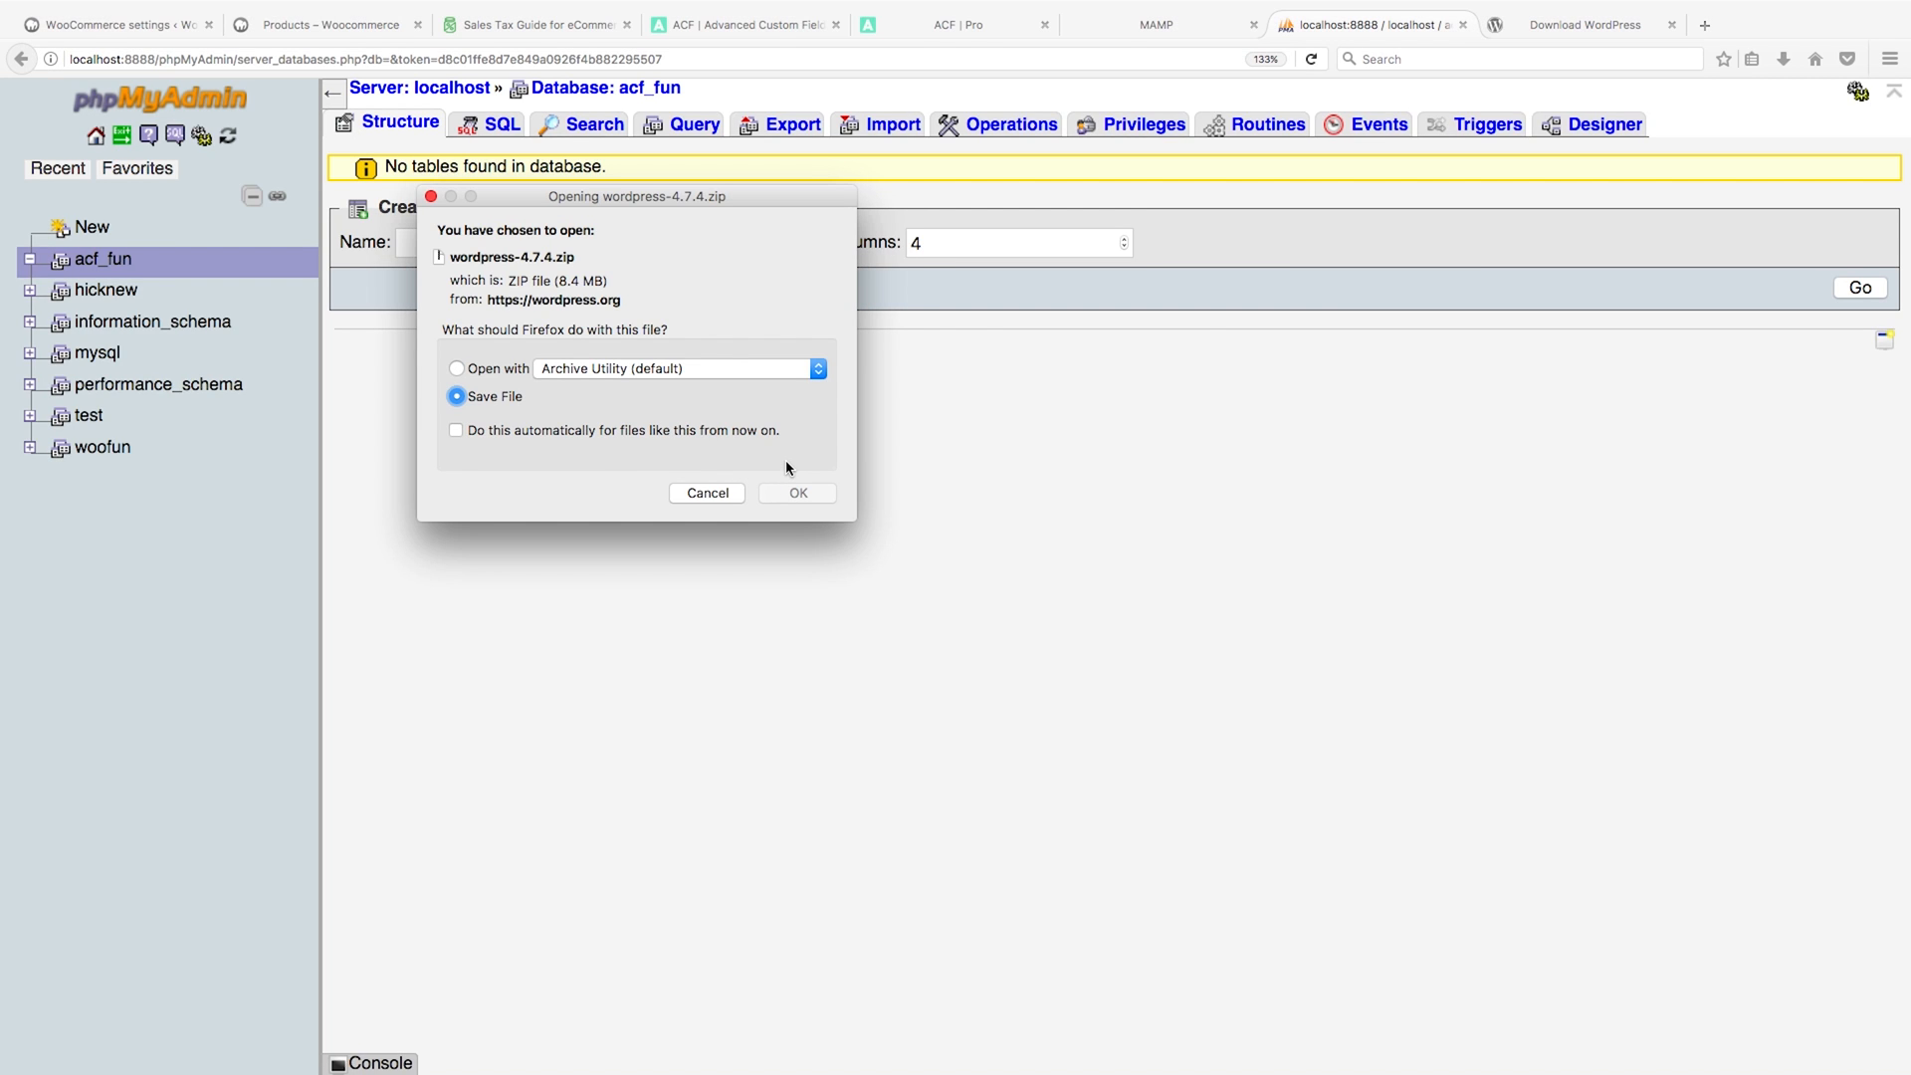
left_click(796, 491)
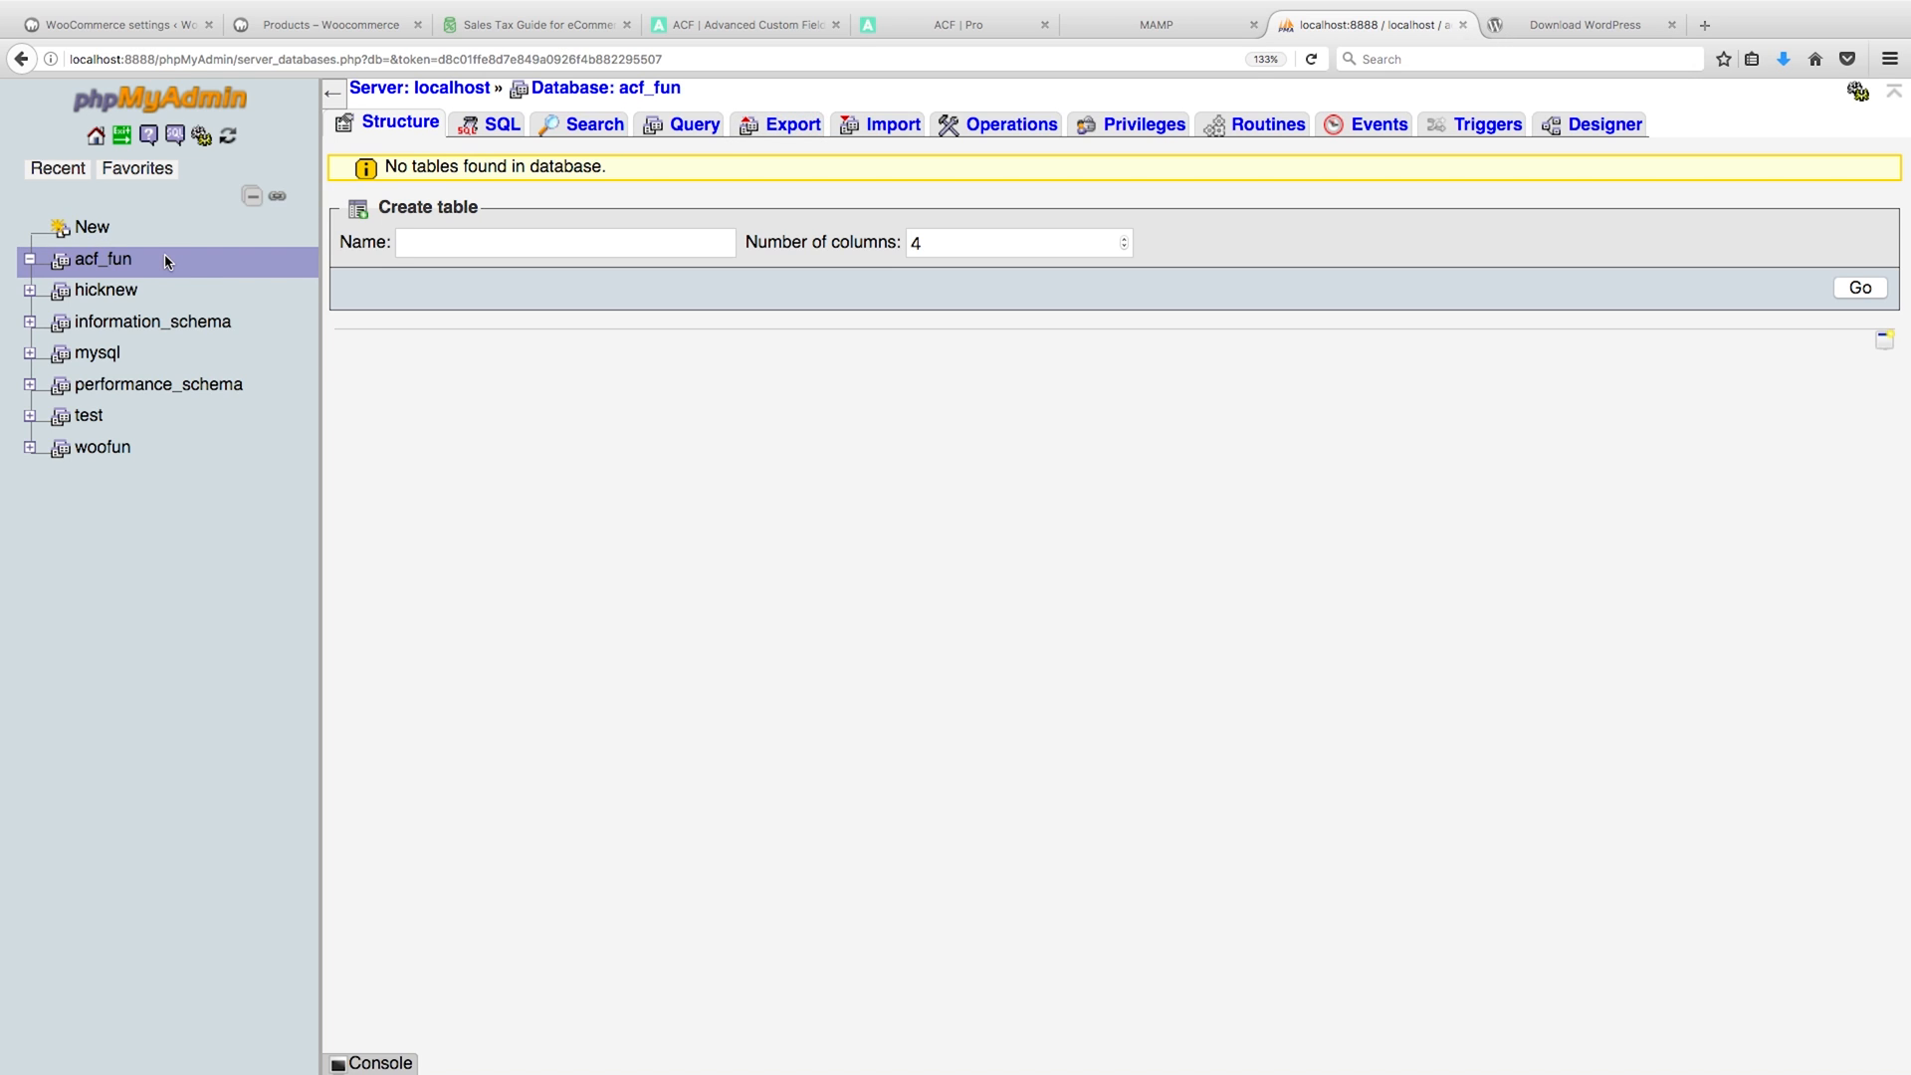
mouse_move(1119, 24)
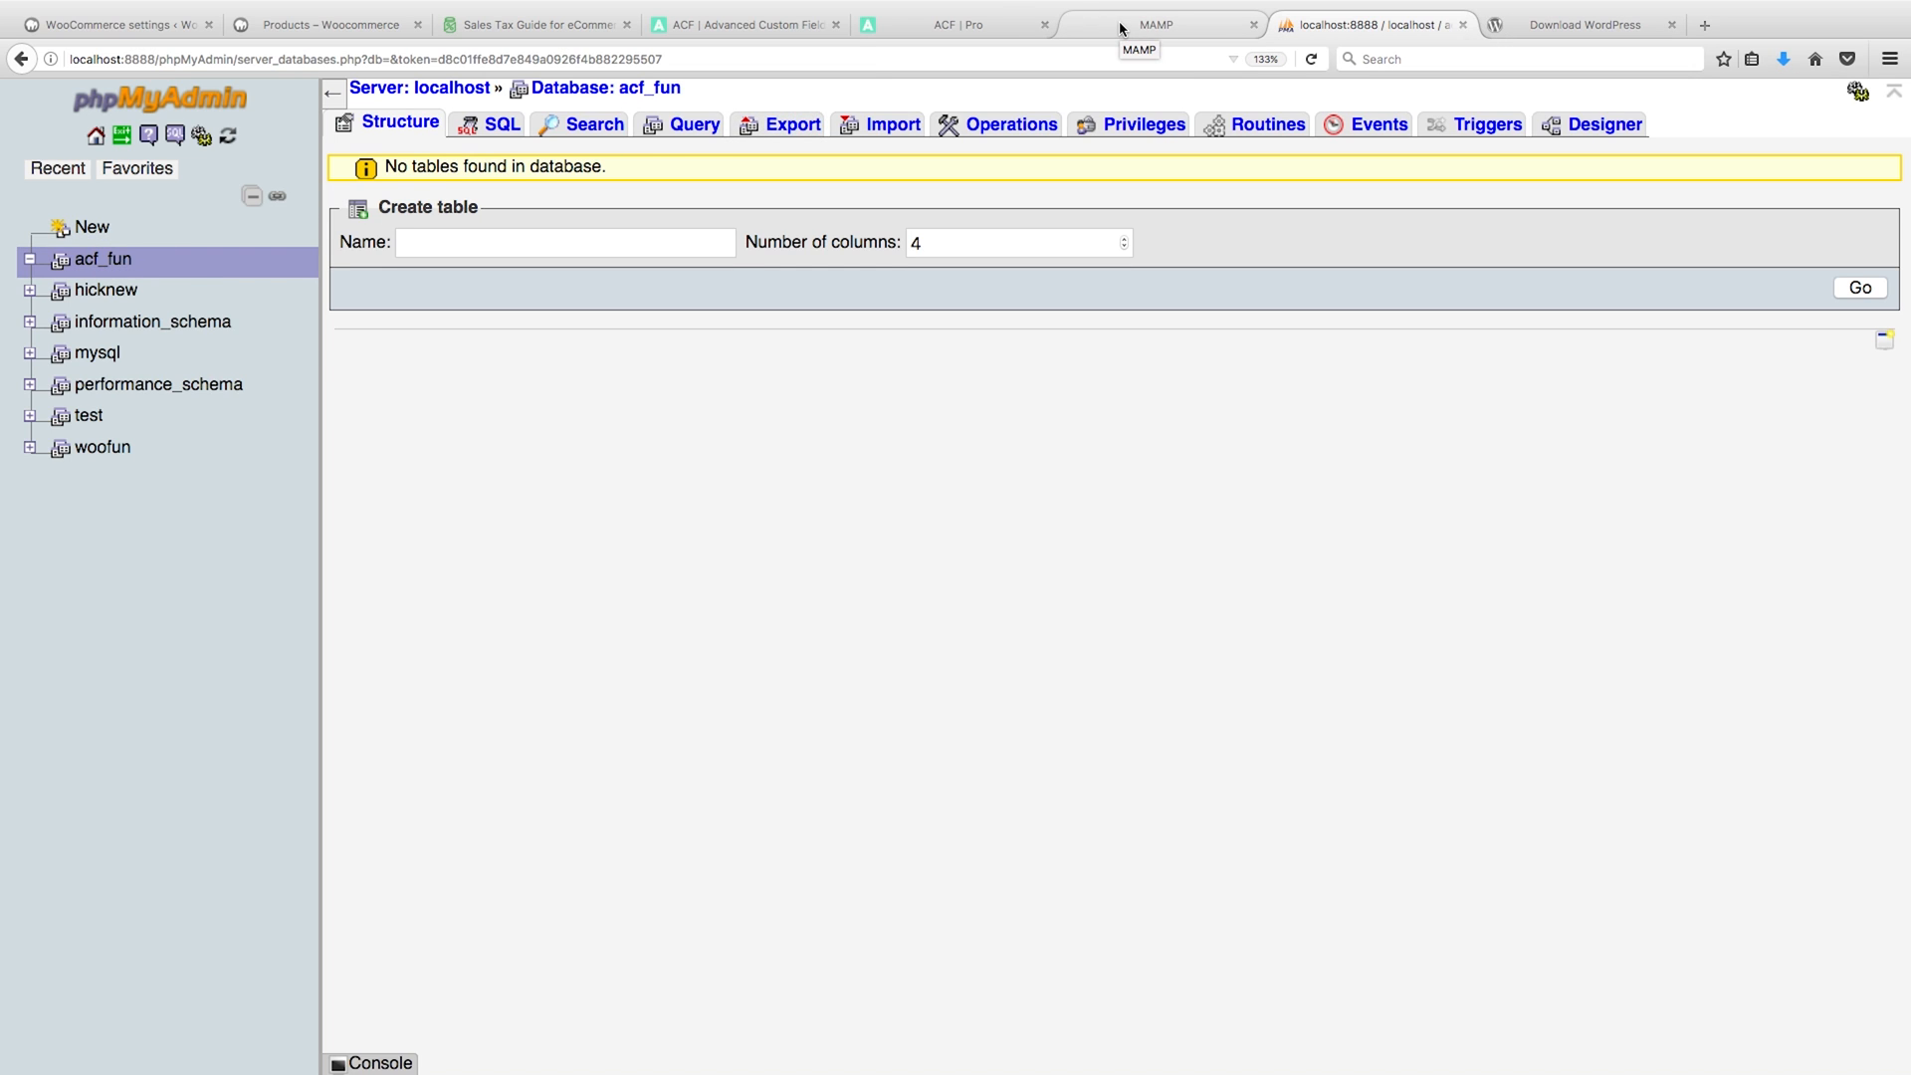
left_click(1170, 24)
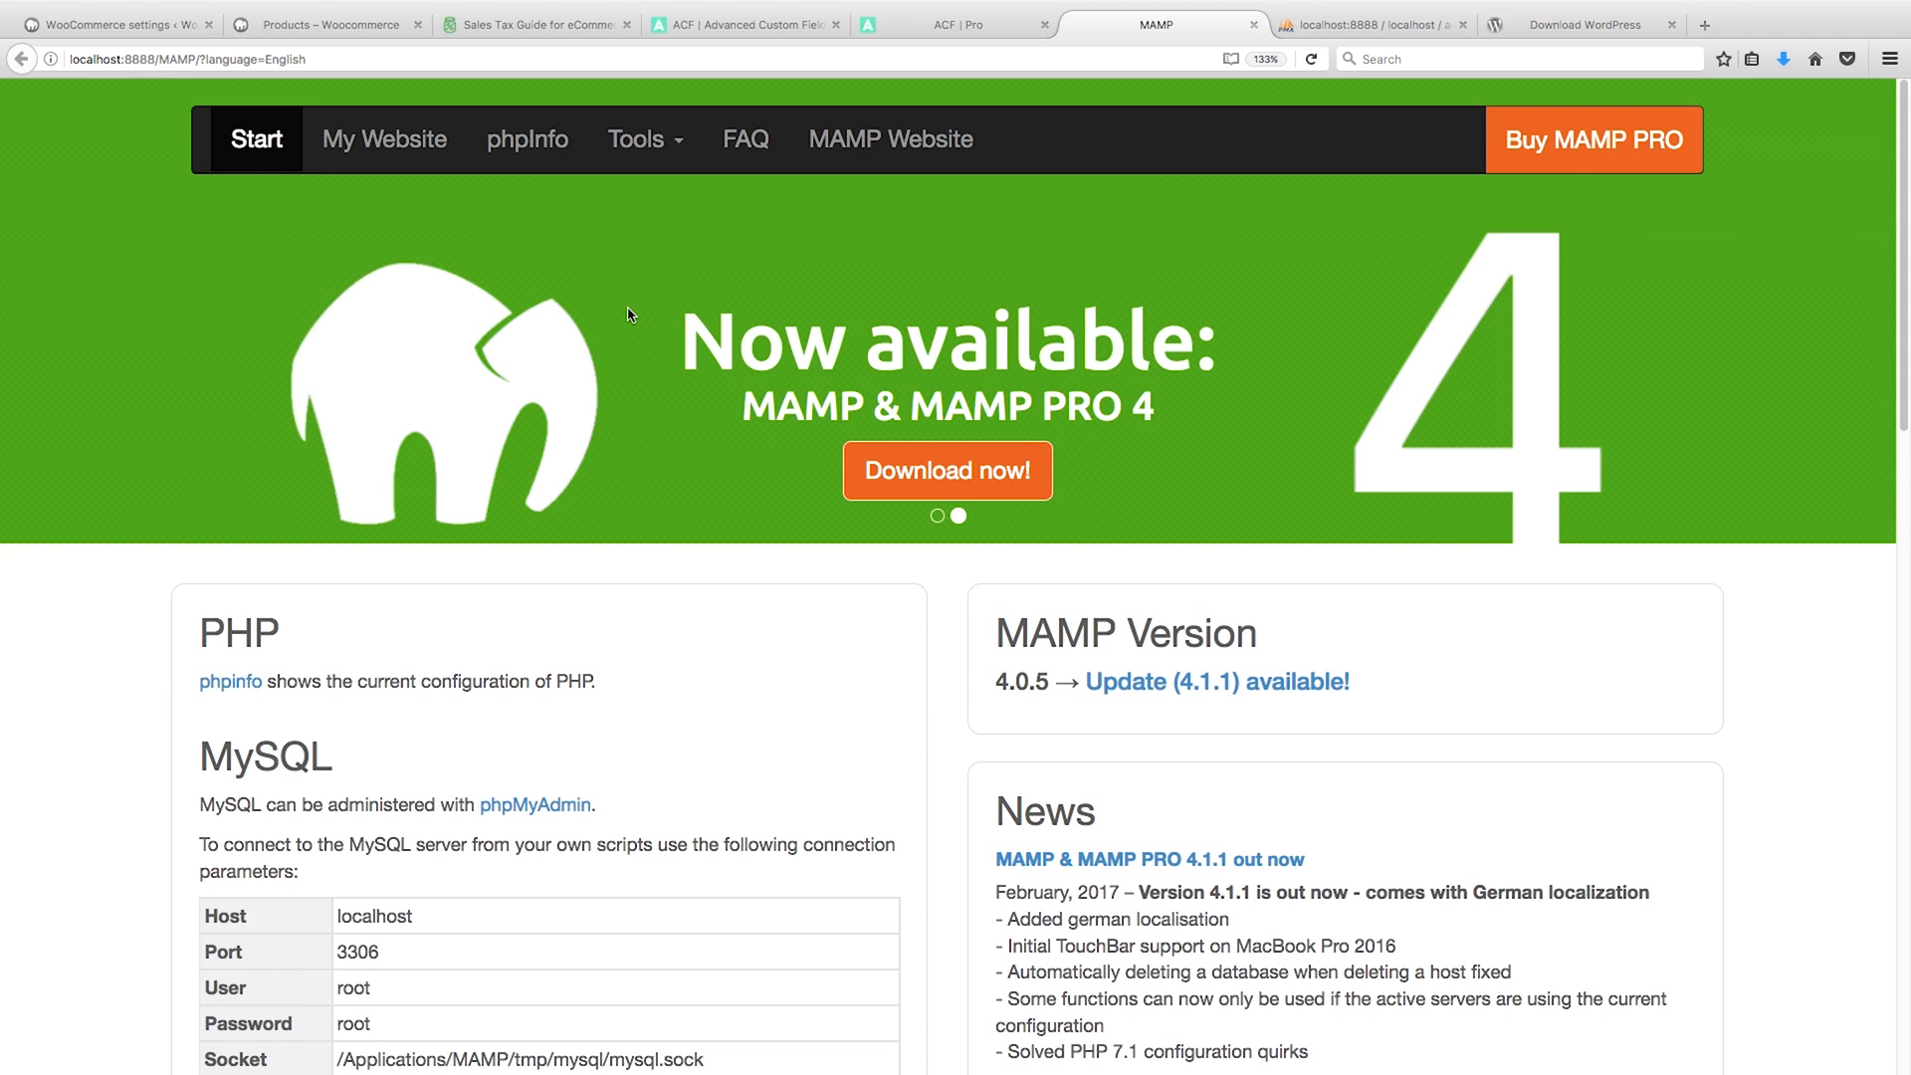
Create a new acf_fun folder inside MAMP's htdocs folder in Finder
key("cmd+tab")
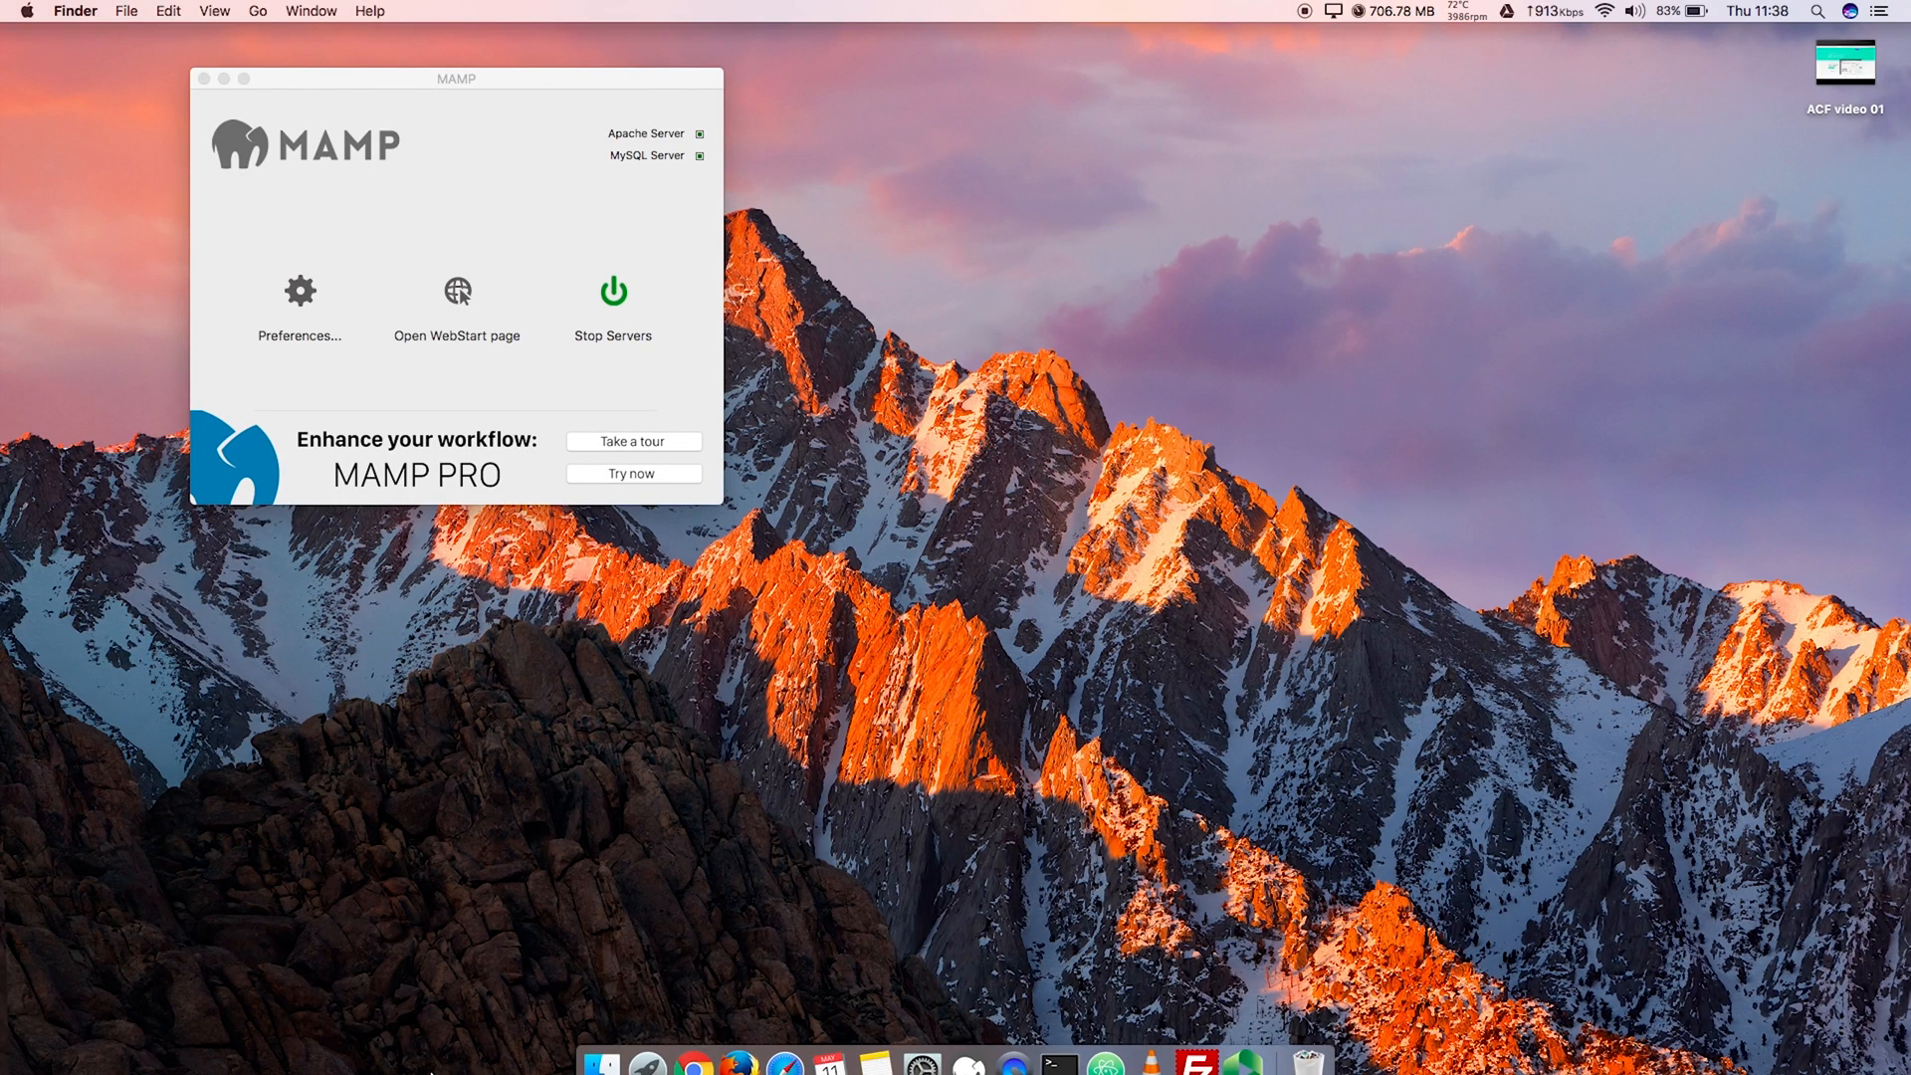
mouse_move(601, 1044)
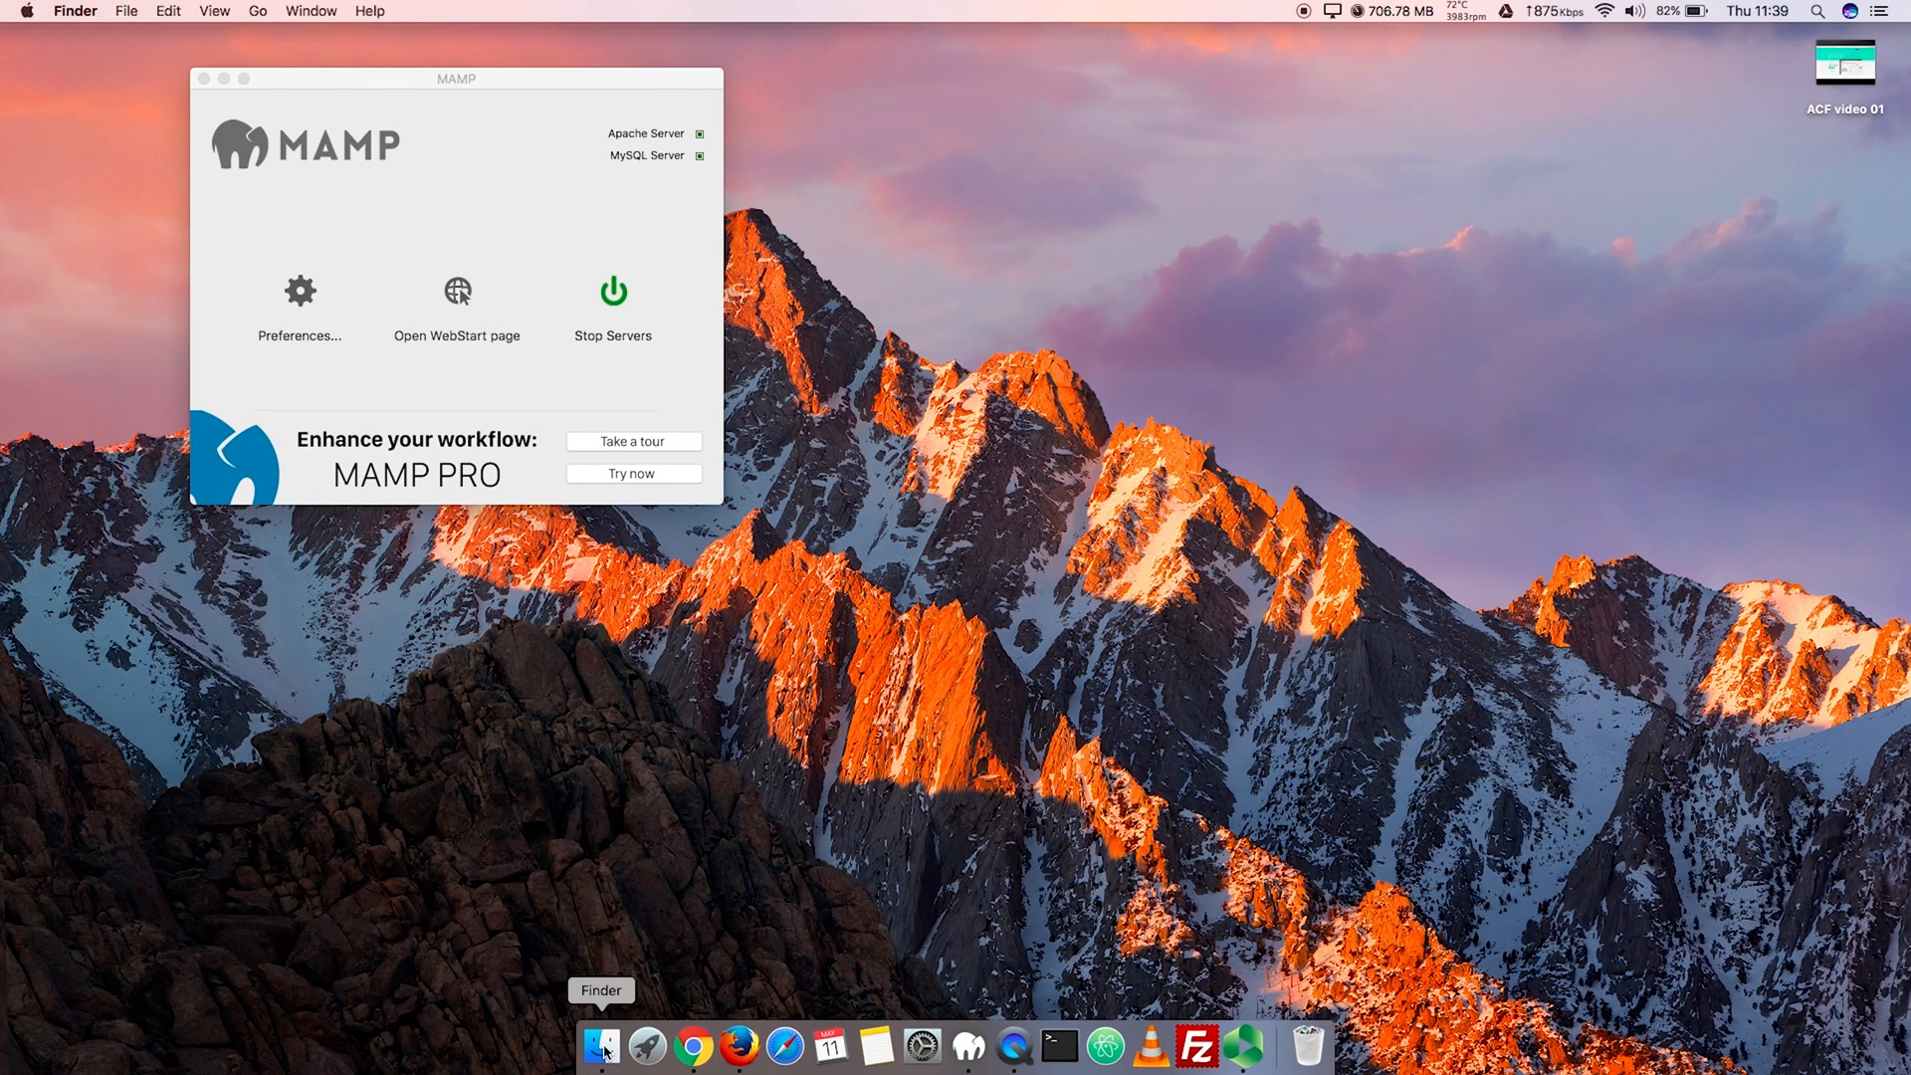
mouse_move(1246, 328)
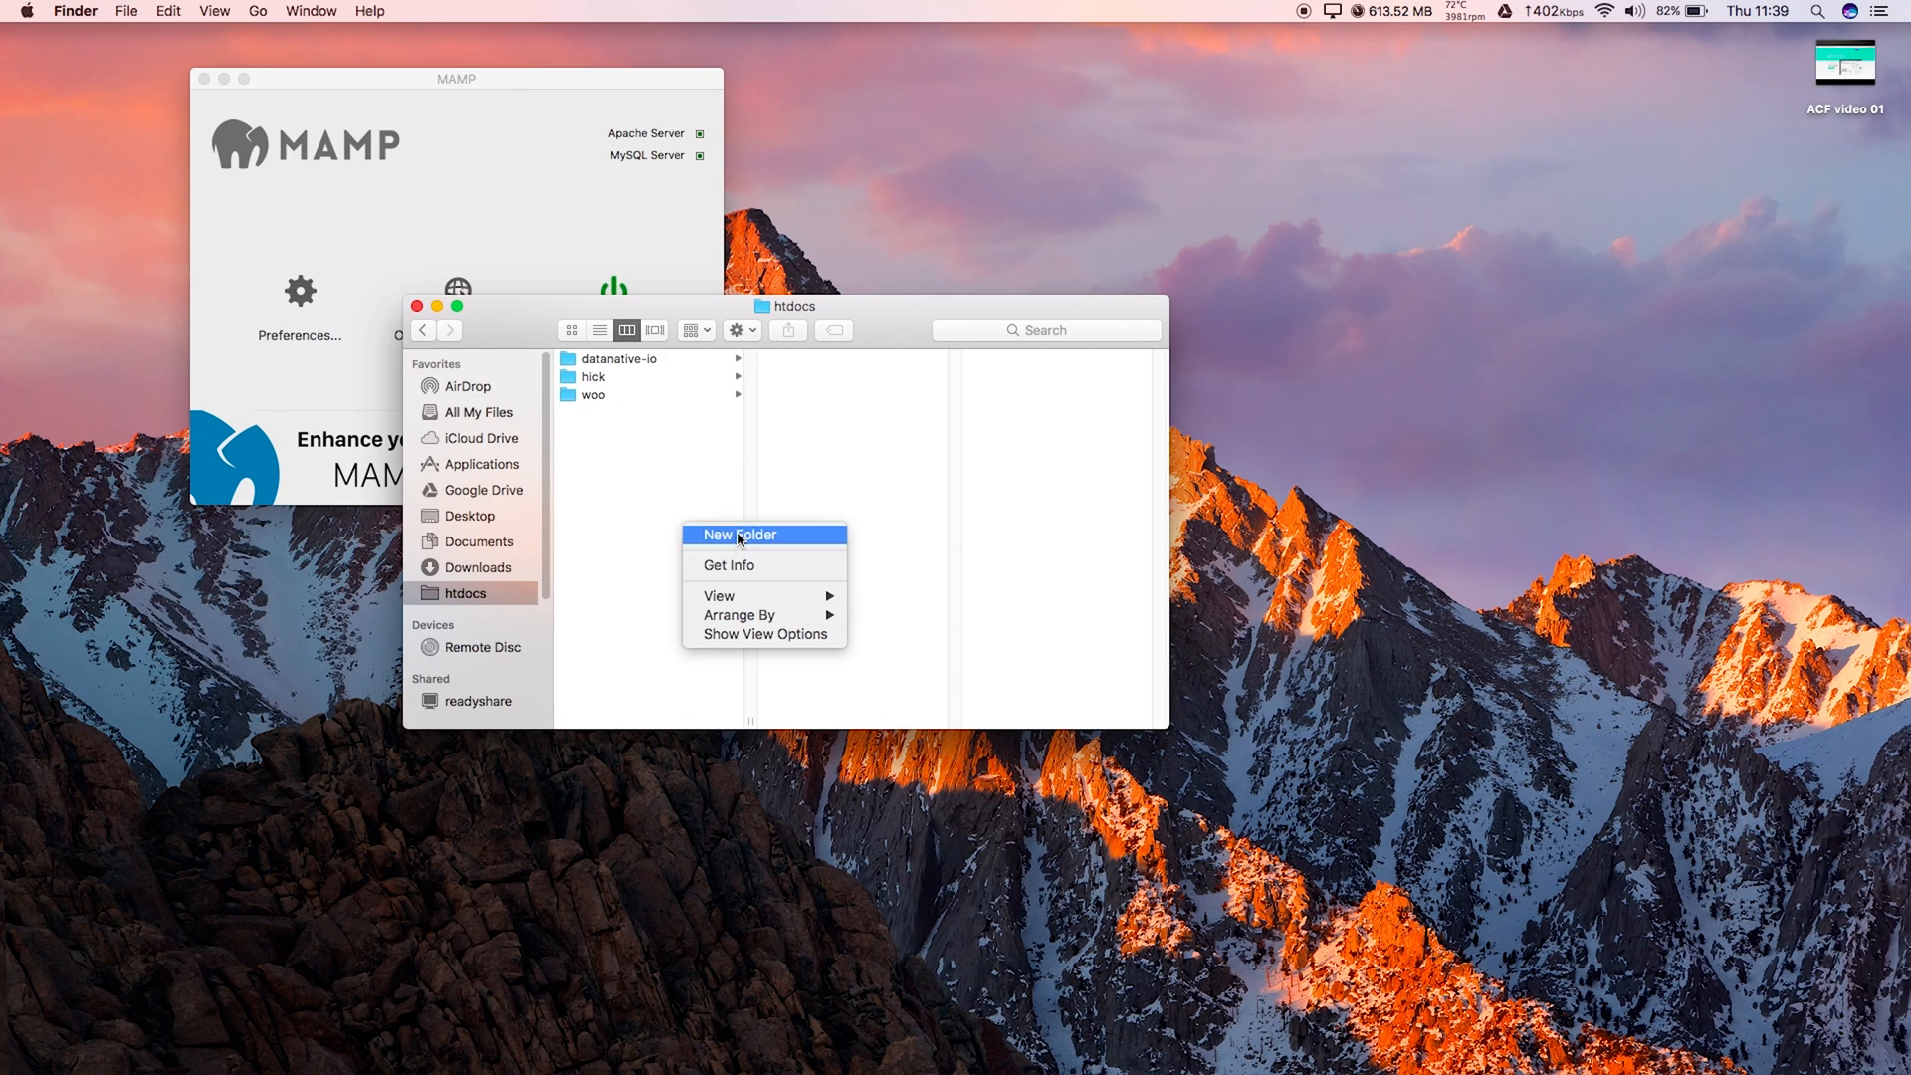
left_click(739, 533)
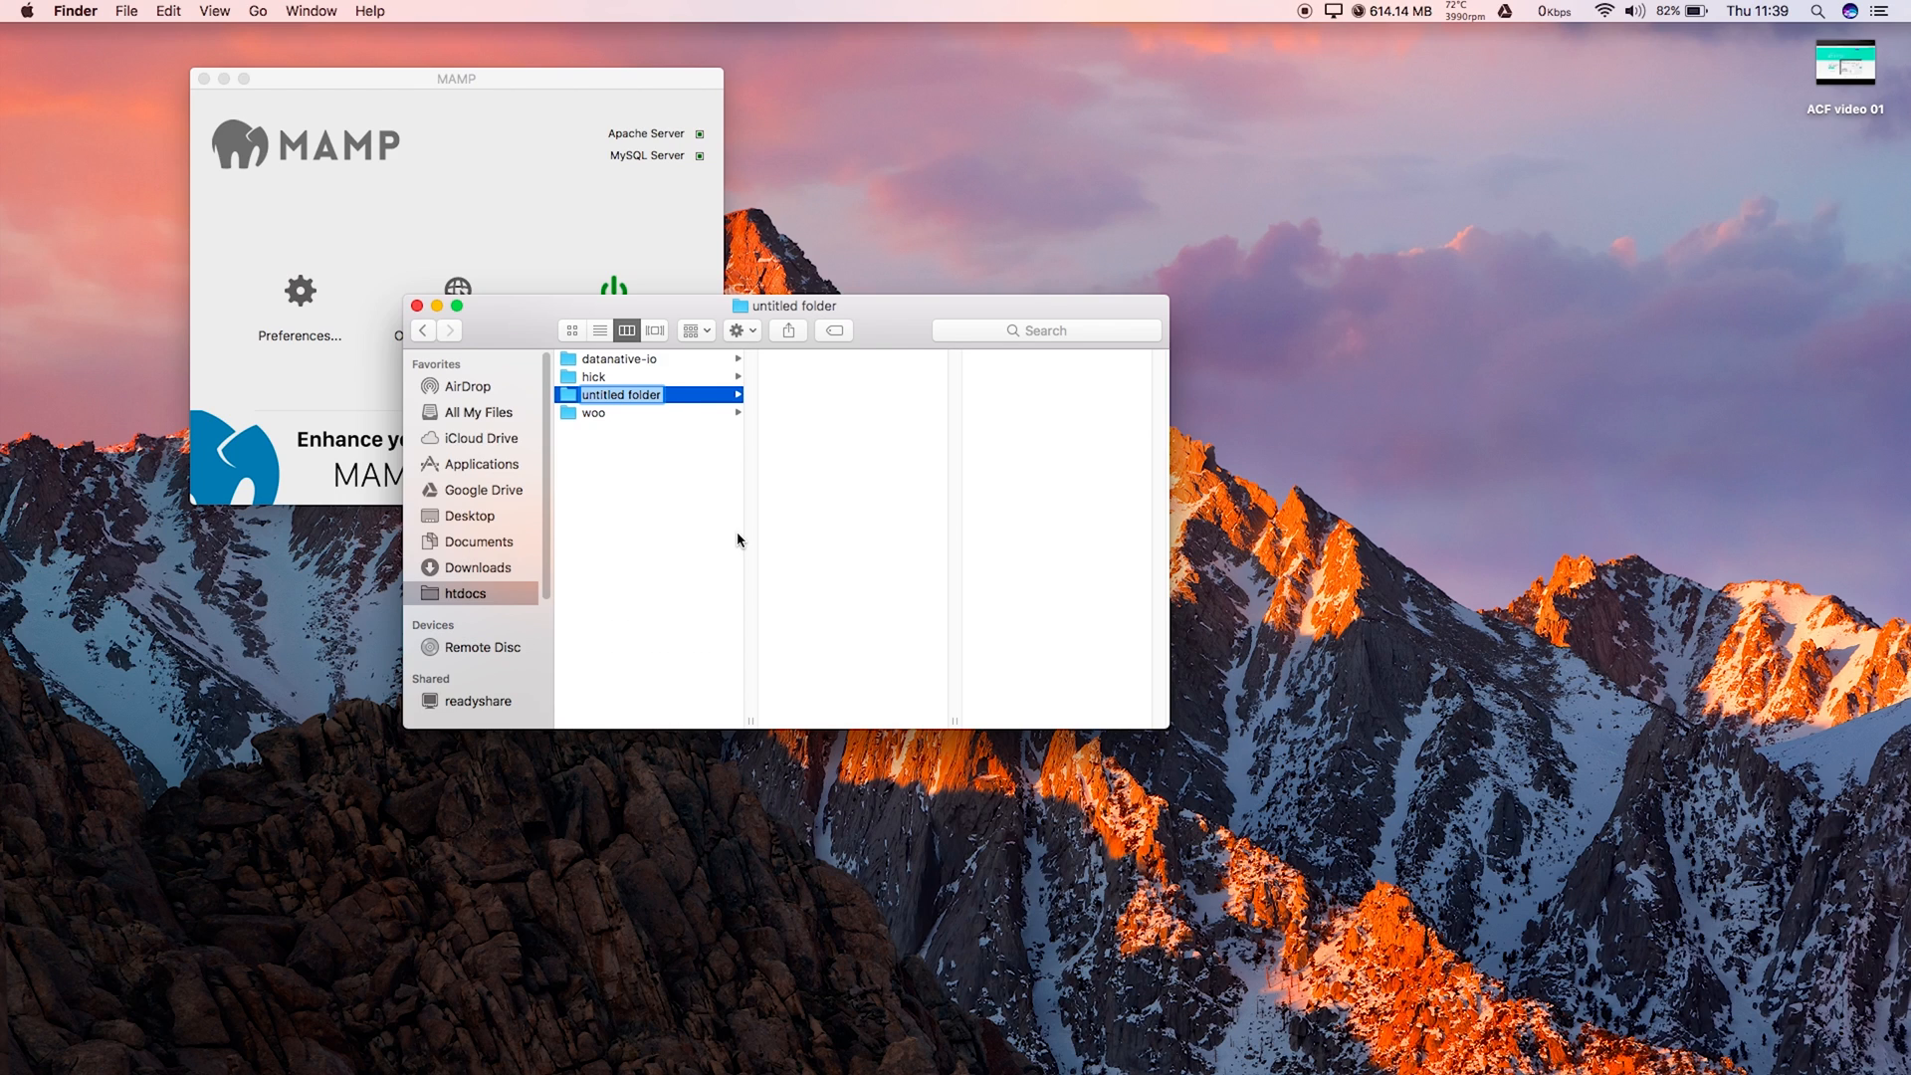
type("acf-fun")
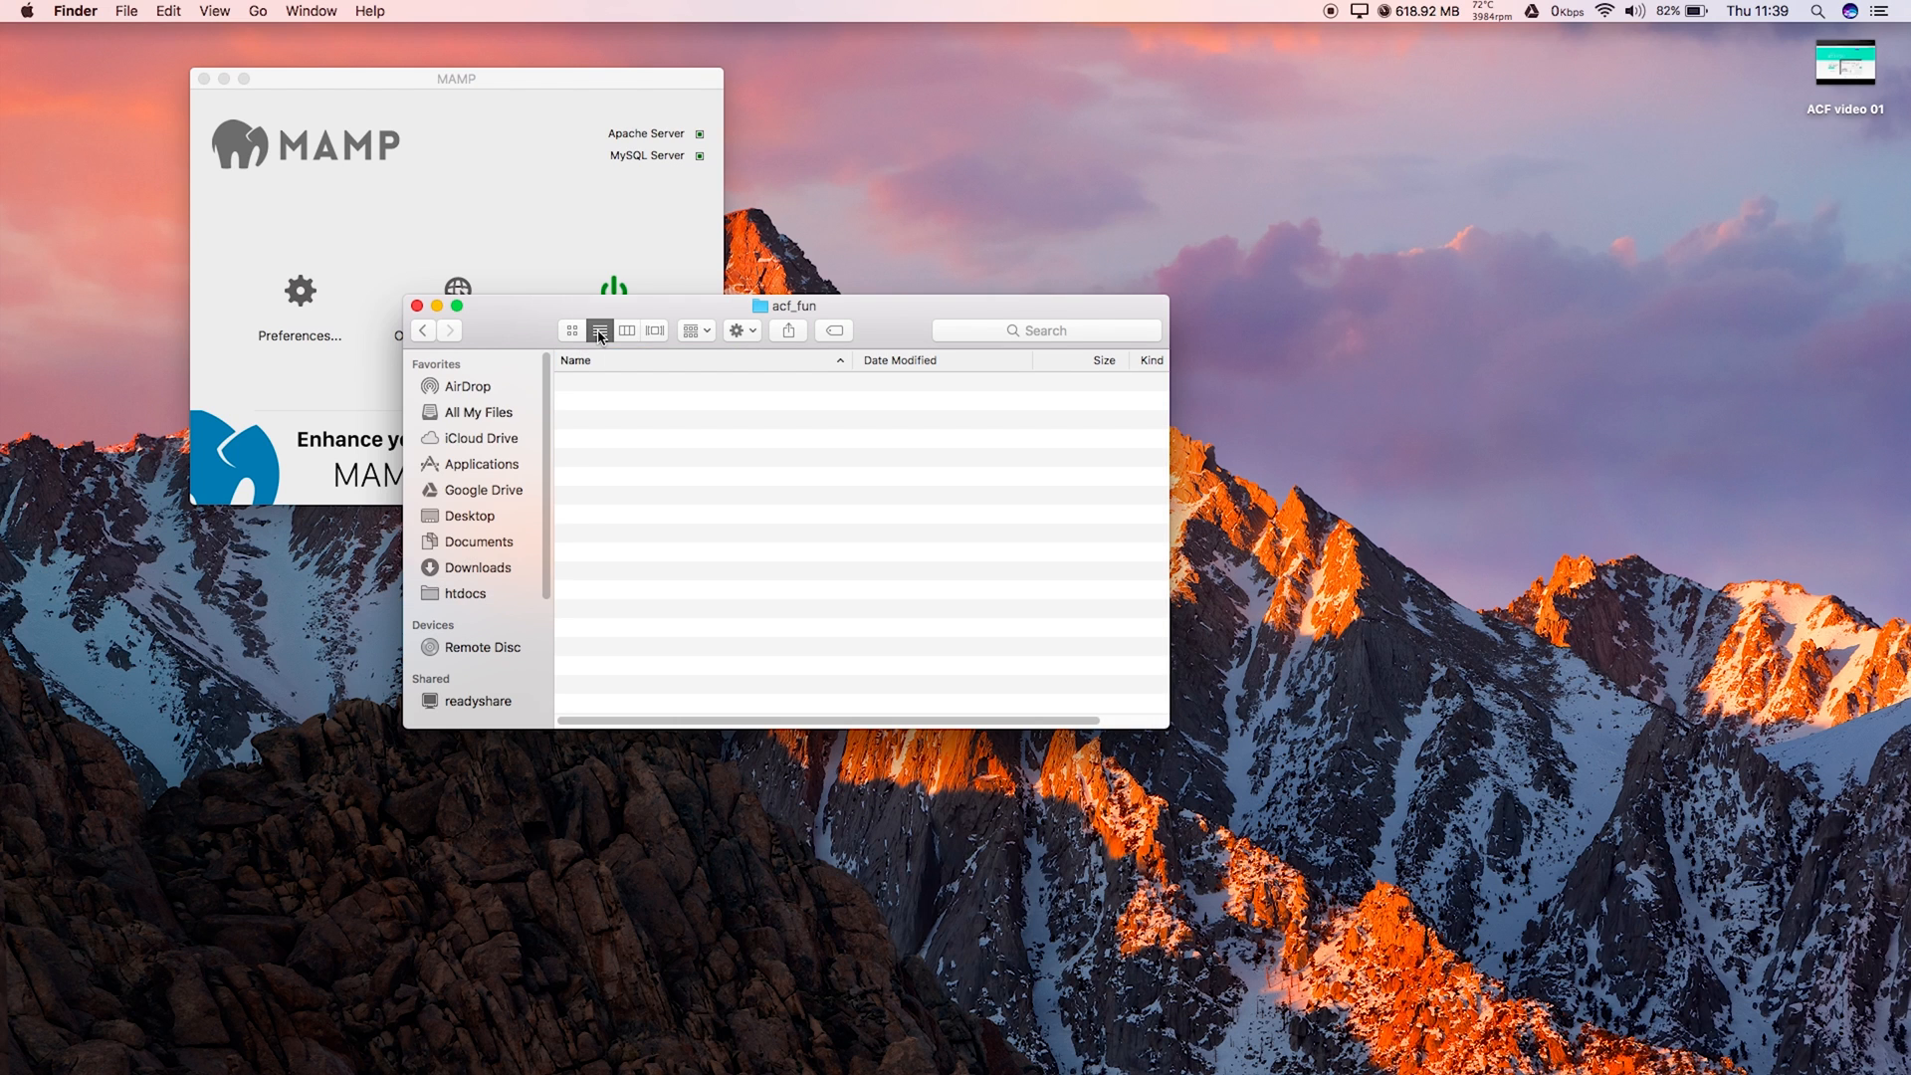
Extract wordpress-4.7.4.zip, move its files into acf_fun and browse to localhost:8888
left_click_drag(790, 306, 760, 265)
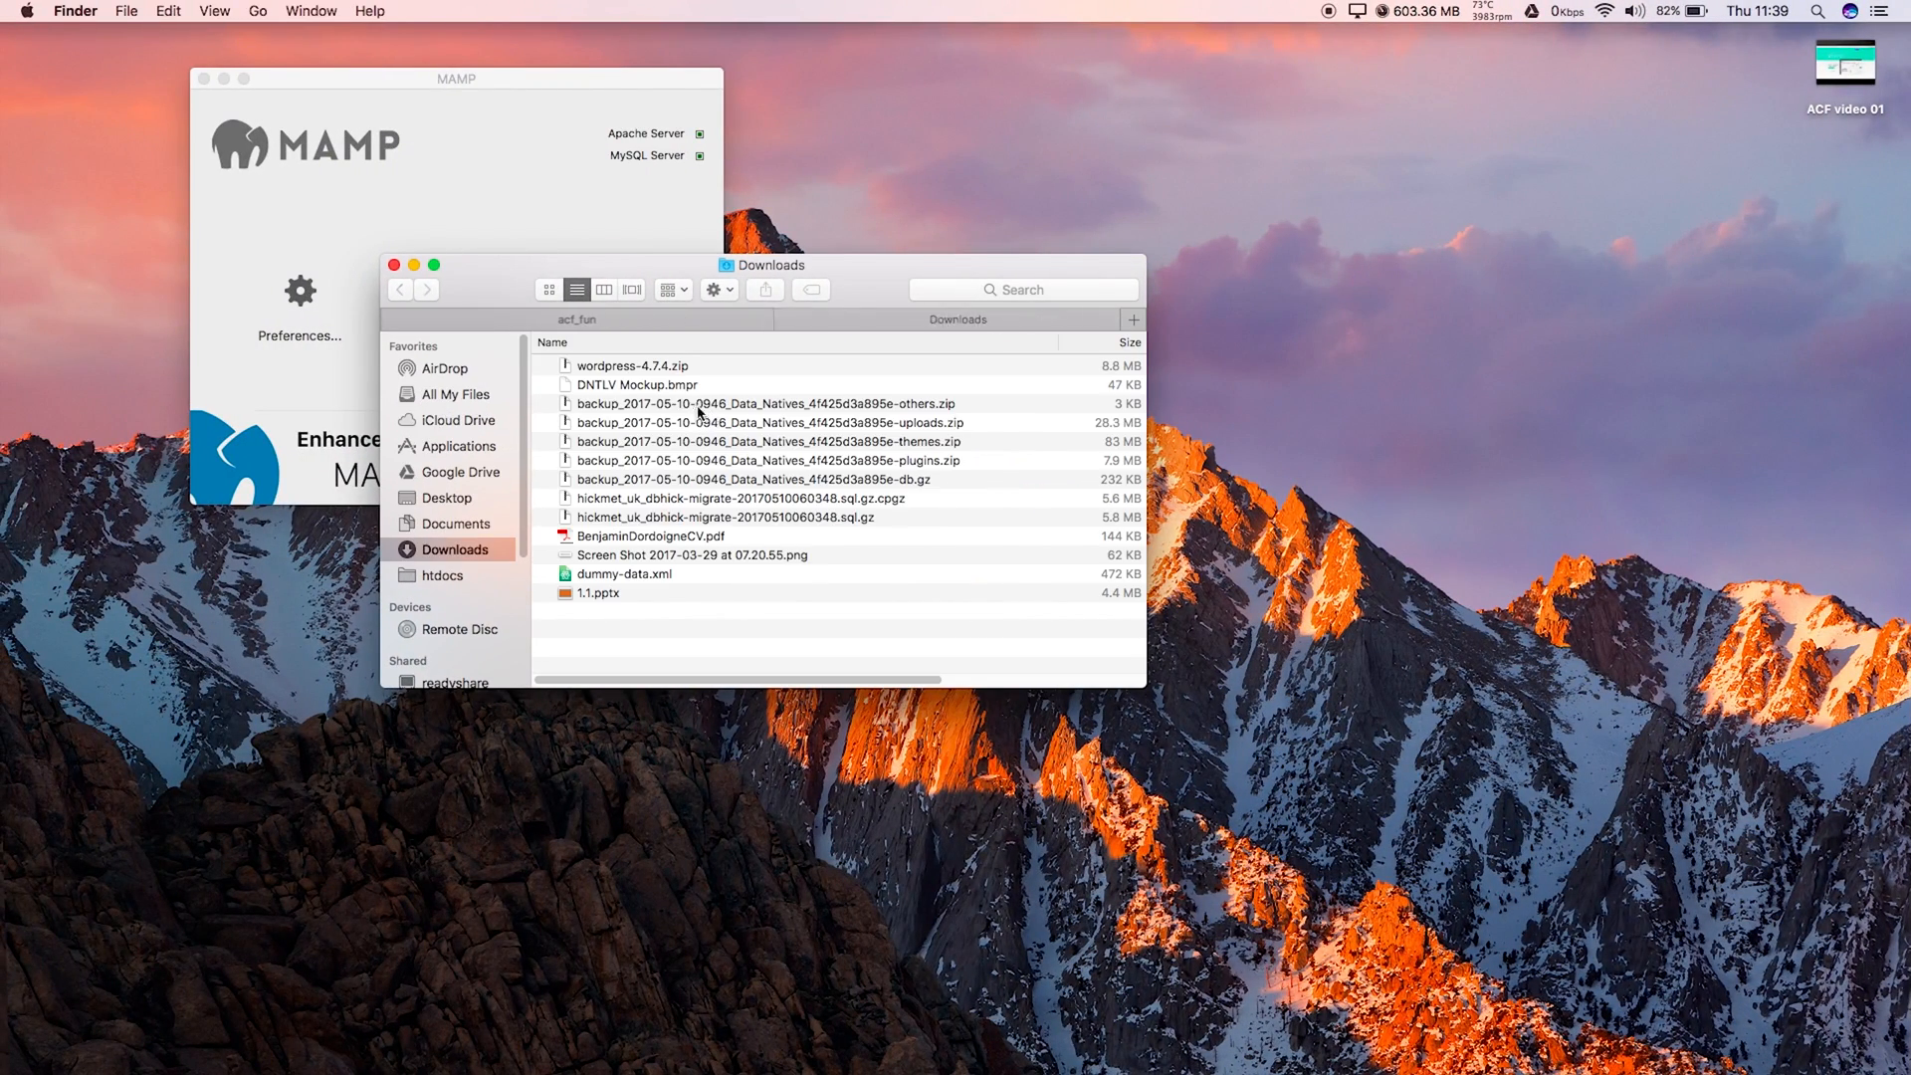
double_click(633, 366)
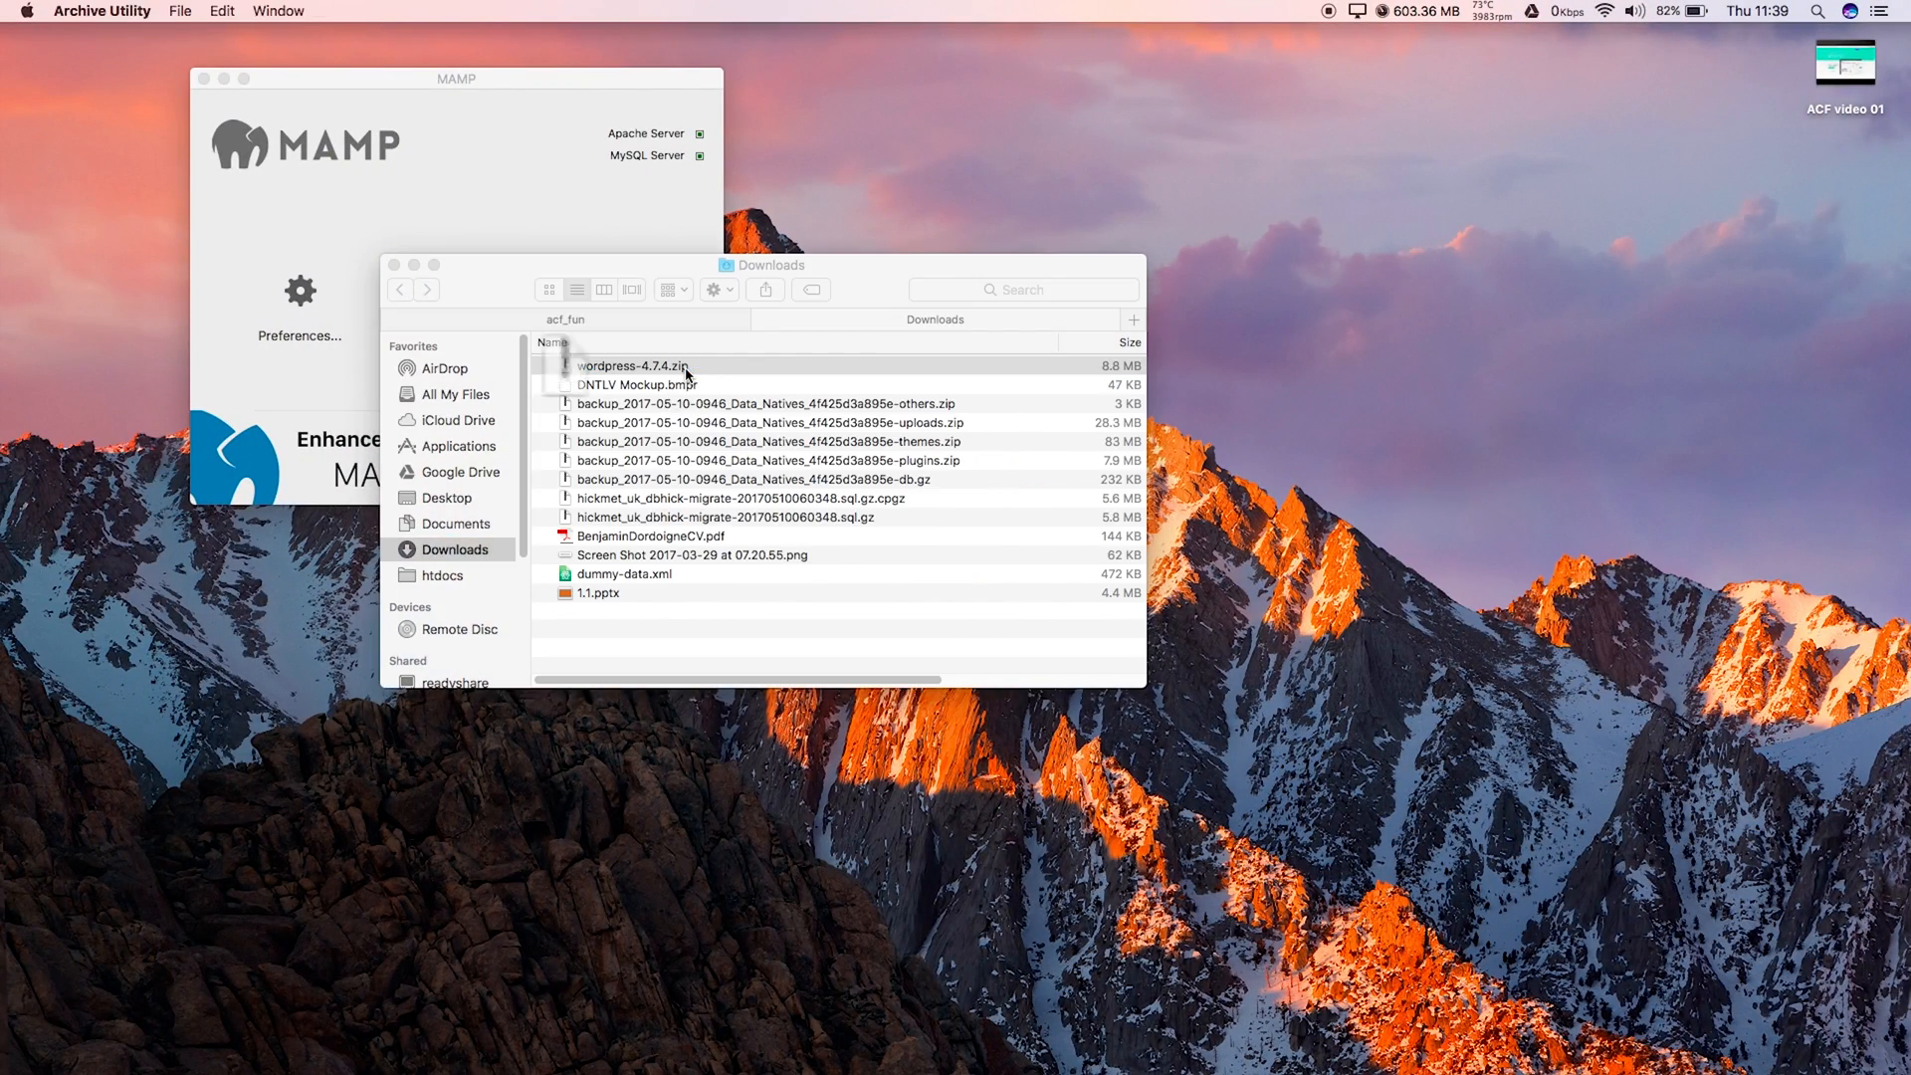
double_click(637, 366)
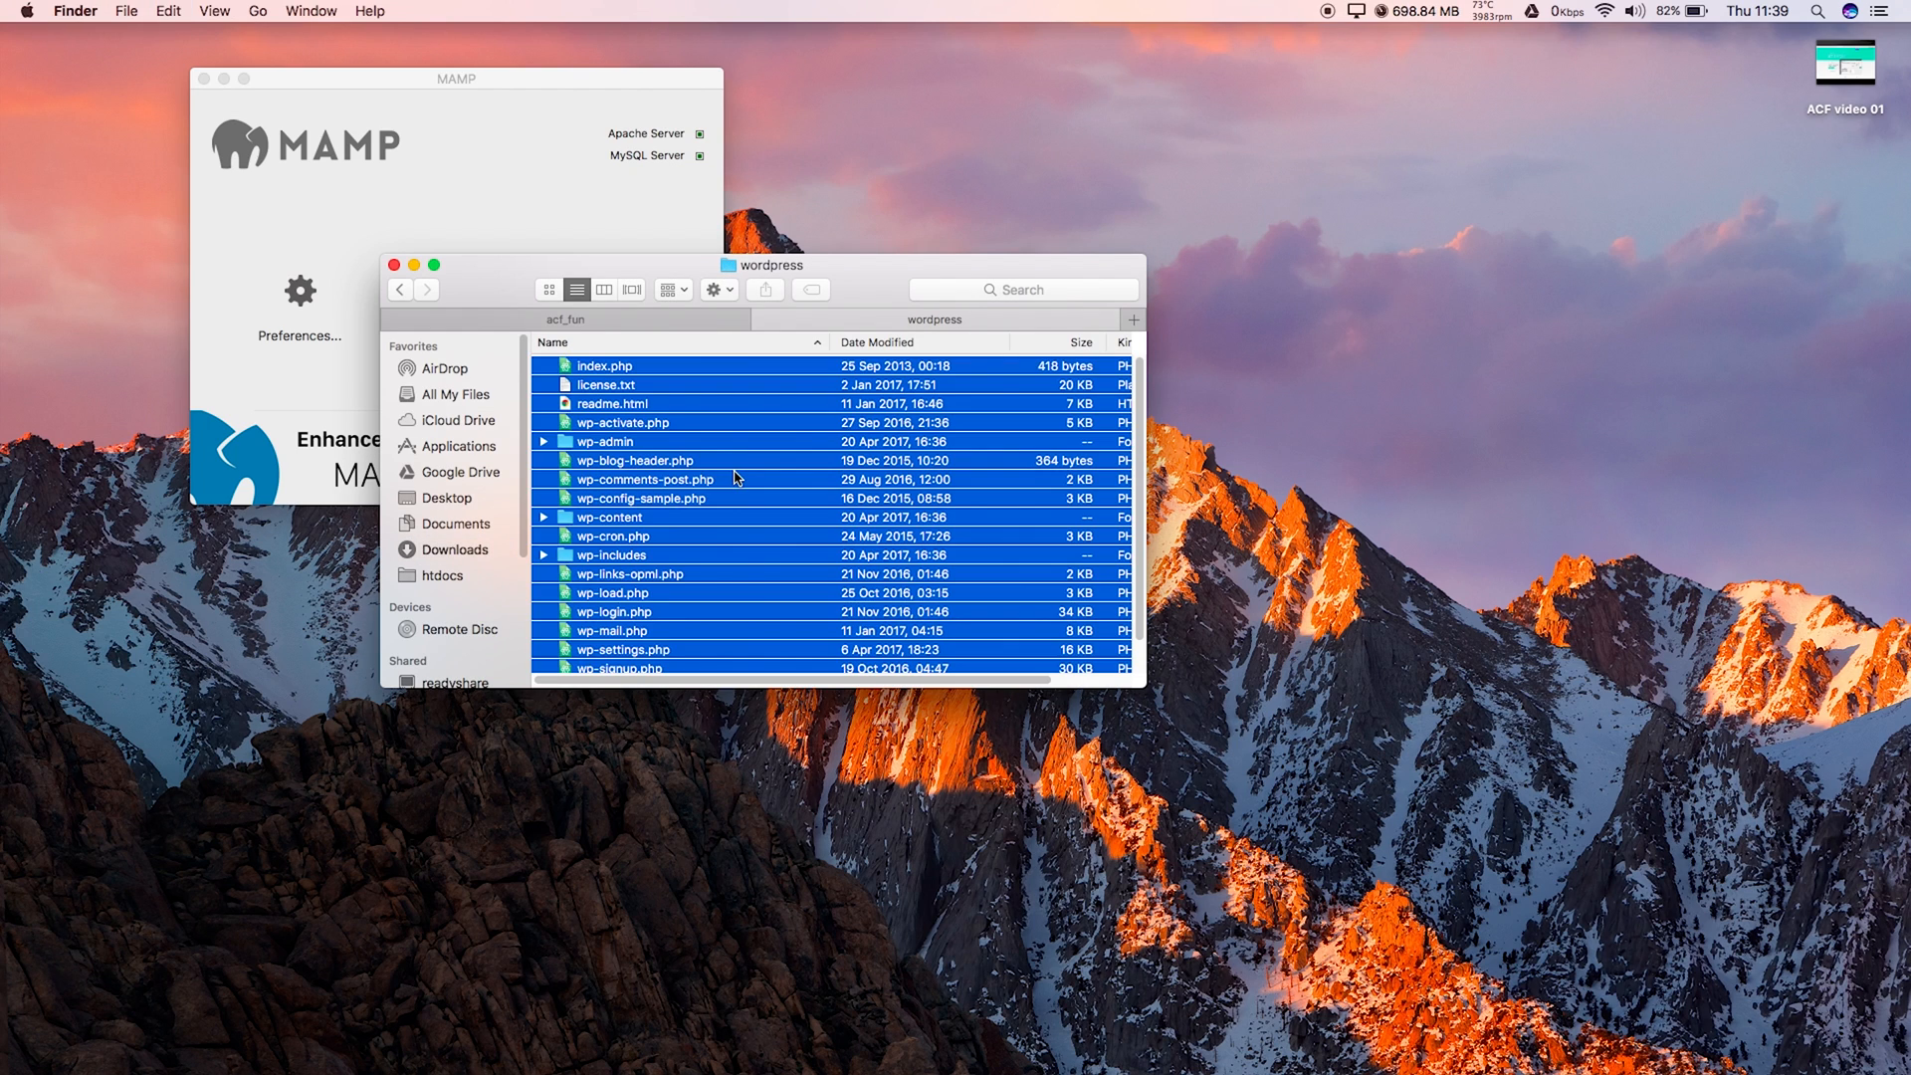
left_click(564, 318)
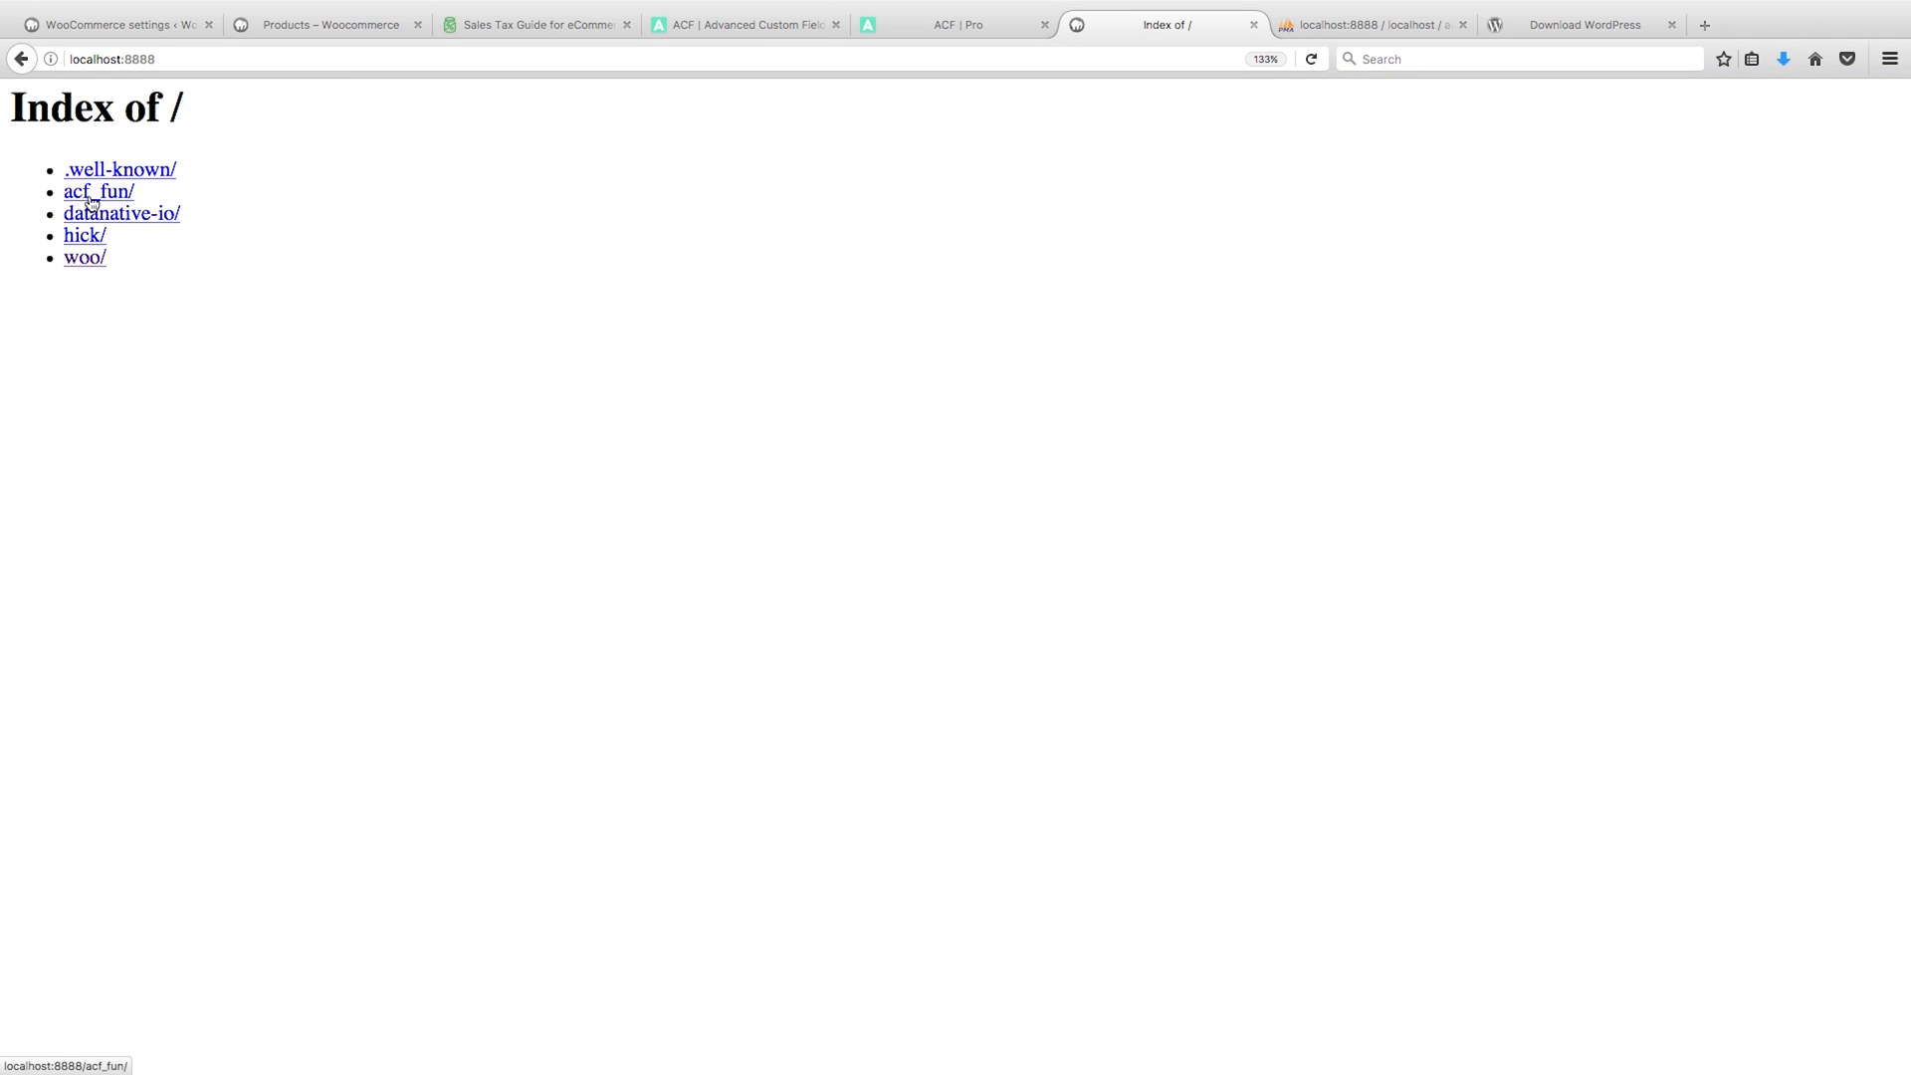
Open the acf_fun site and continue setup with English (UK) as the language
left_click(100, 191)
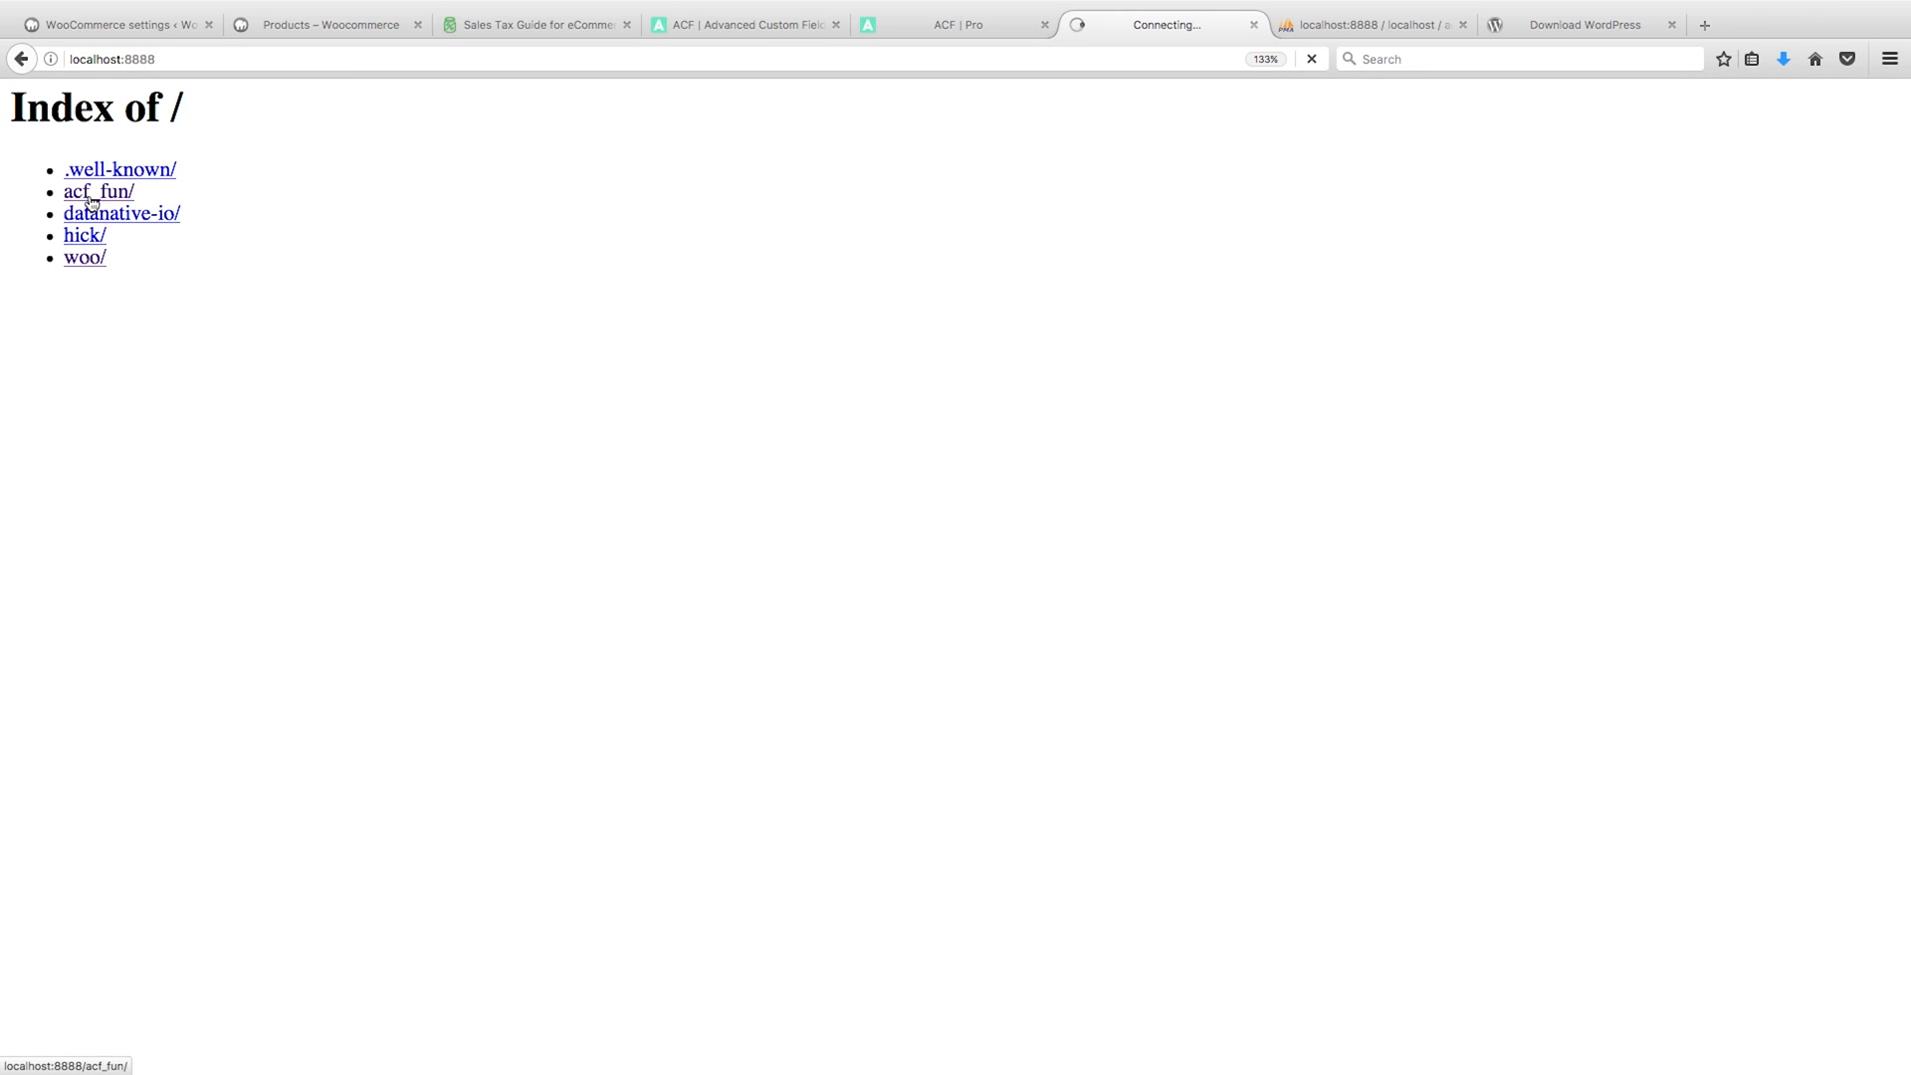
left_click(98, 191)
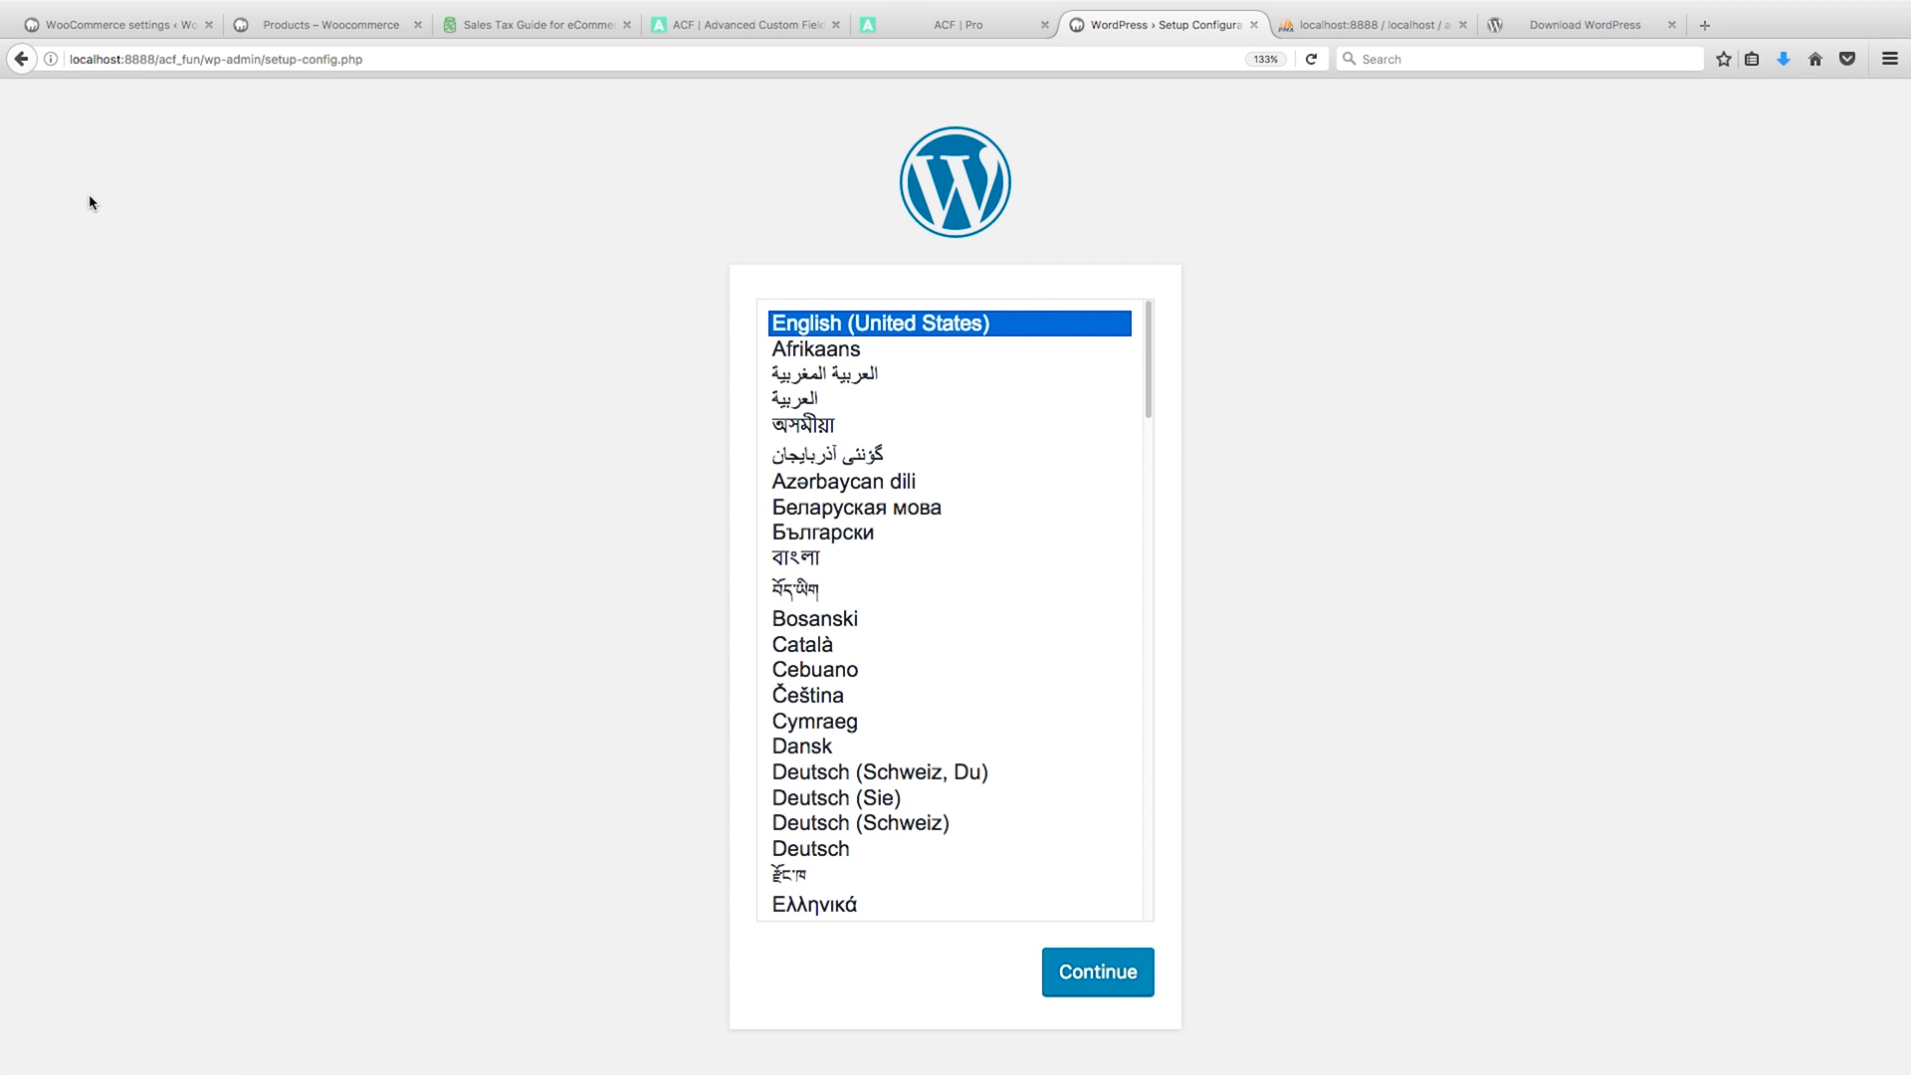
scroll("down", 3)
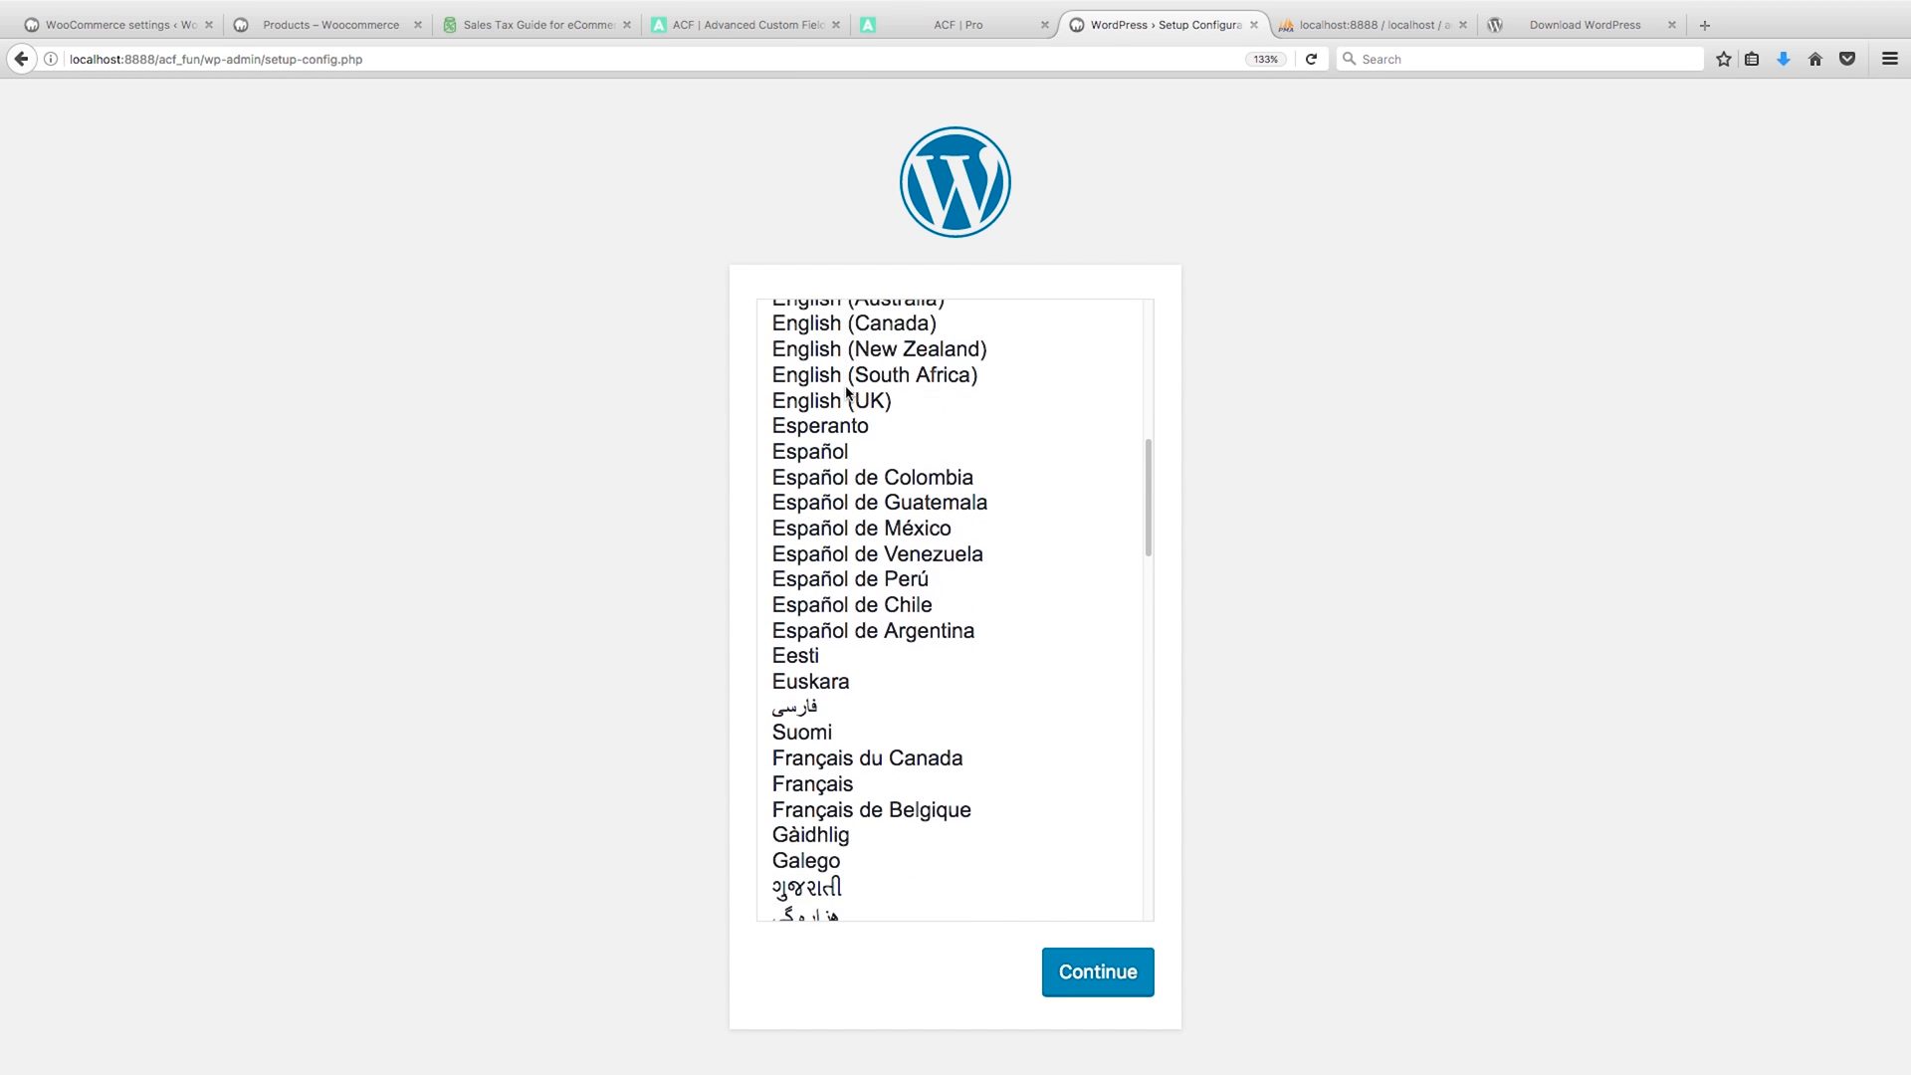
scroll("down", 3)
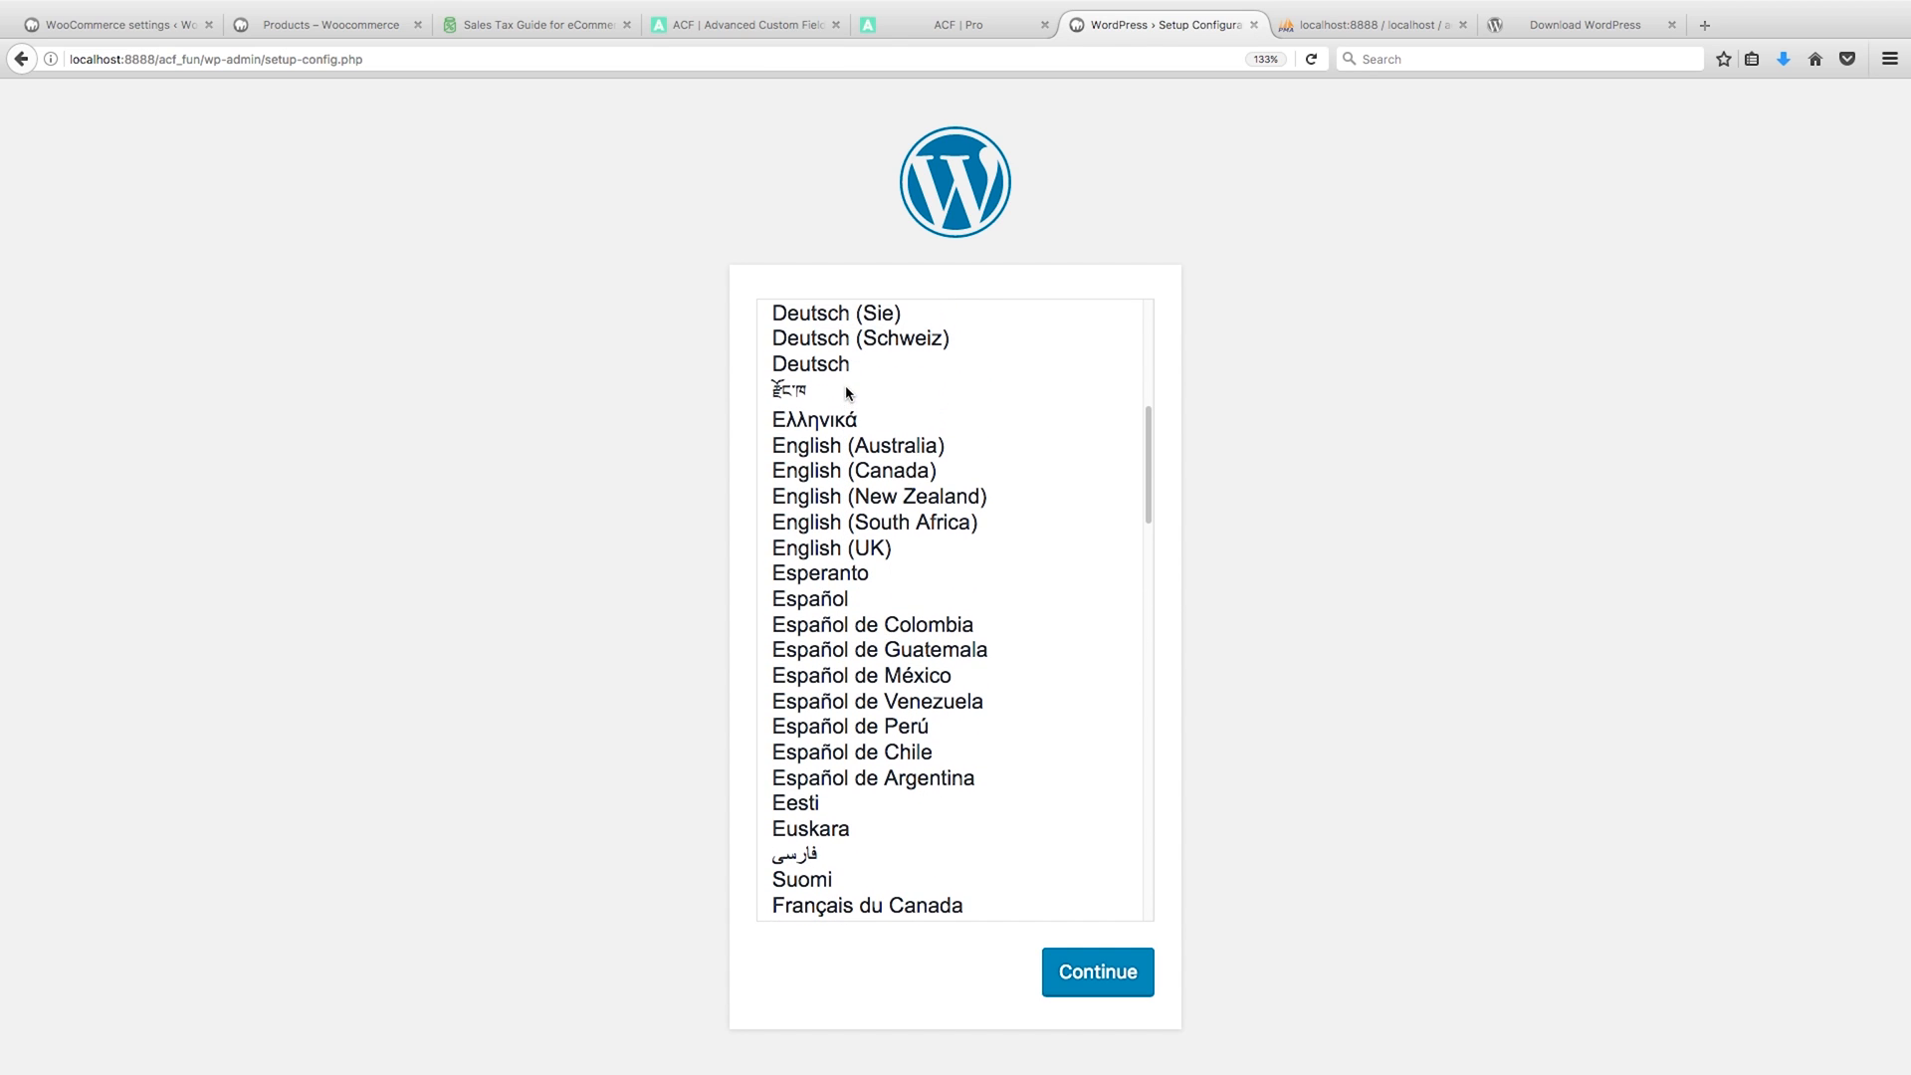
mouse_move(860, 554)
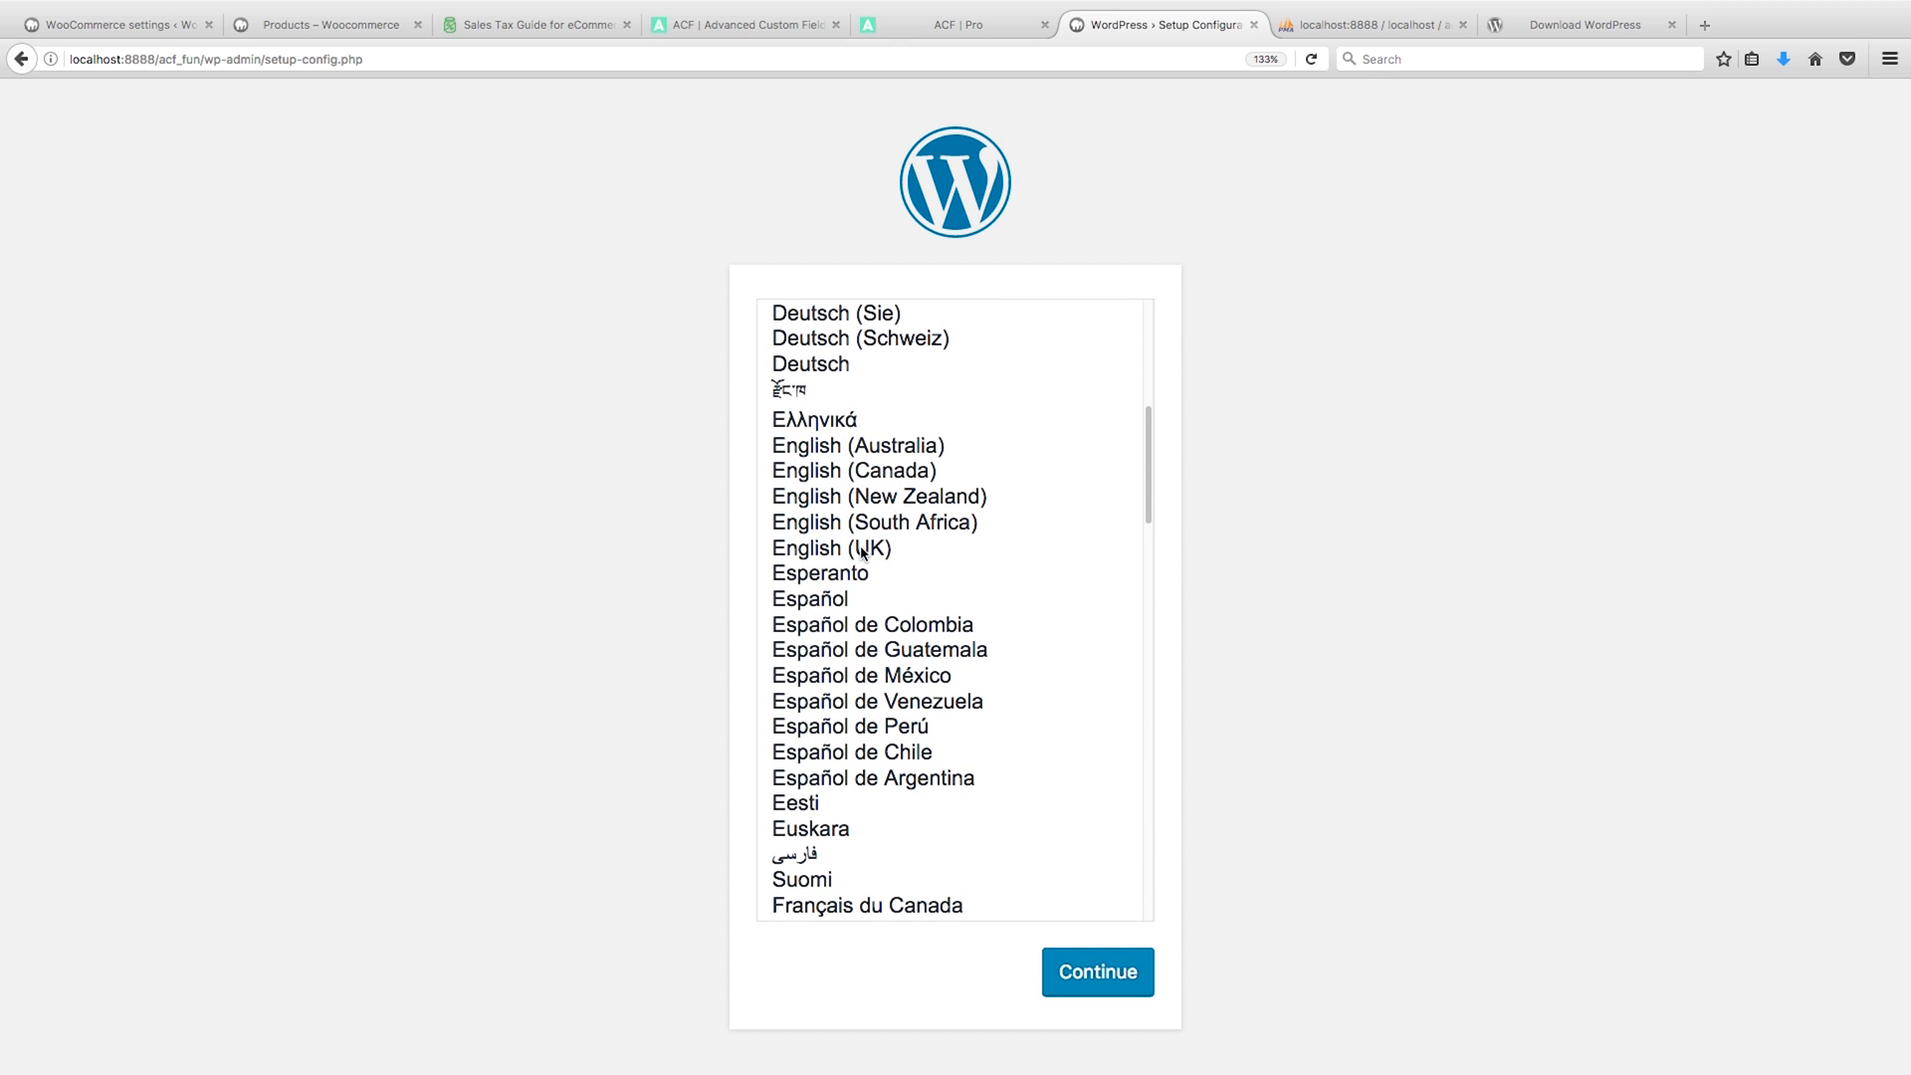
left_click(1095, 972)
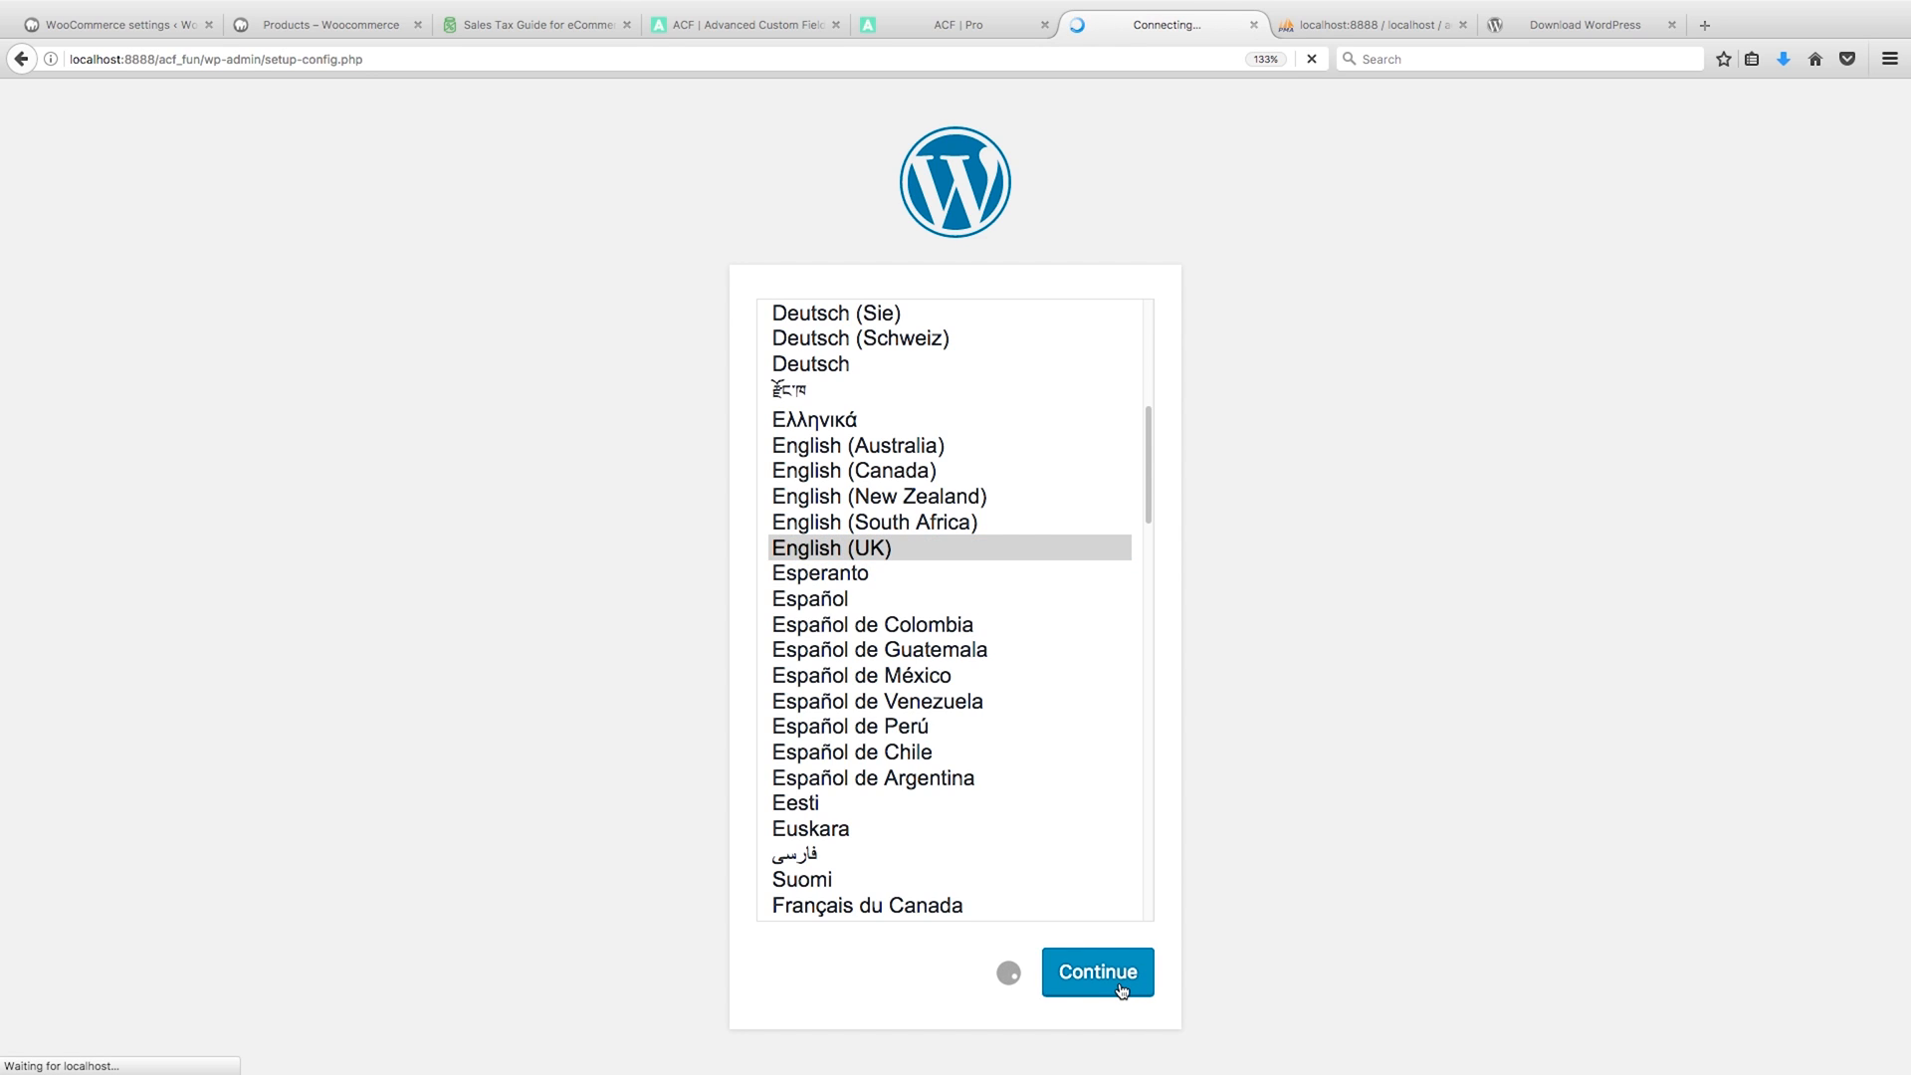
left_click(1095, 973)
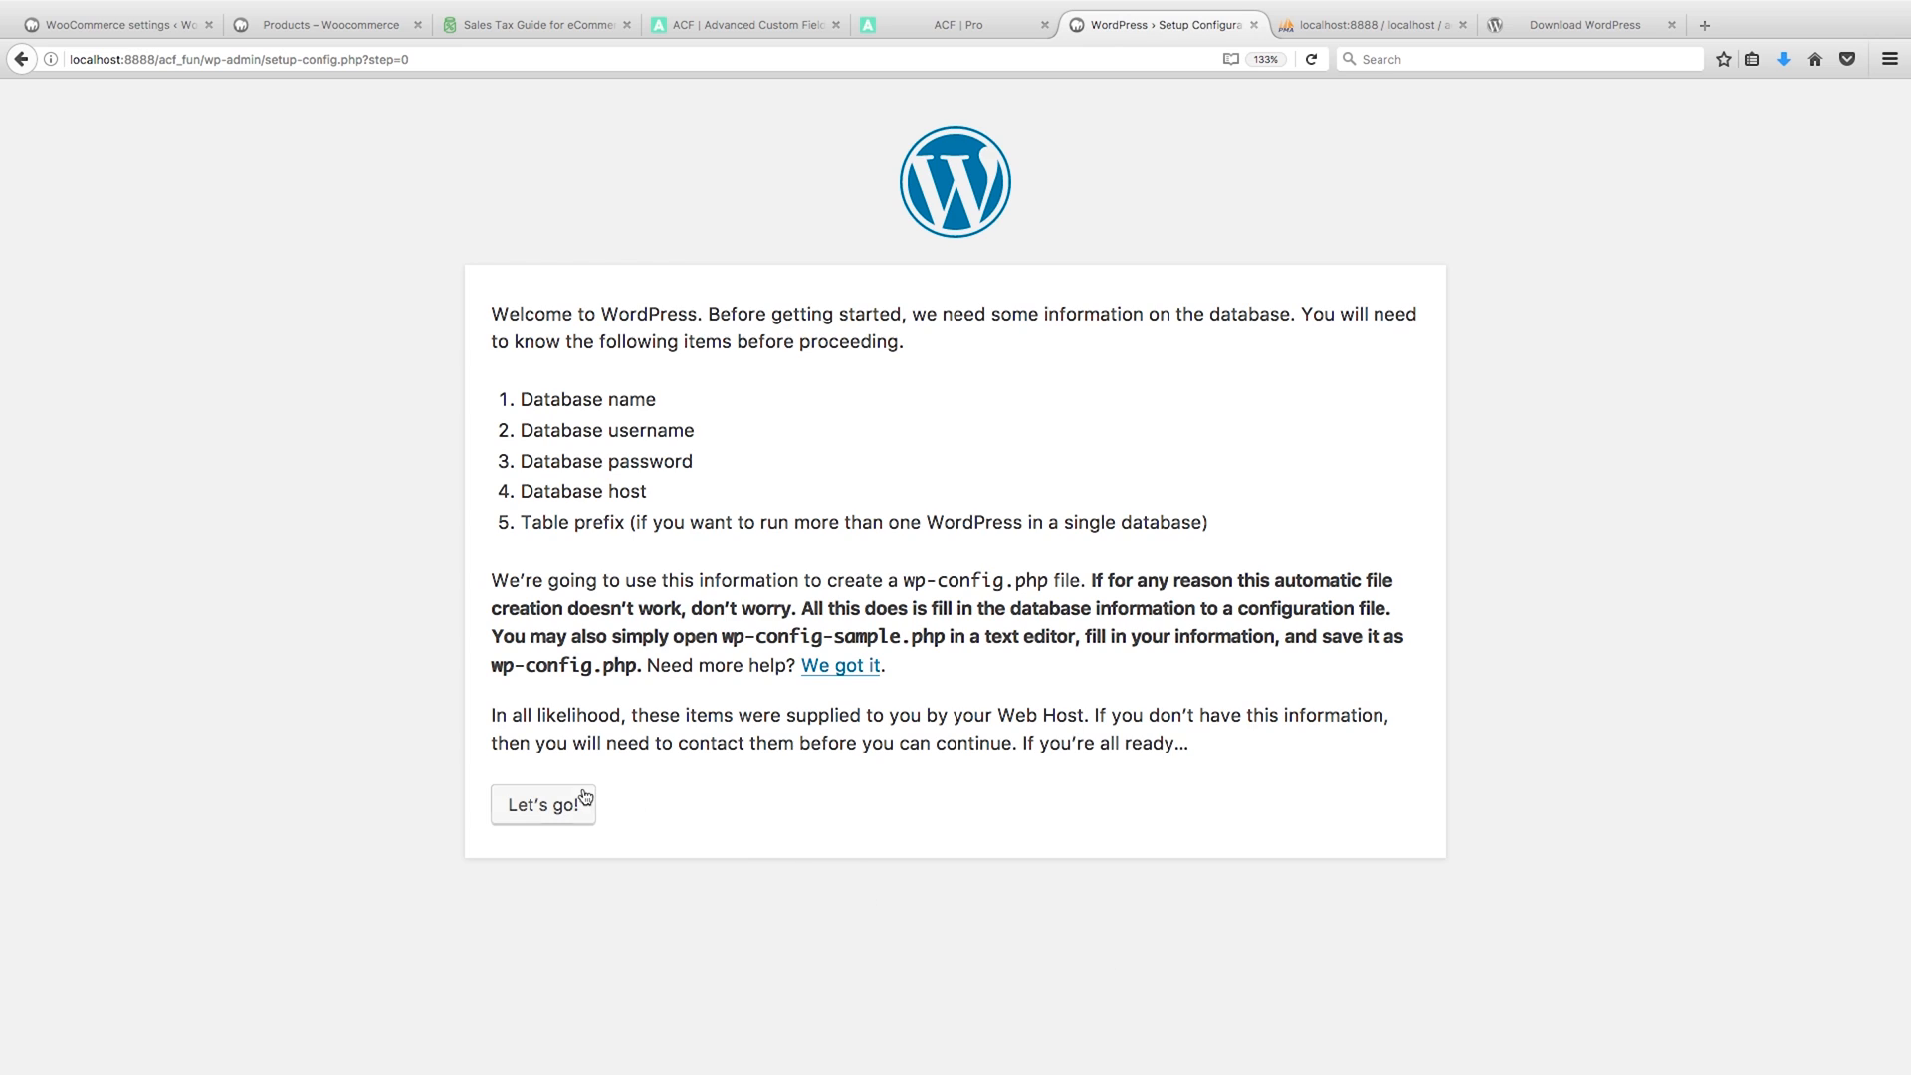
left_click(542, 804)
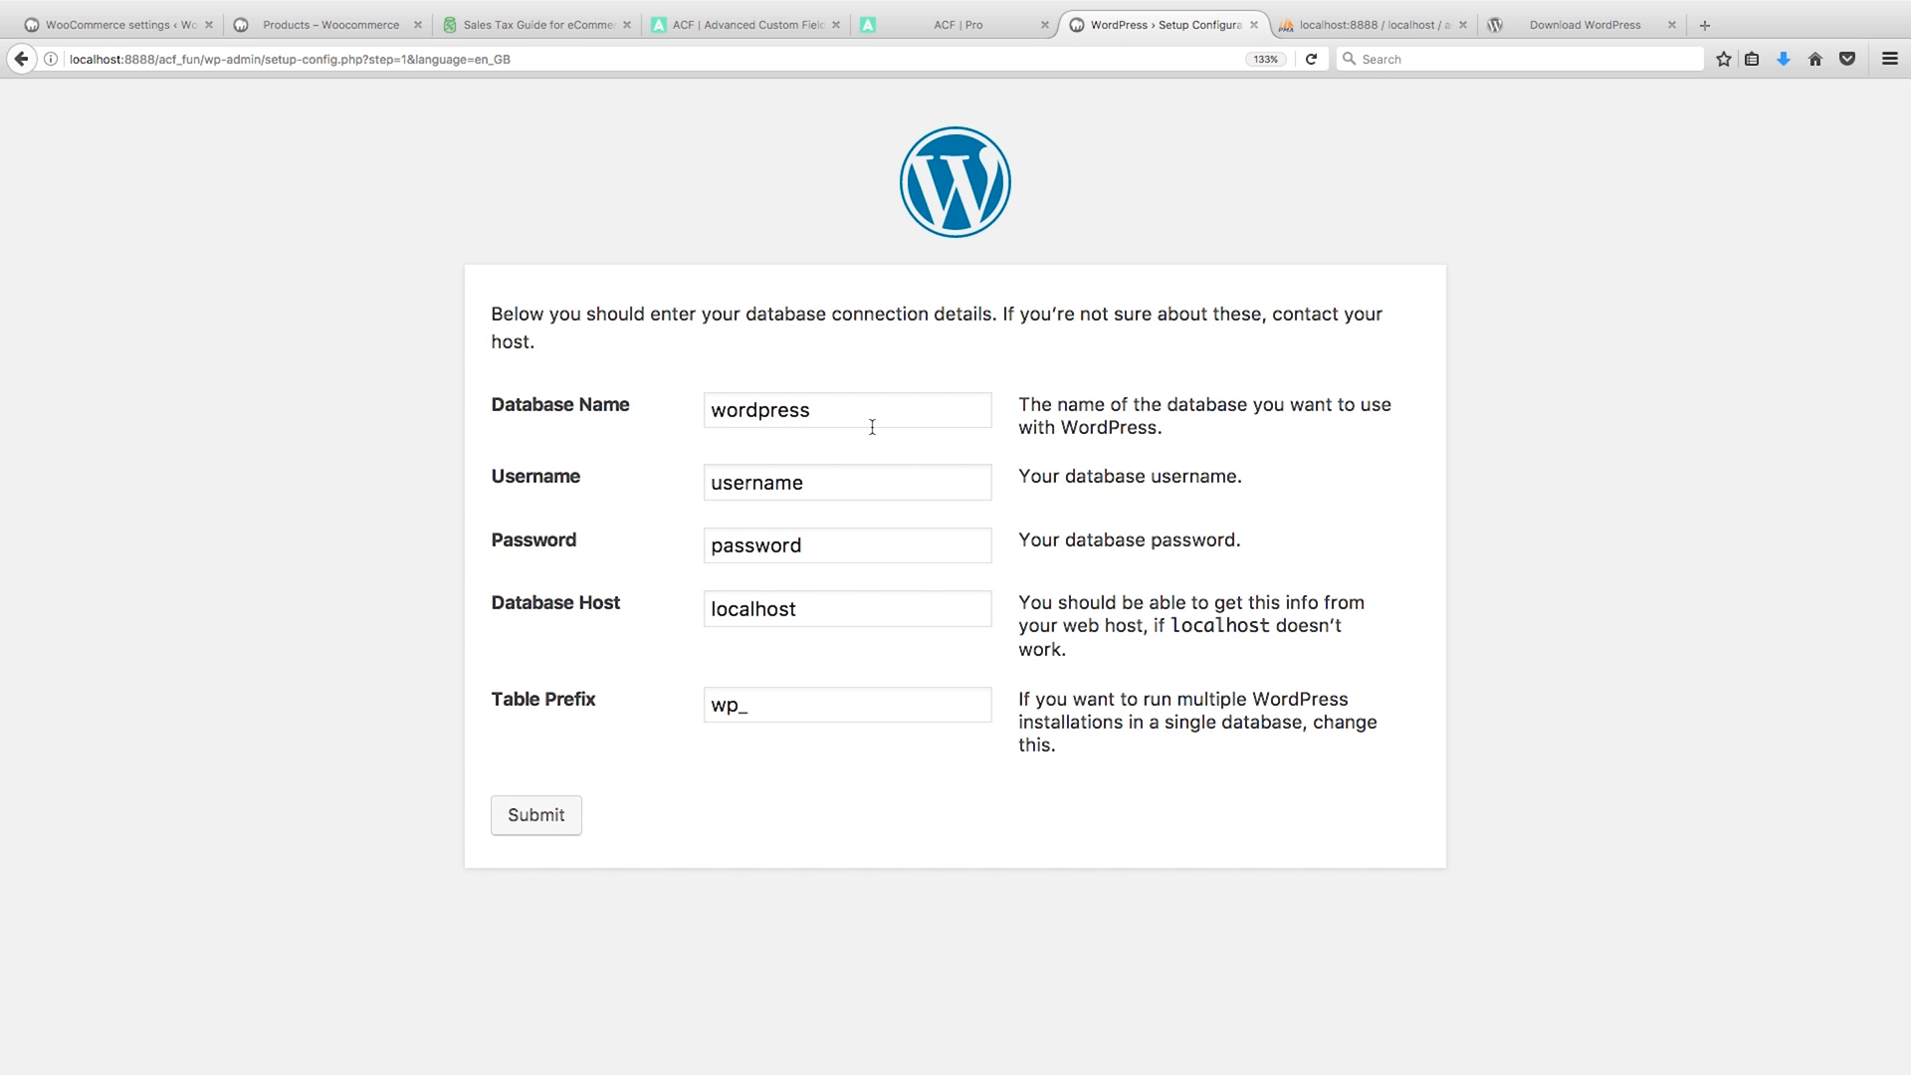
double_click(758, 410)
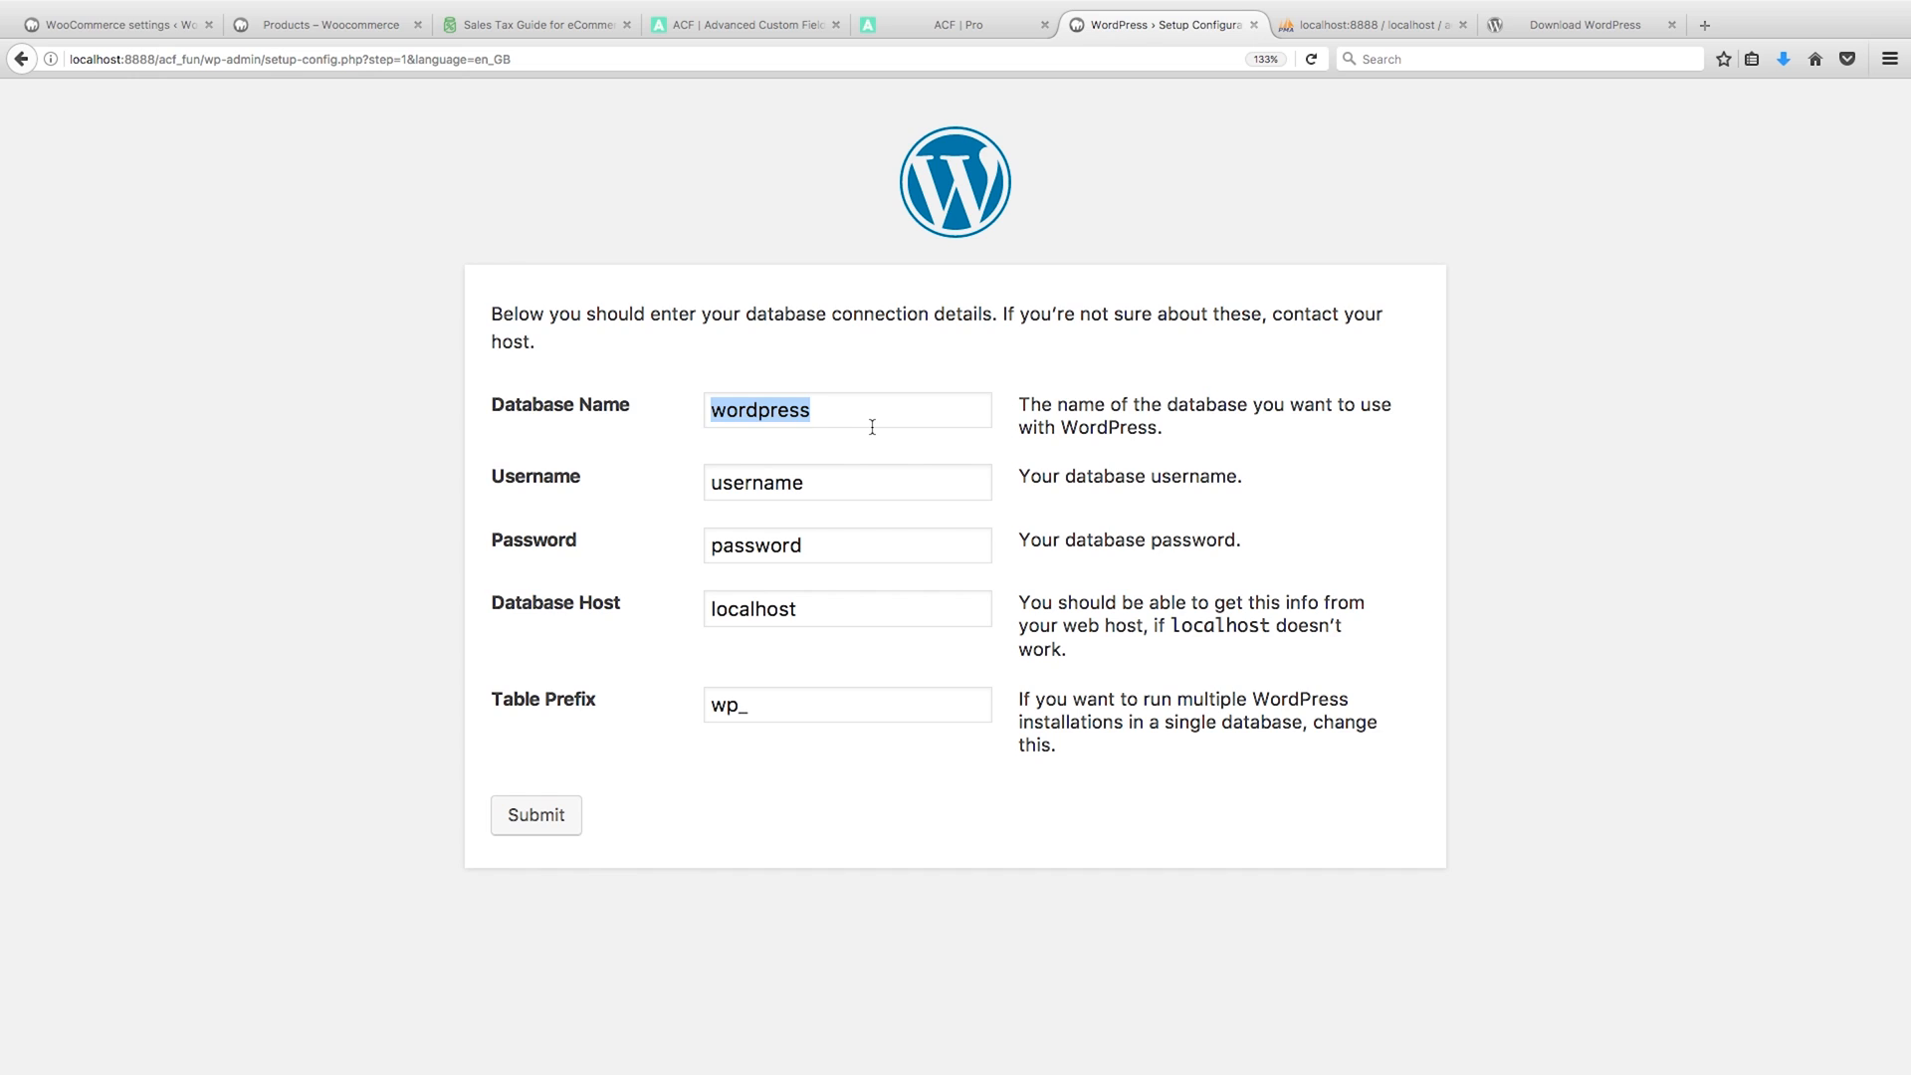
type("acf_fun")
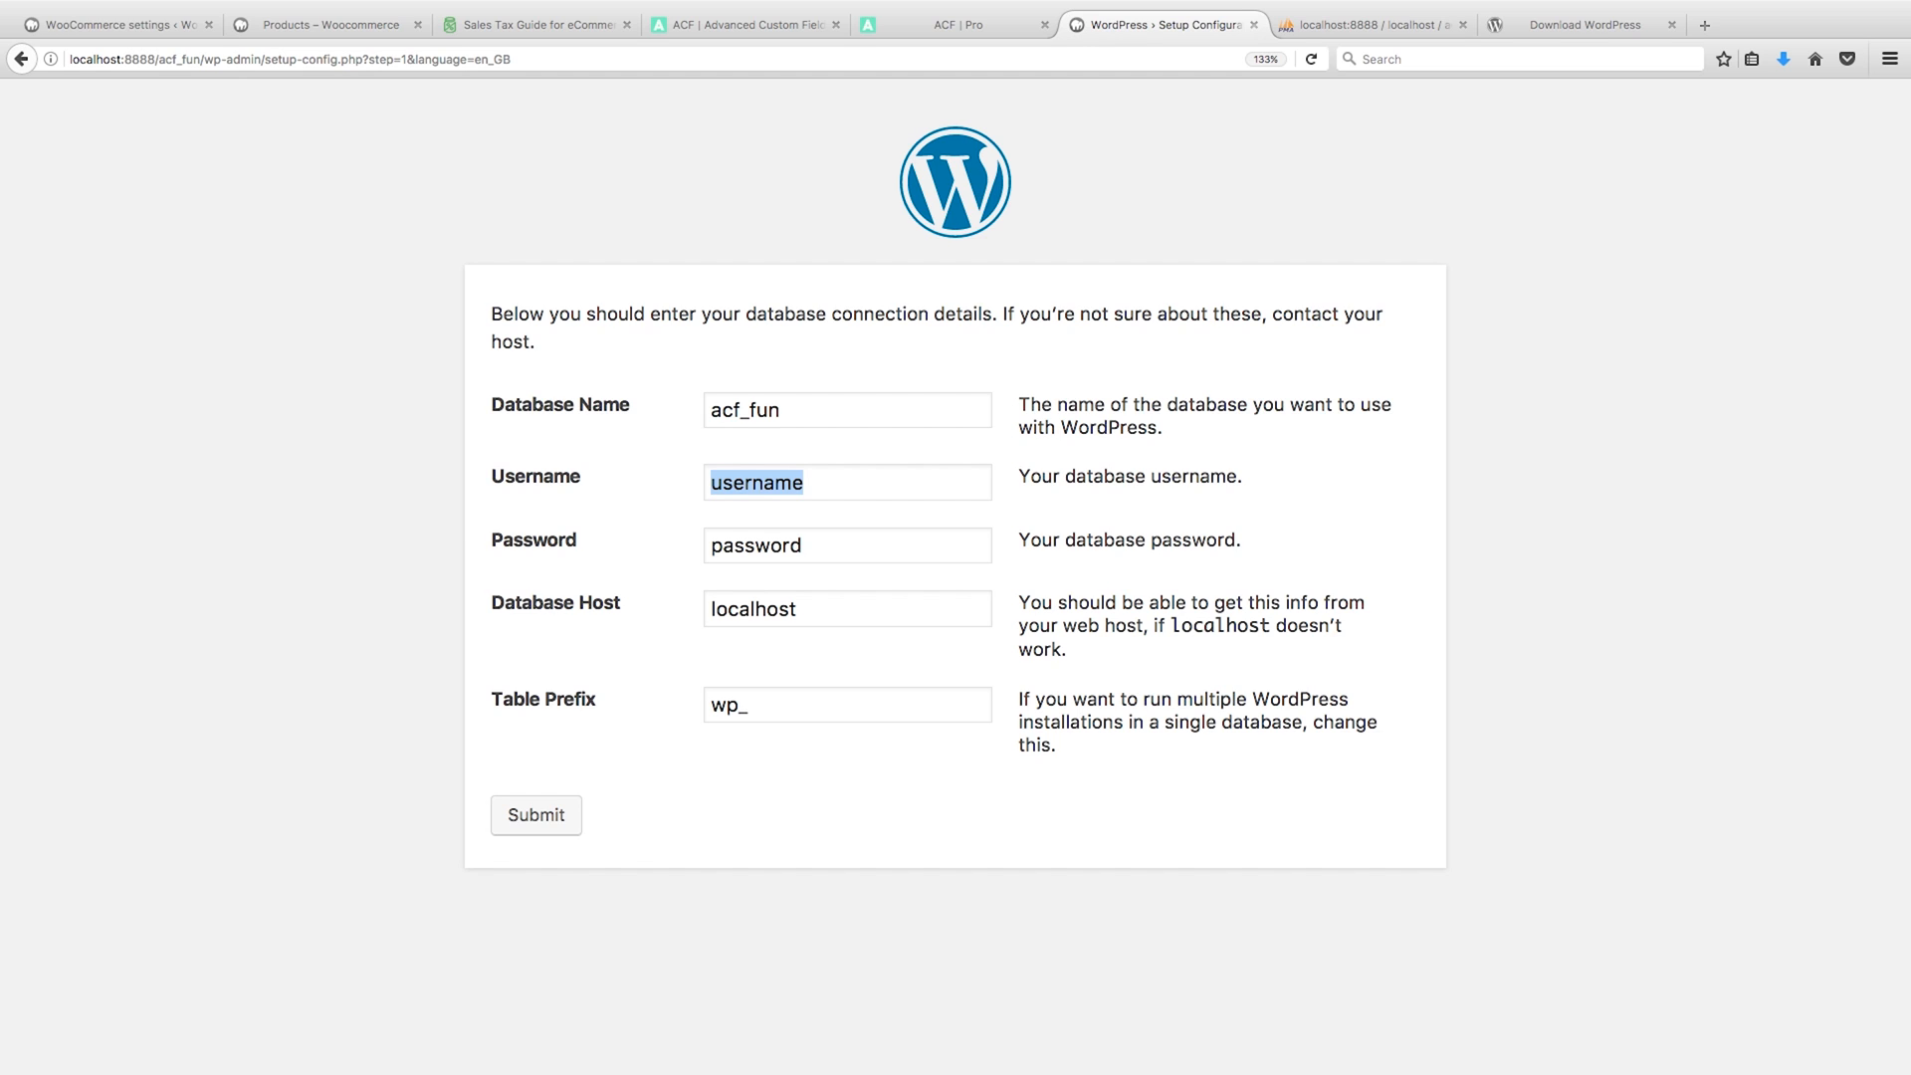
type("root")
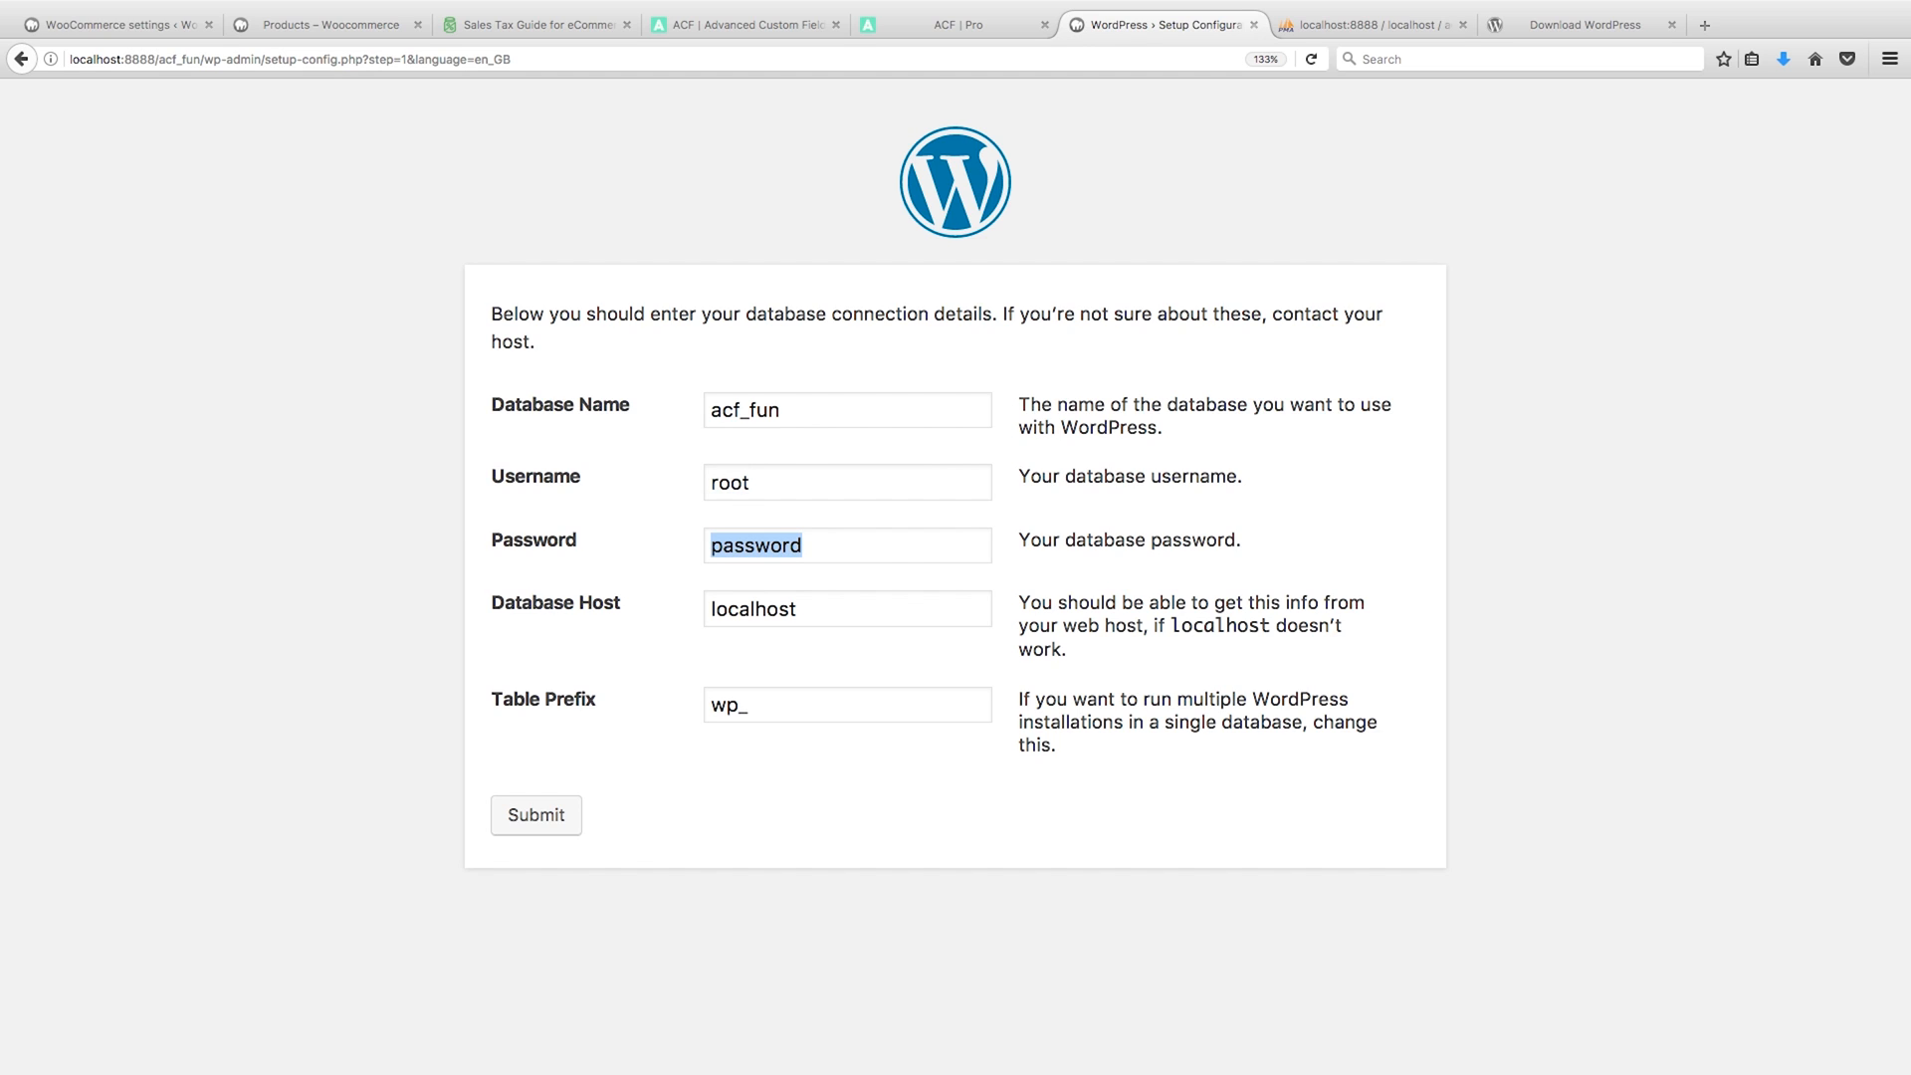
type("root")
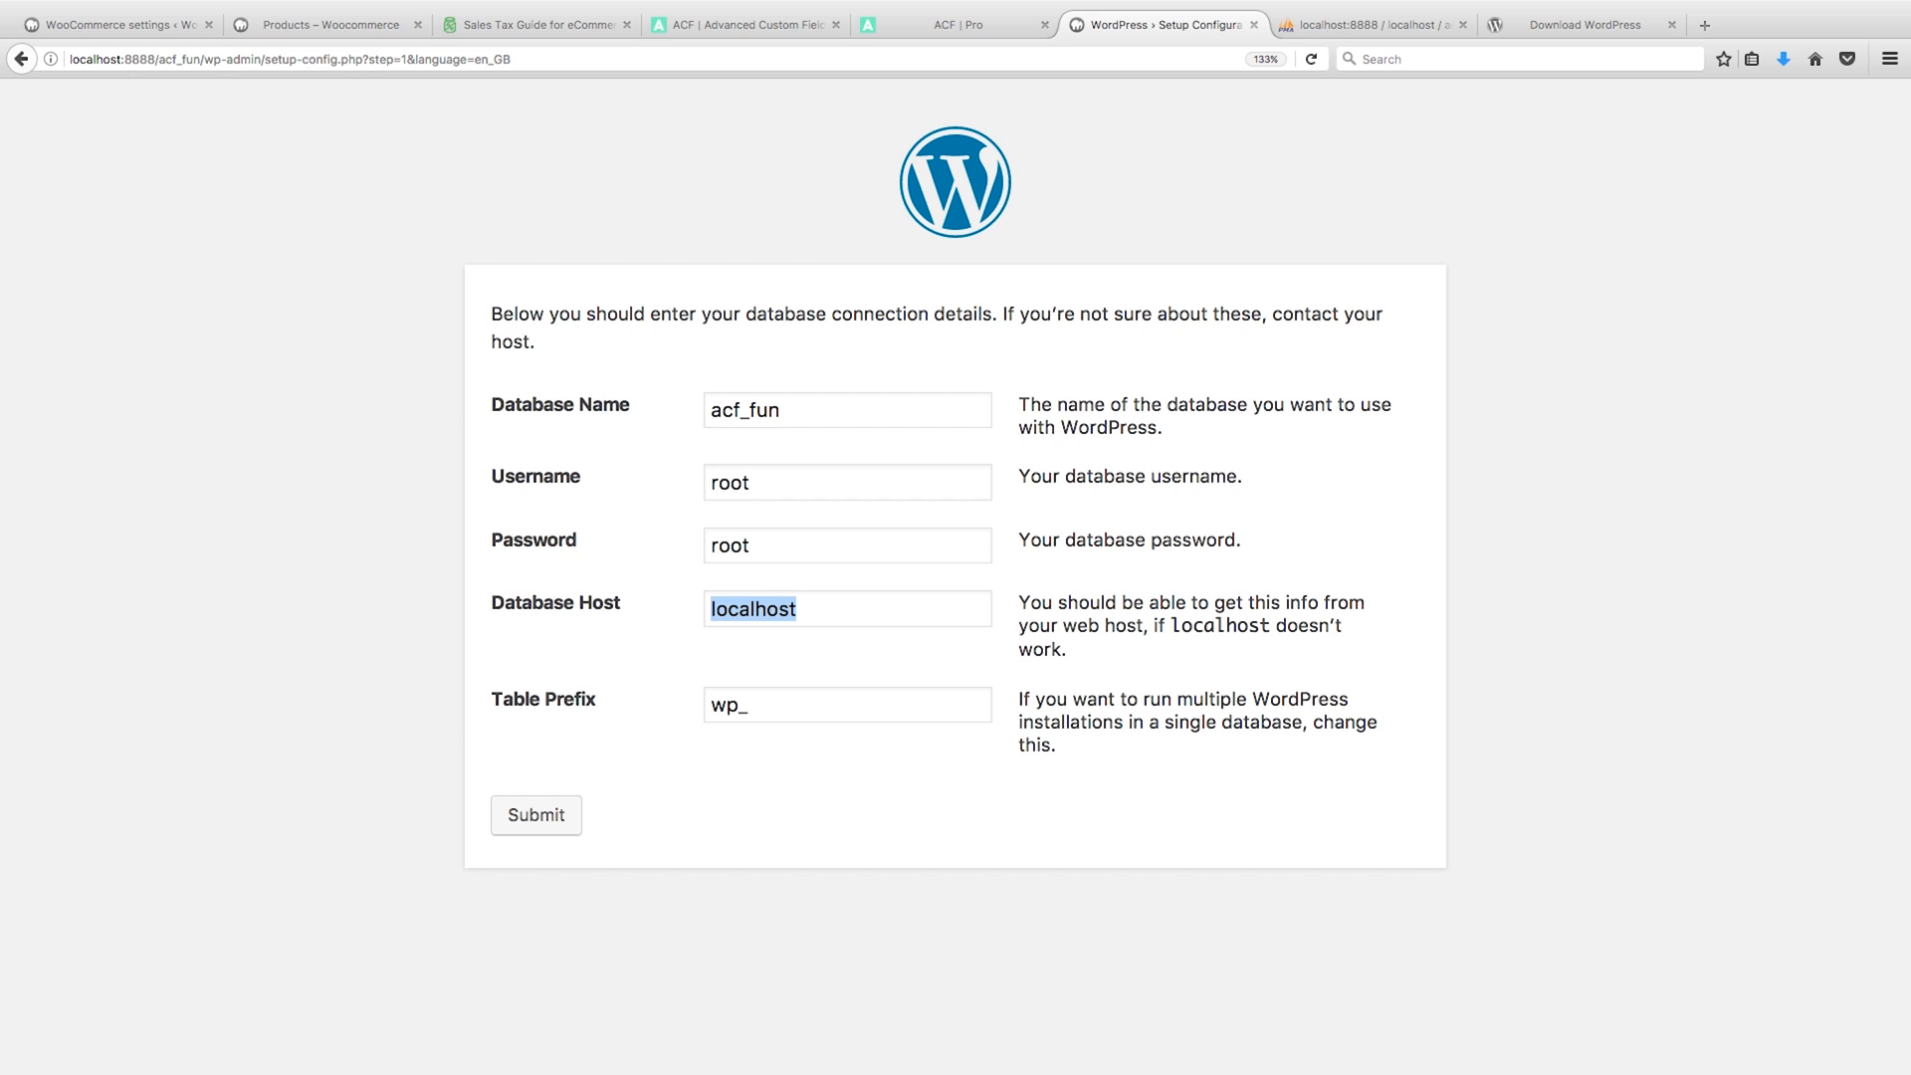
left_click(846, 704)
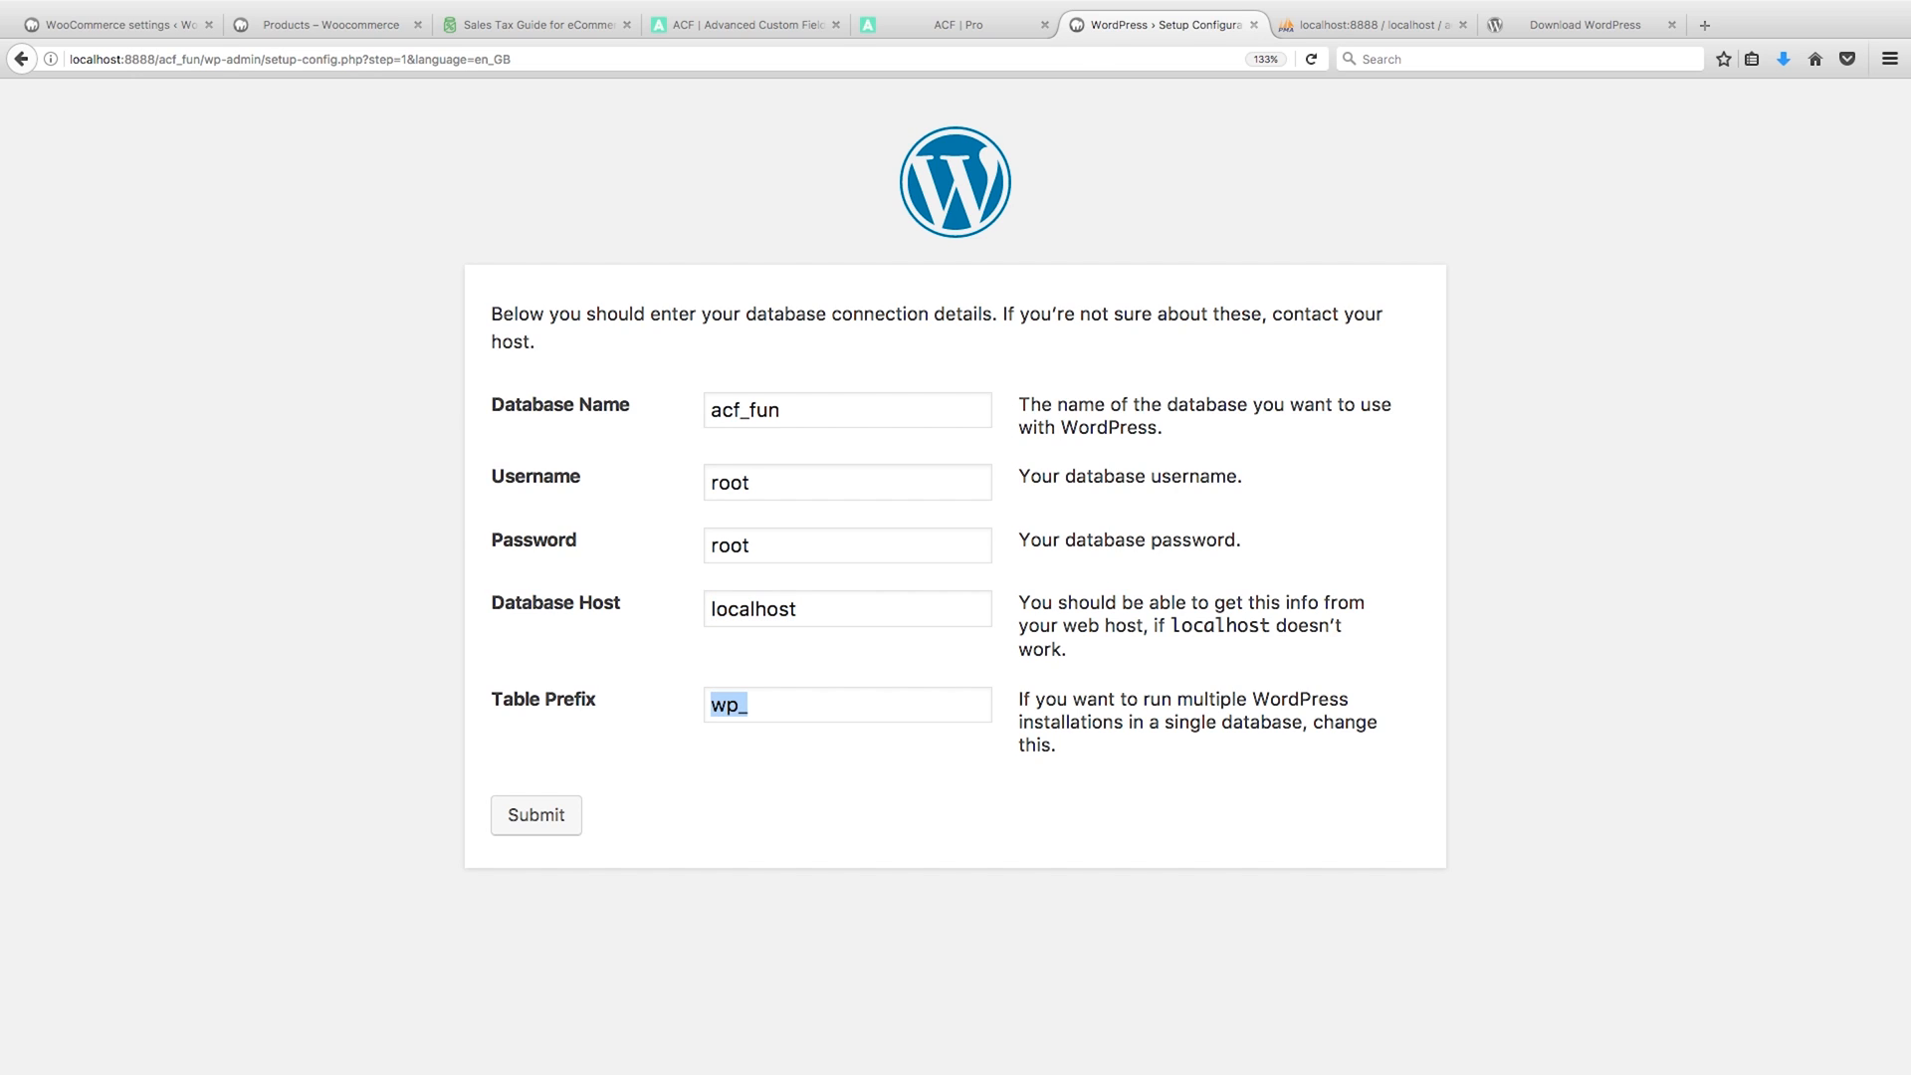
Submit the connection details and run the WordPress install
left_click(535, 814)
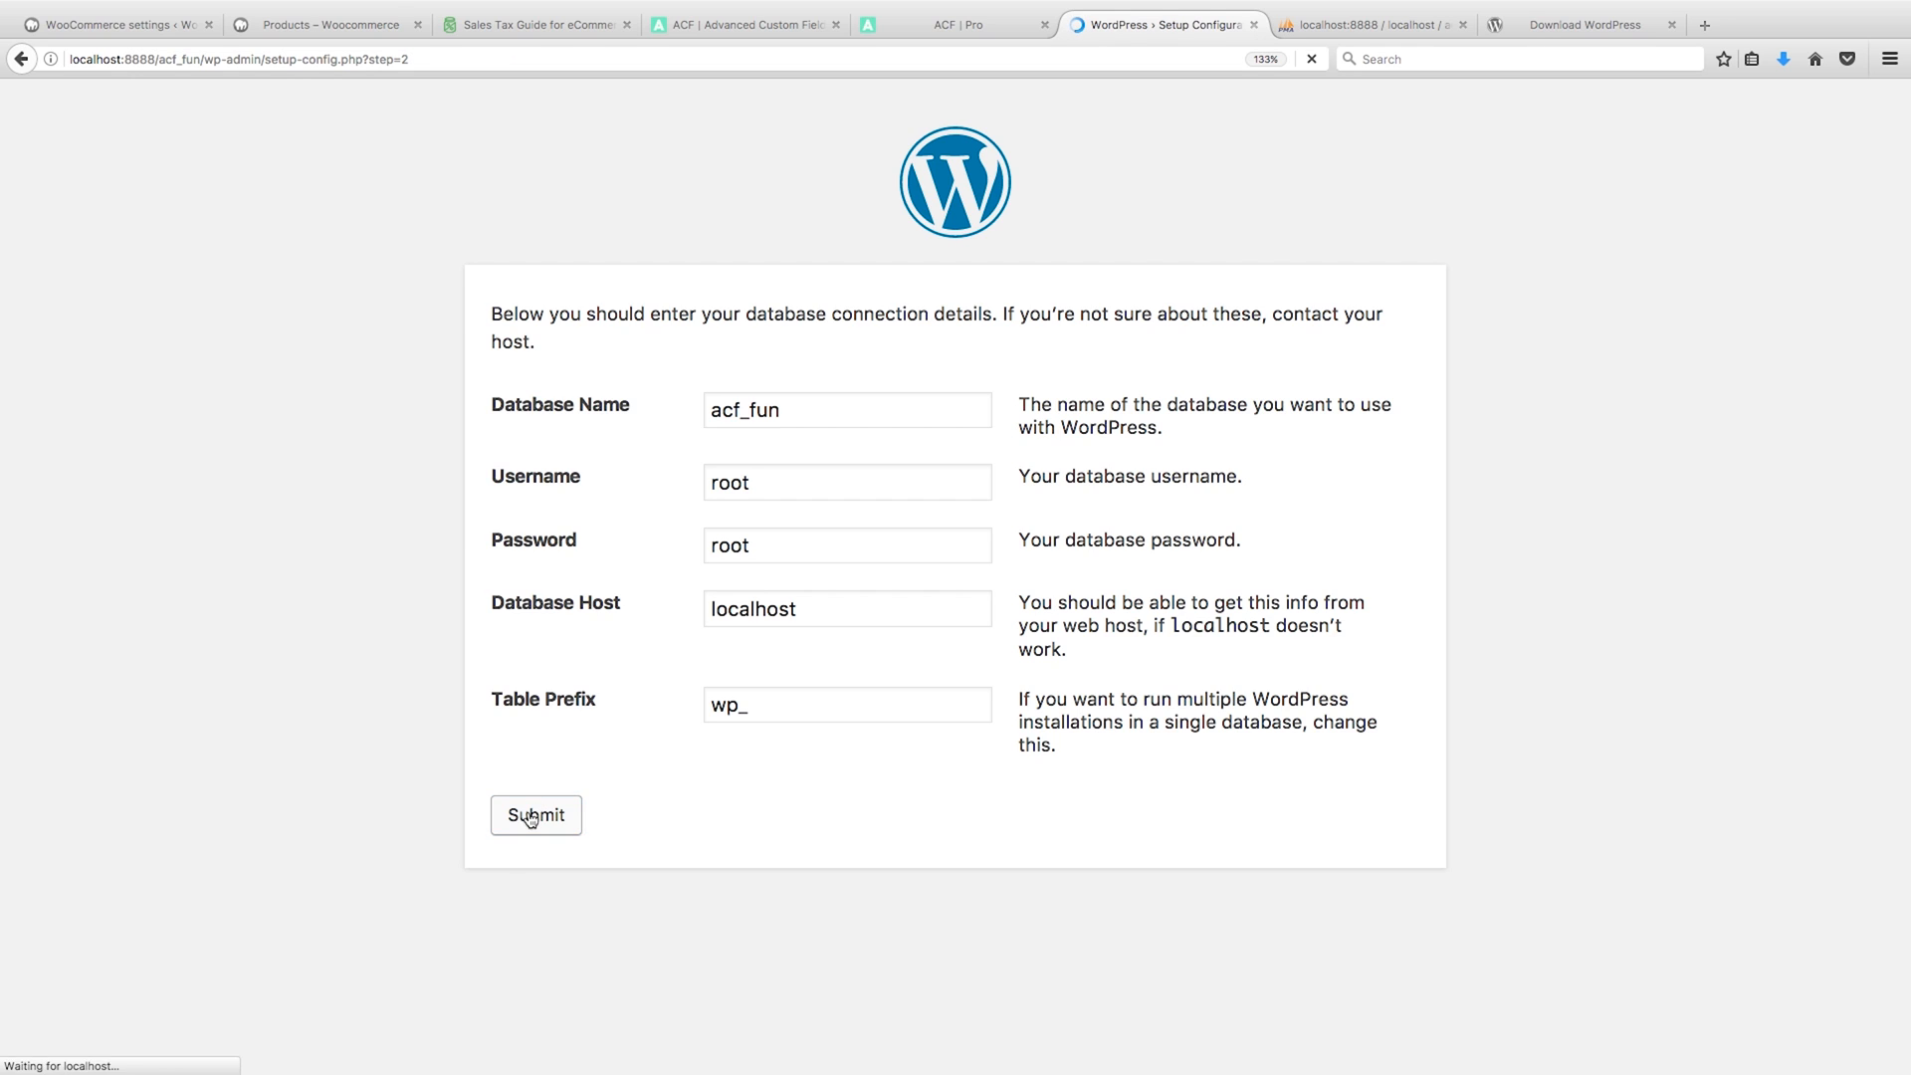
left_click(535, 816)
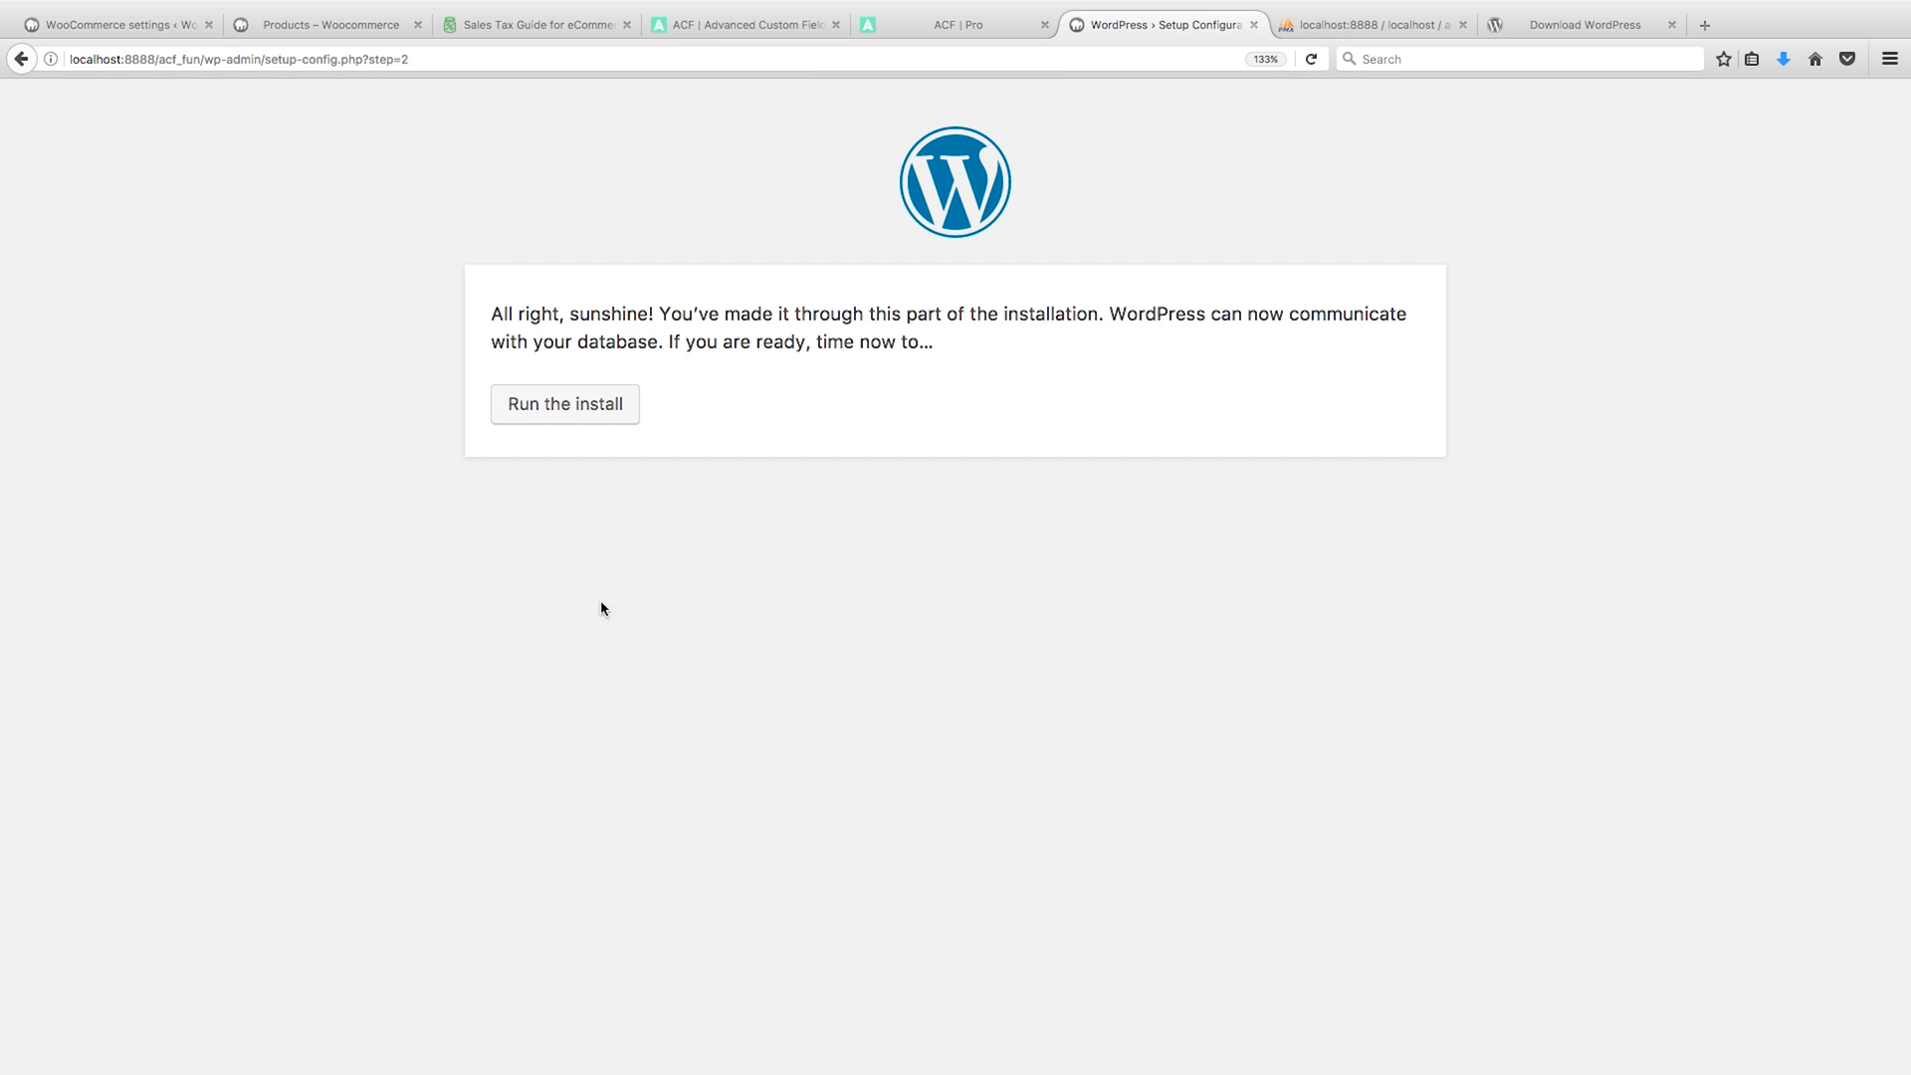
left_click(563, 404)
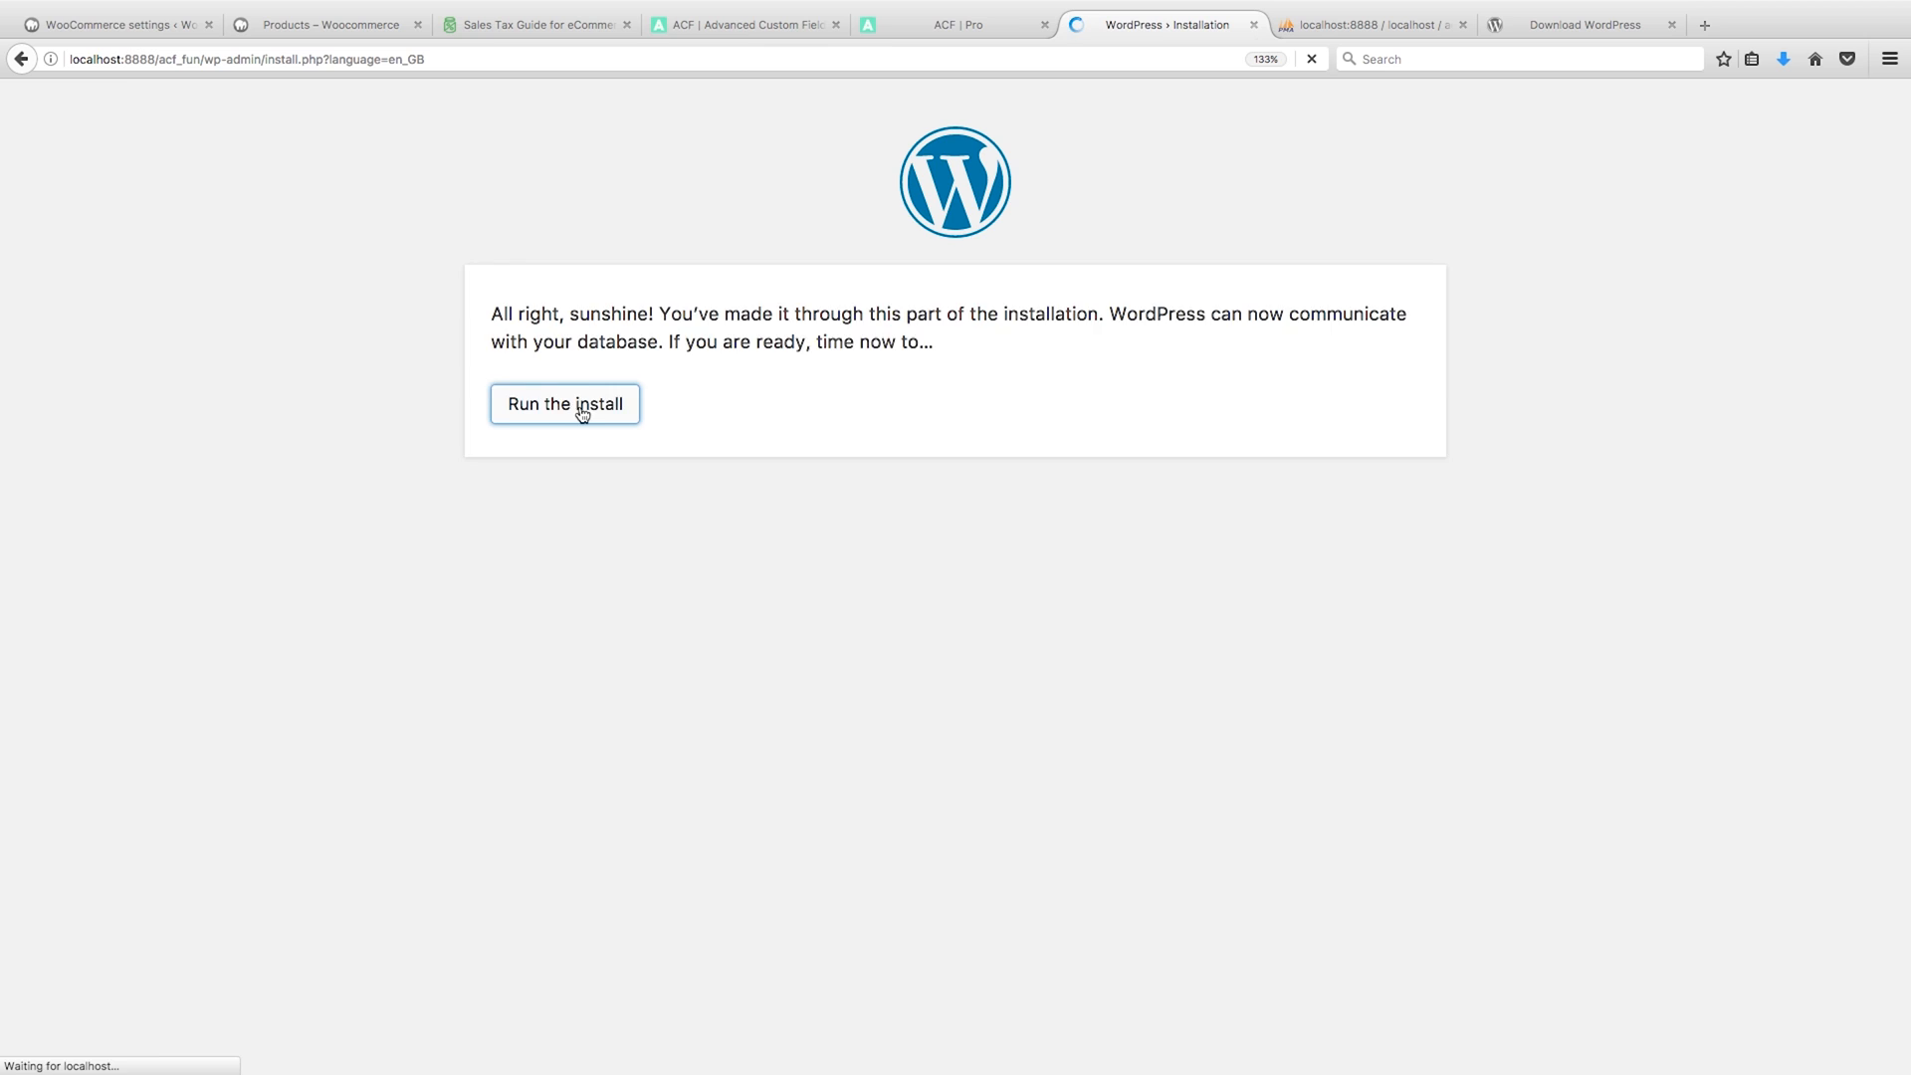
left_click(563, 404)
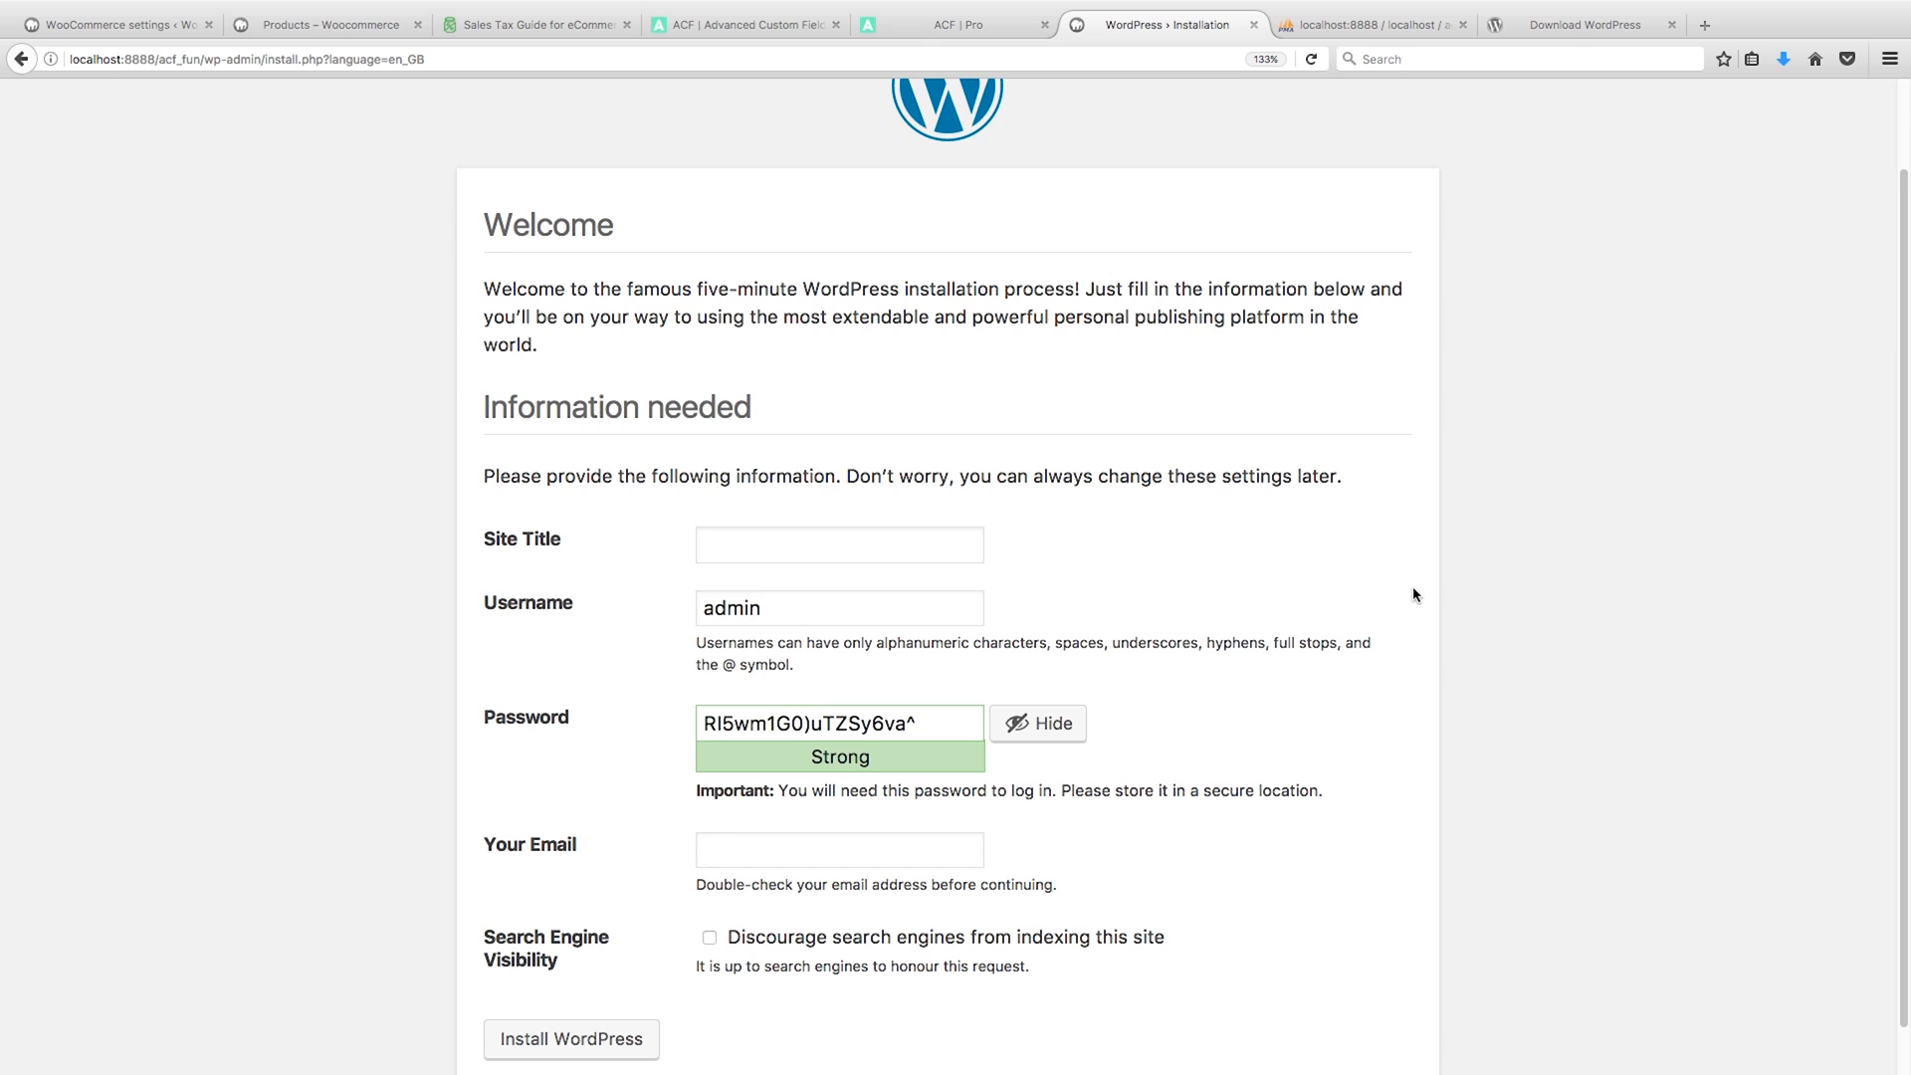
Set the site title to ACF Fun and replace the generated password with a weak one
left_click(838, 544)
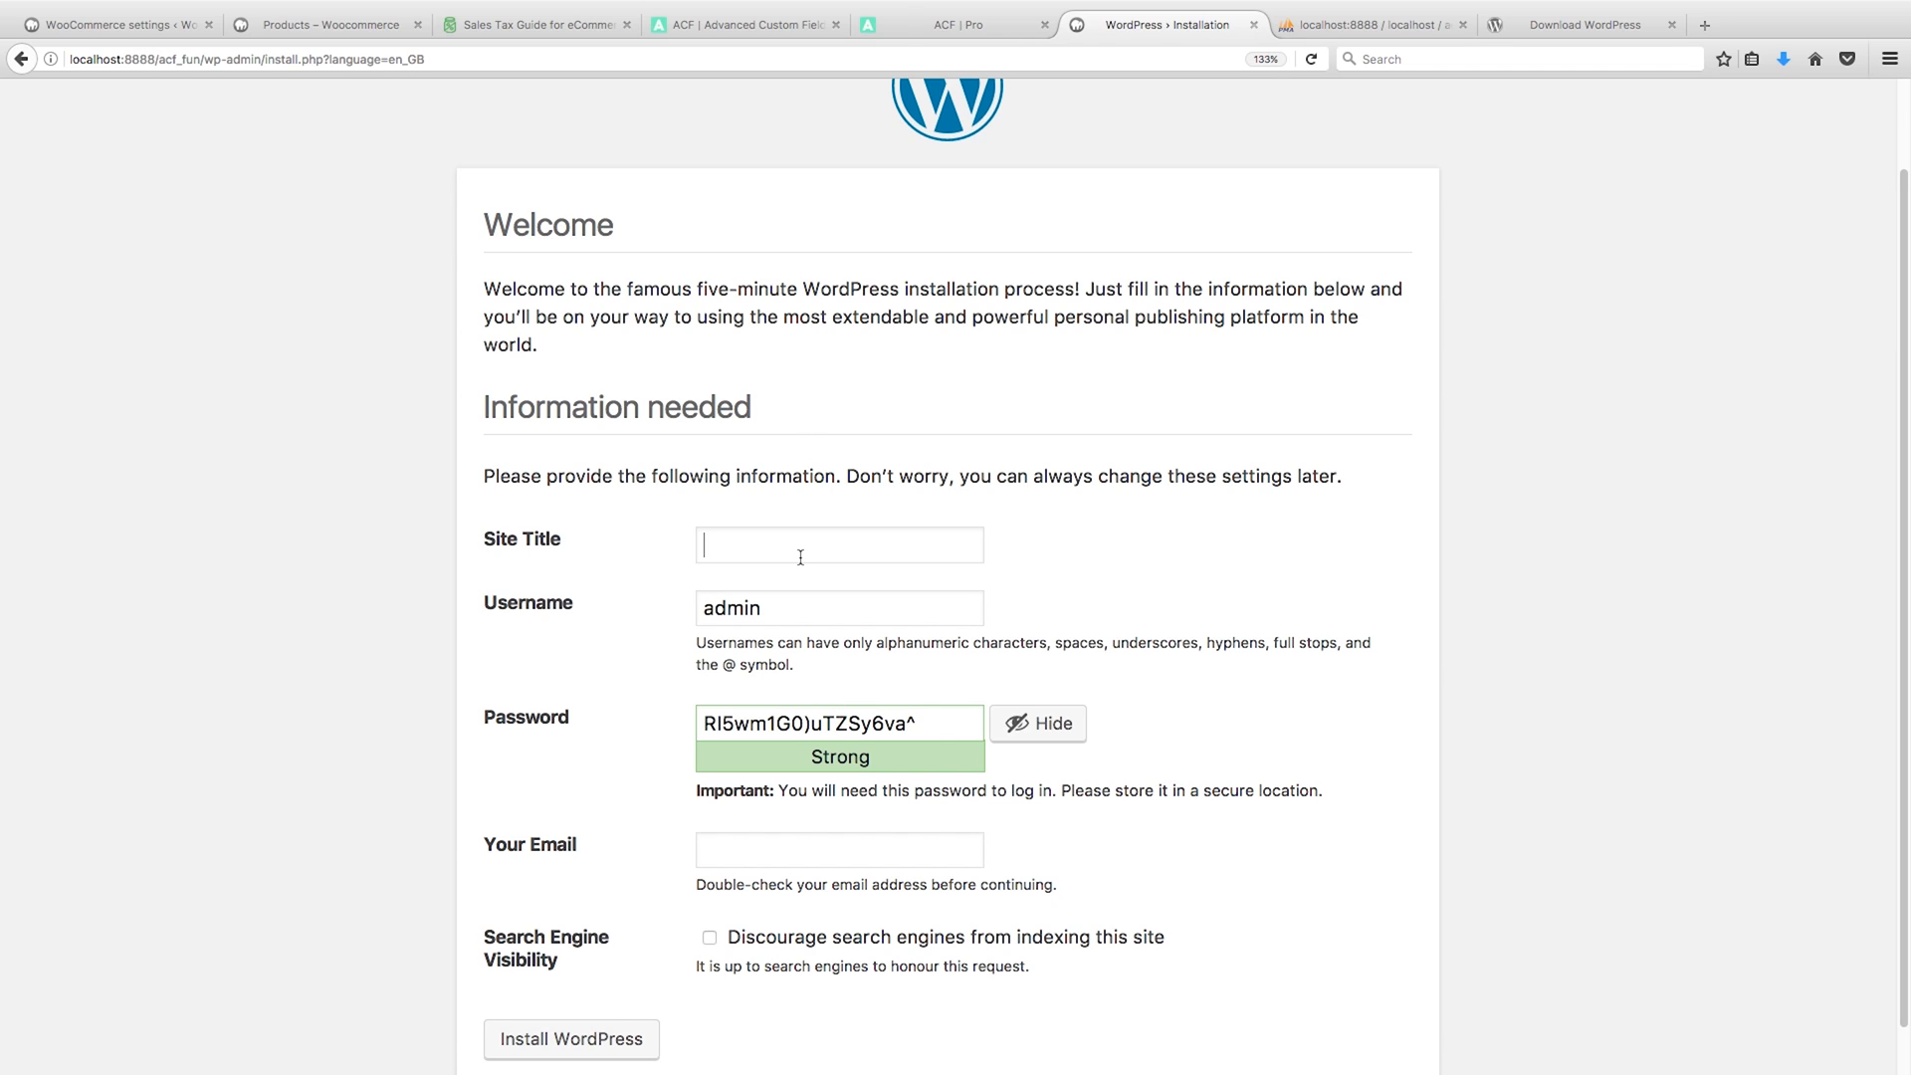
type("ACF")
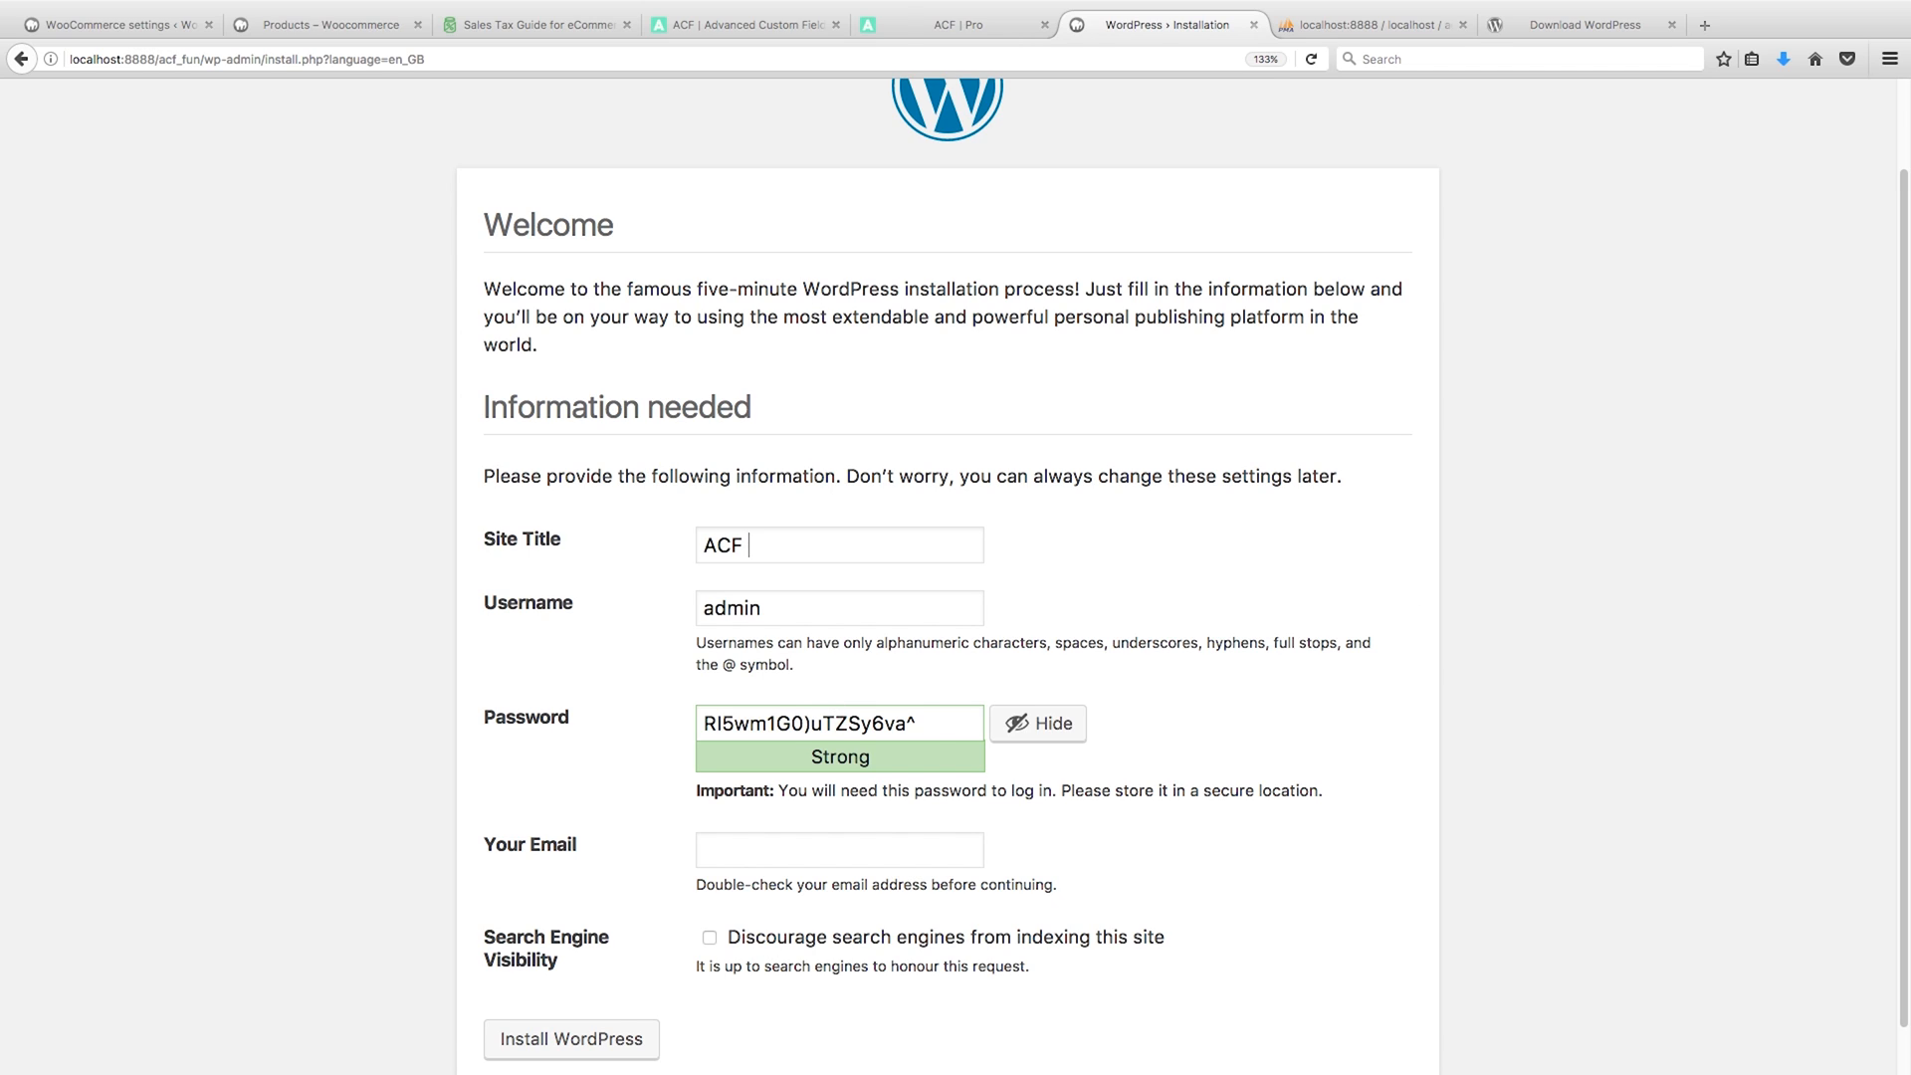
type("Fun")
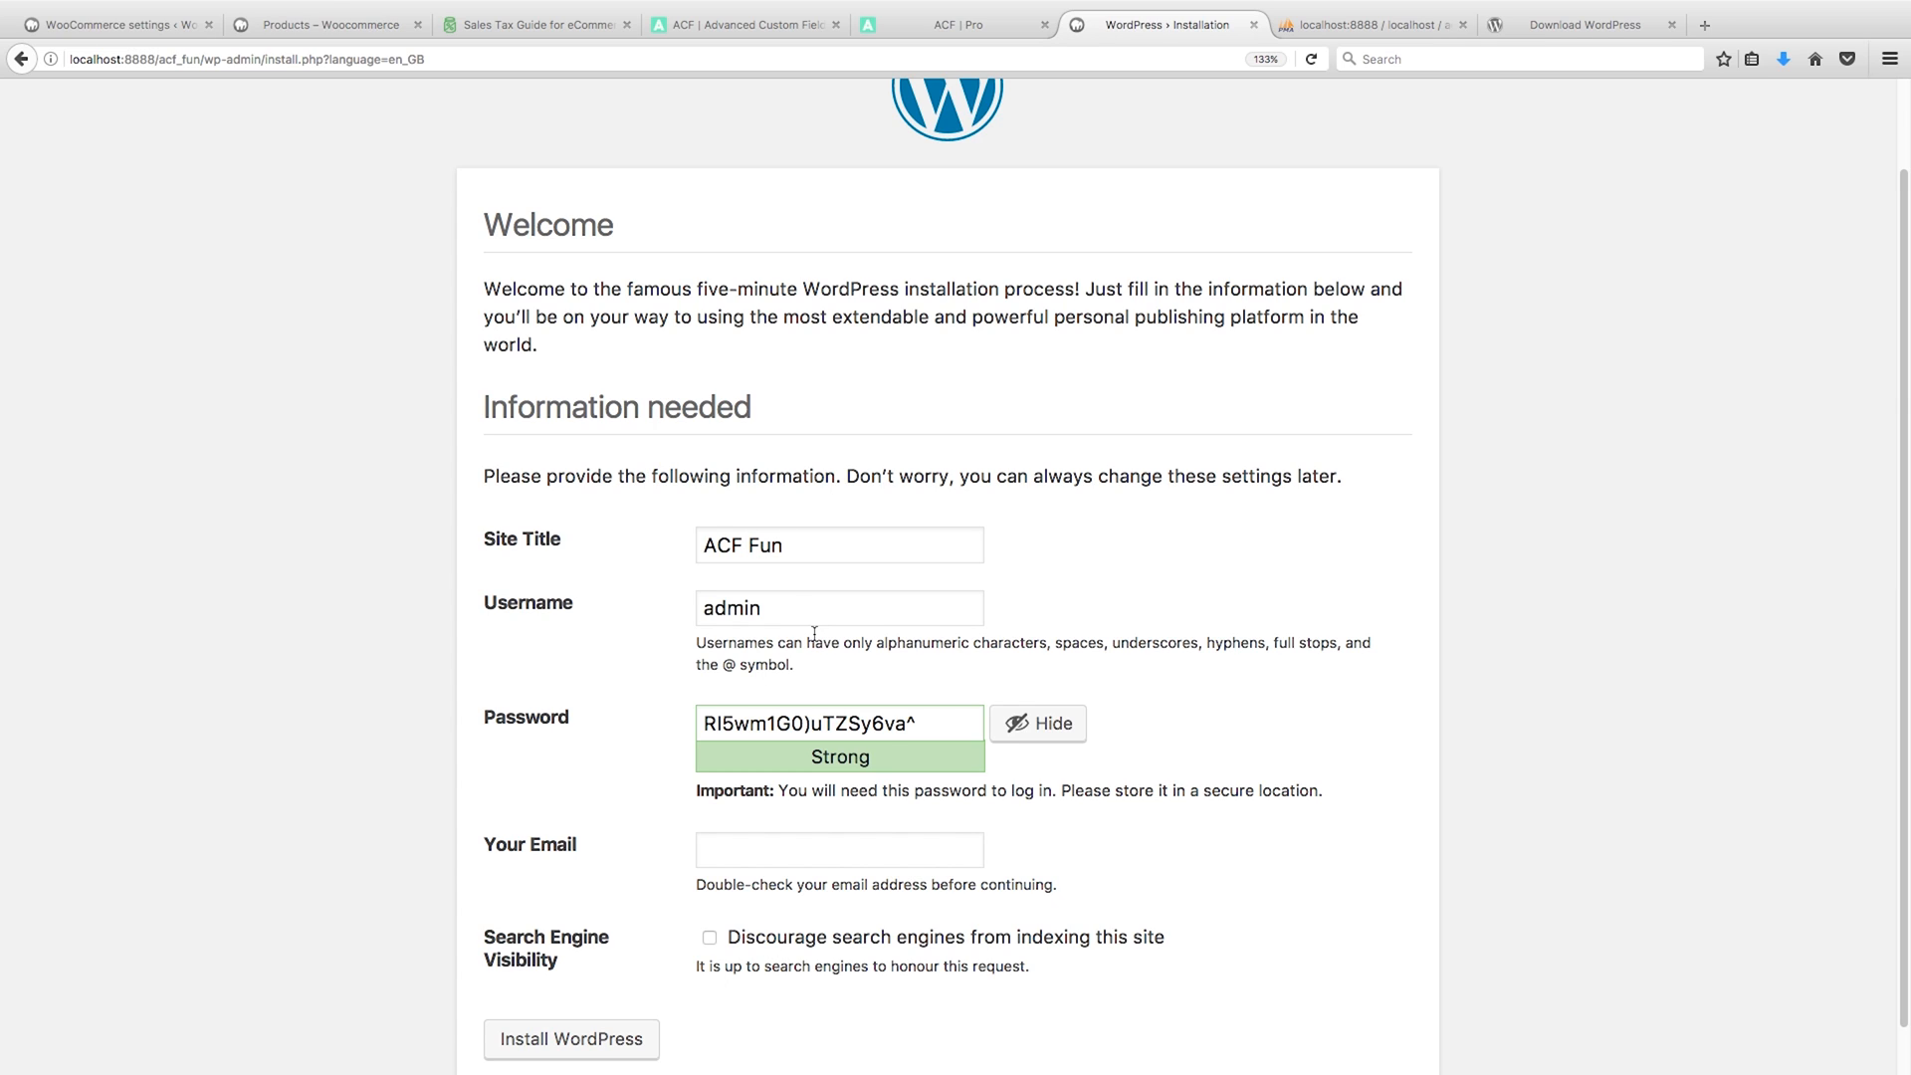
double_click(731, 609)
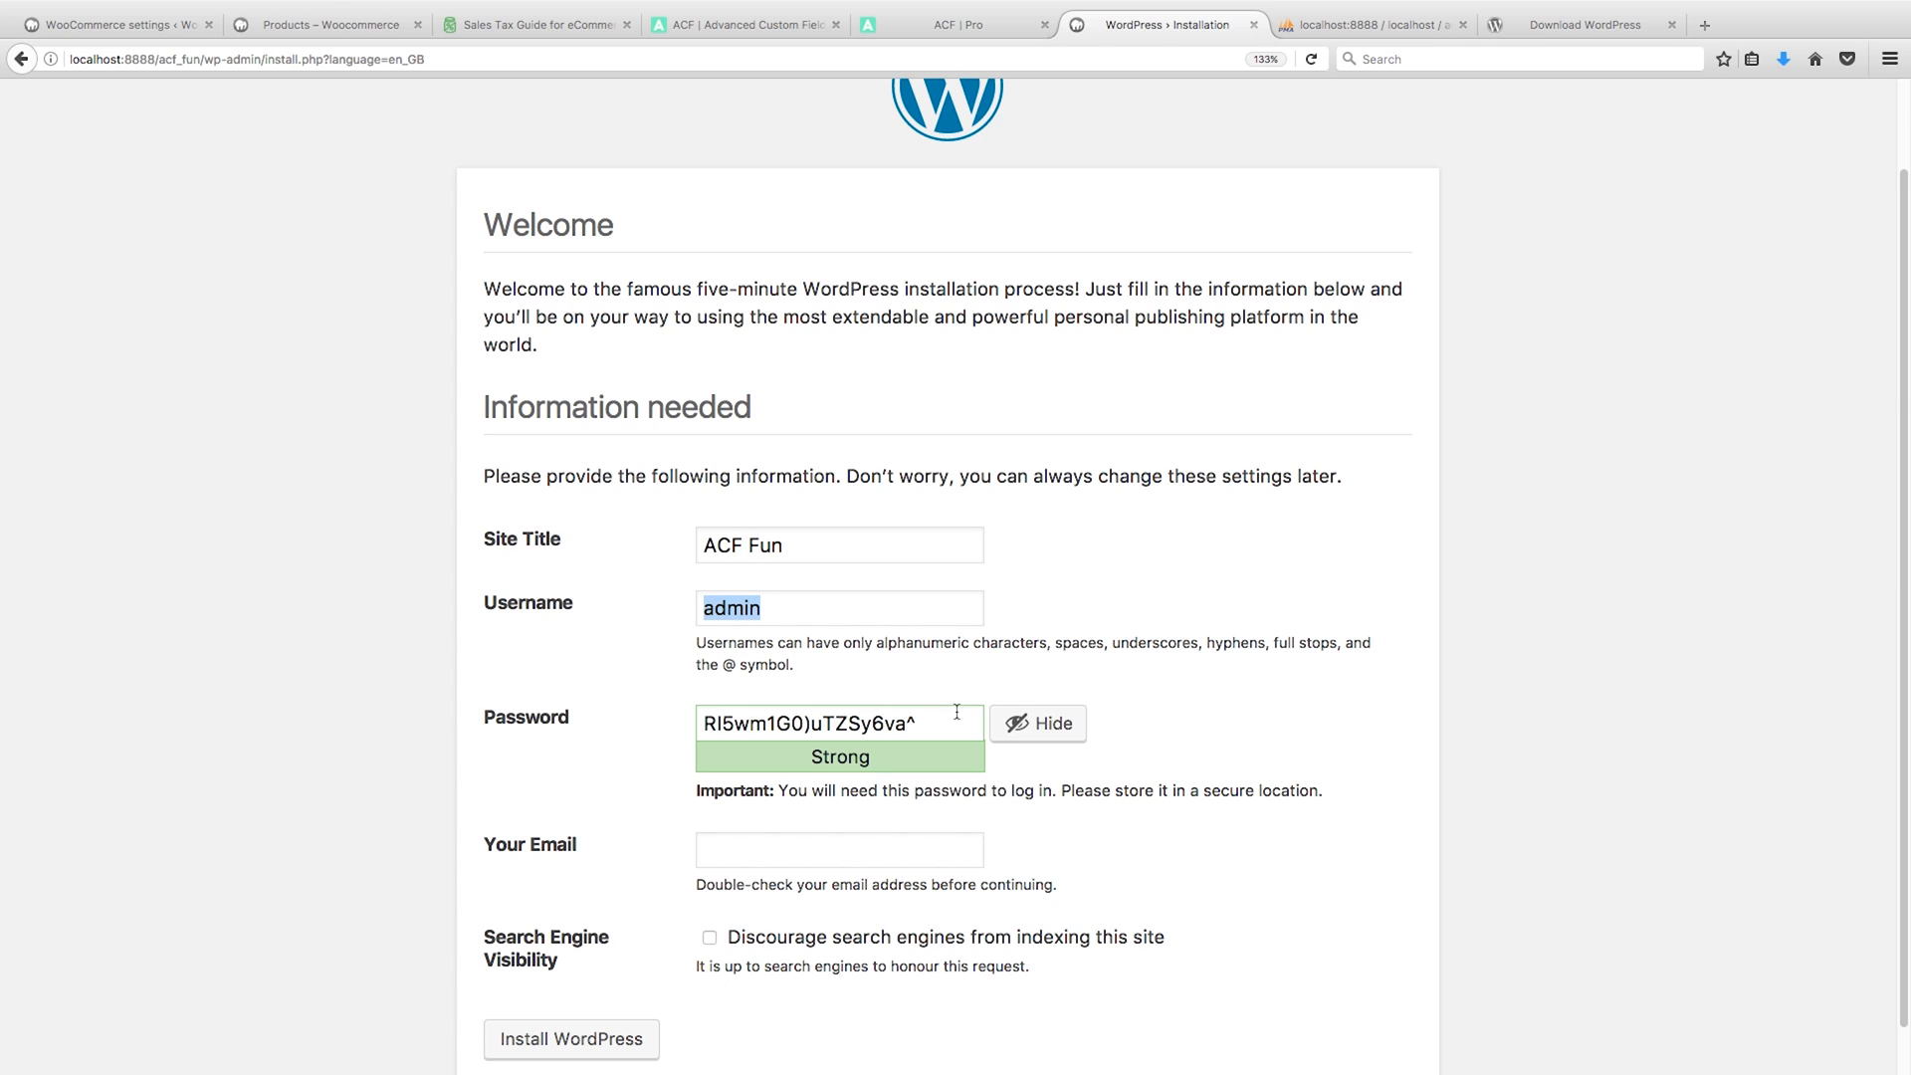
type("password")
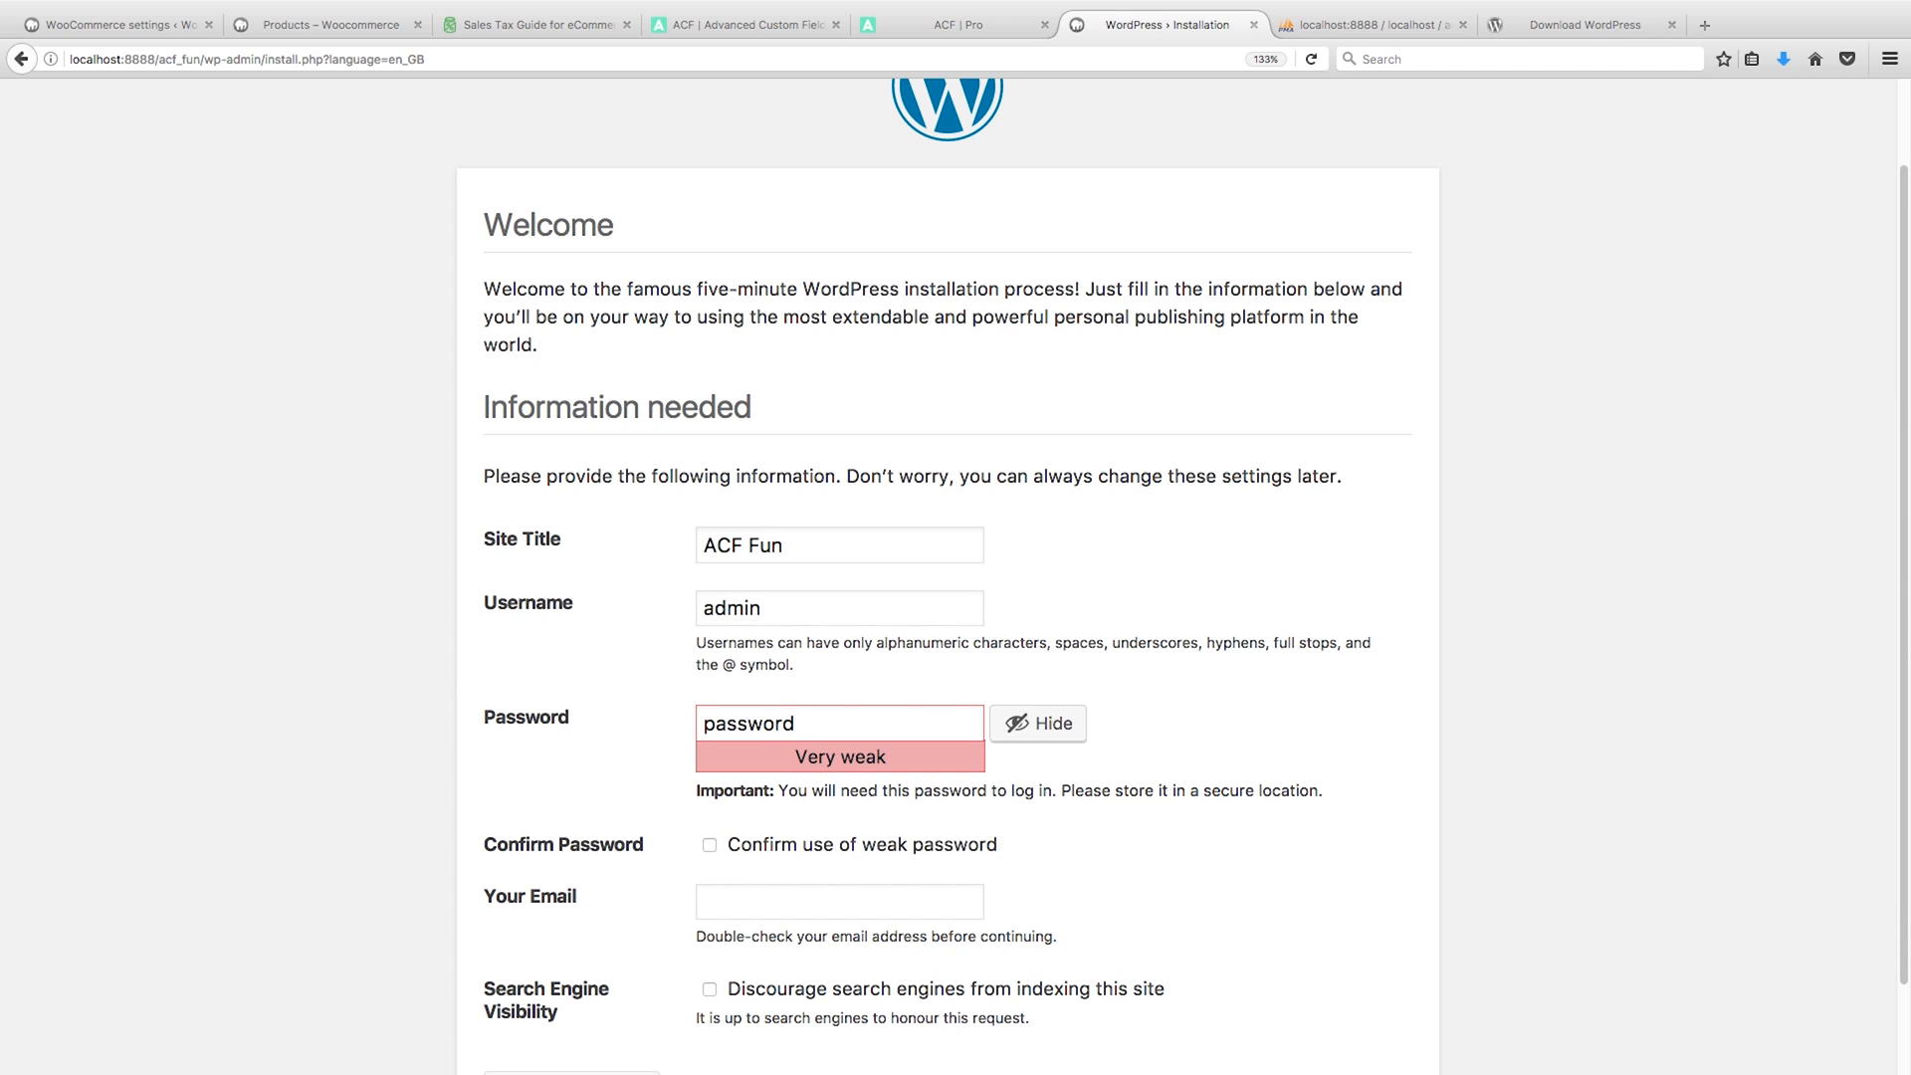
scroll("down", 3)
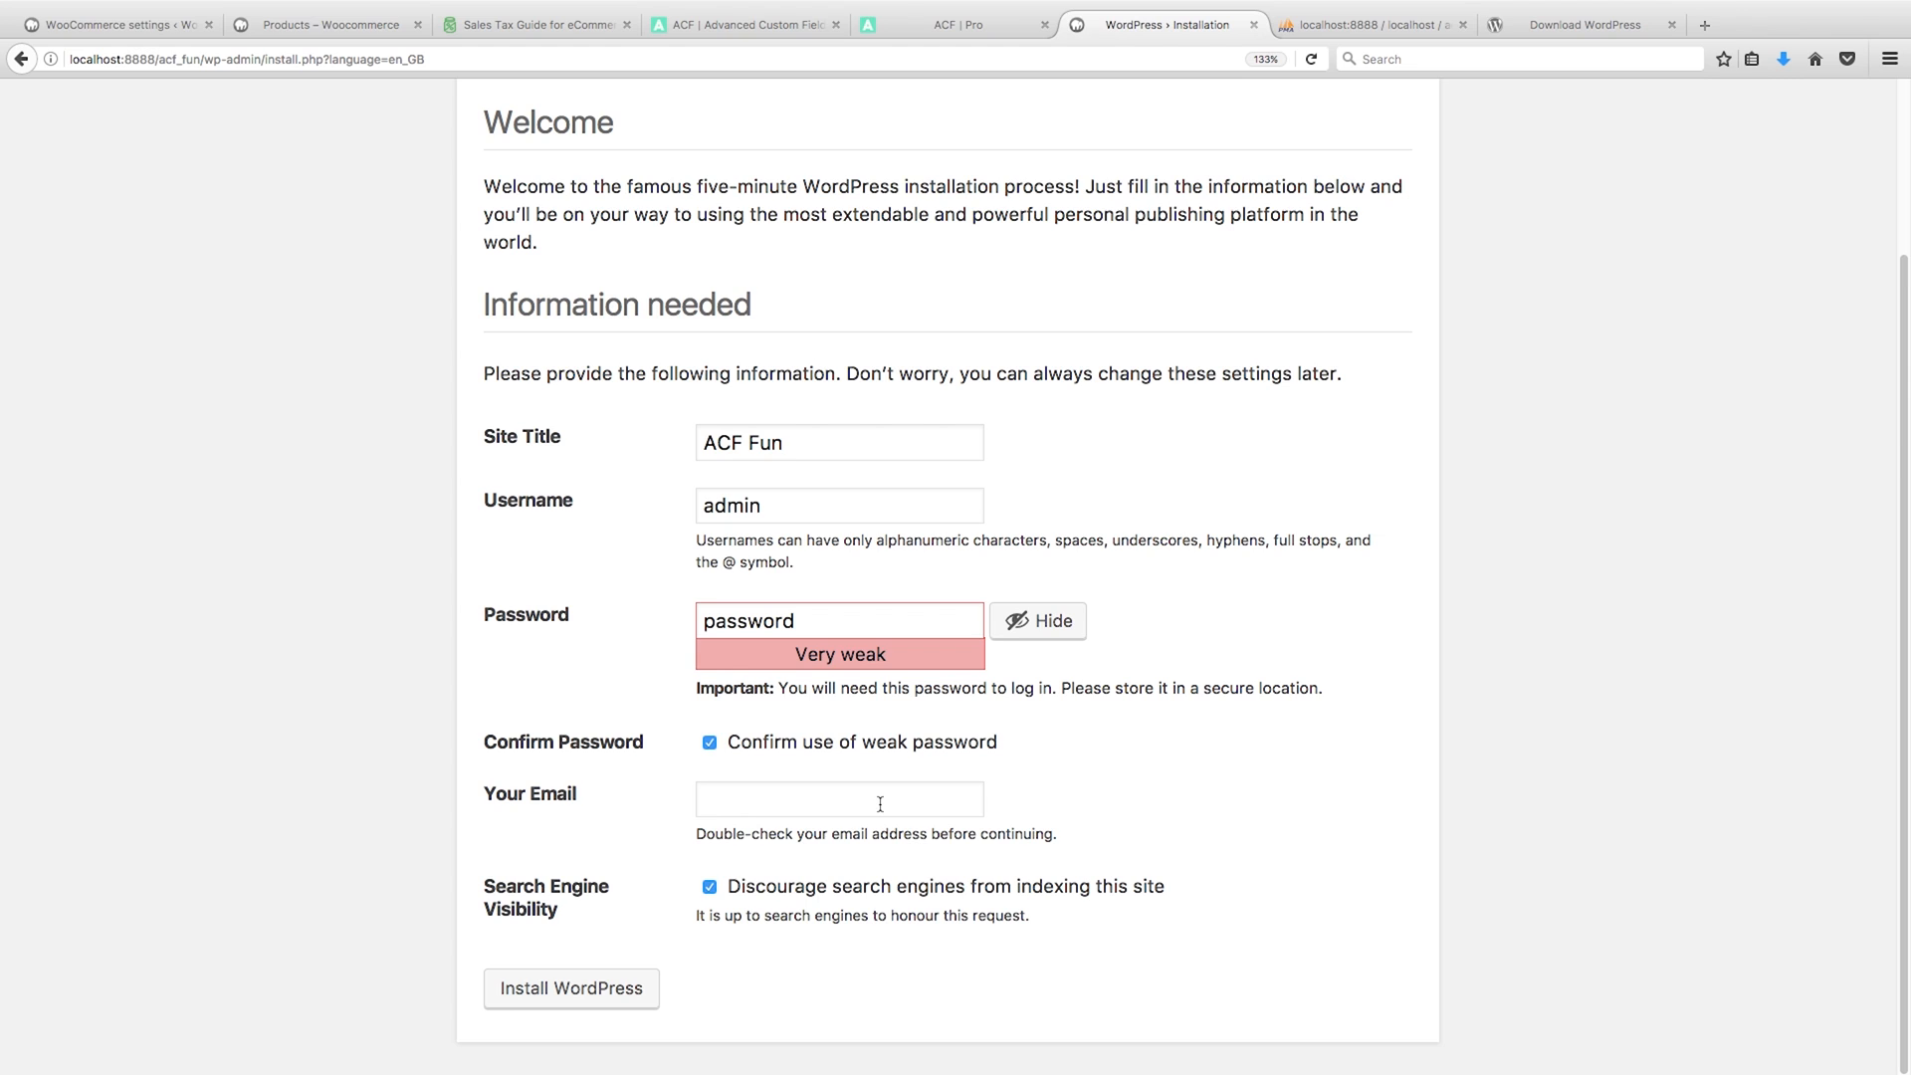
left_click(838, 798)
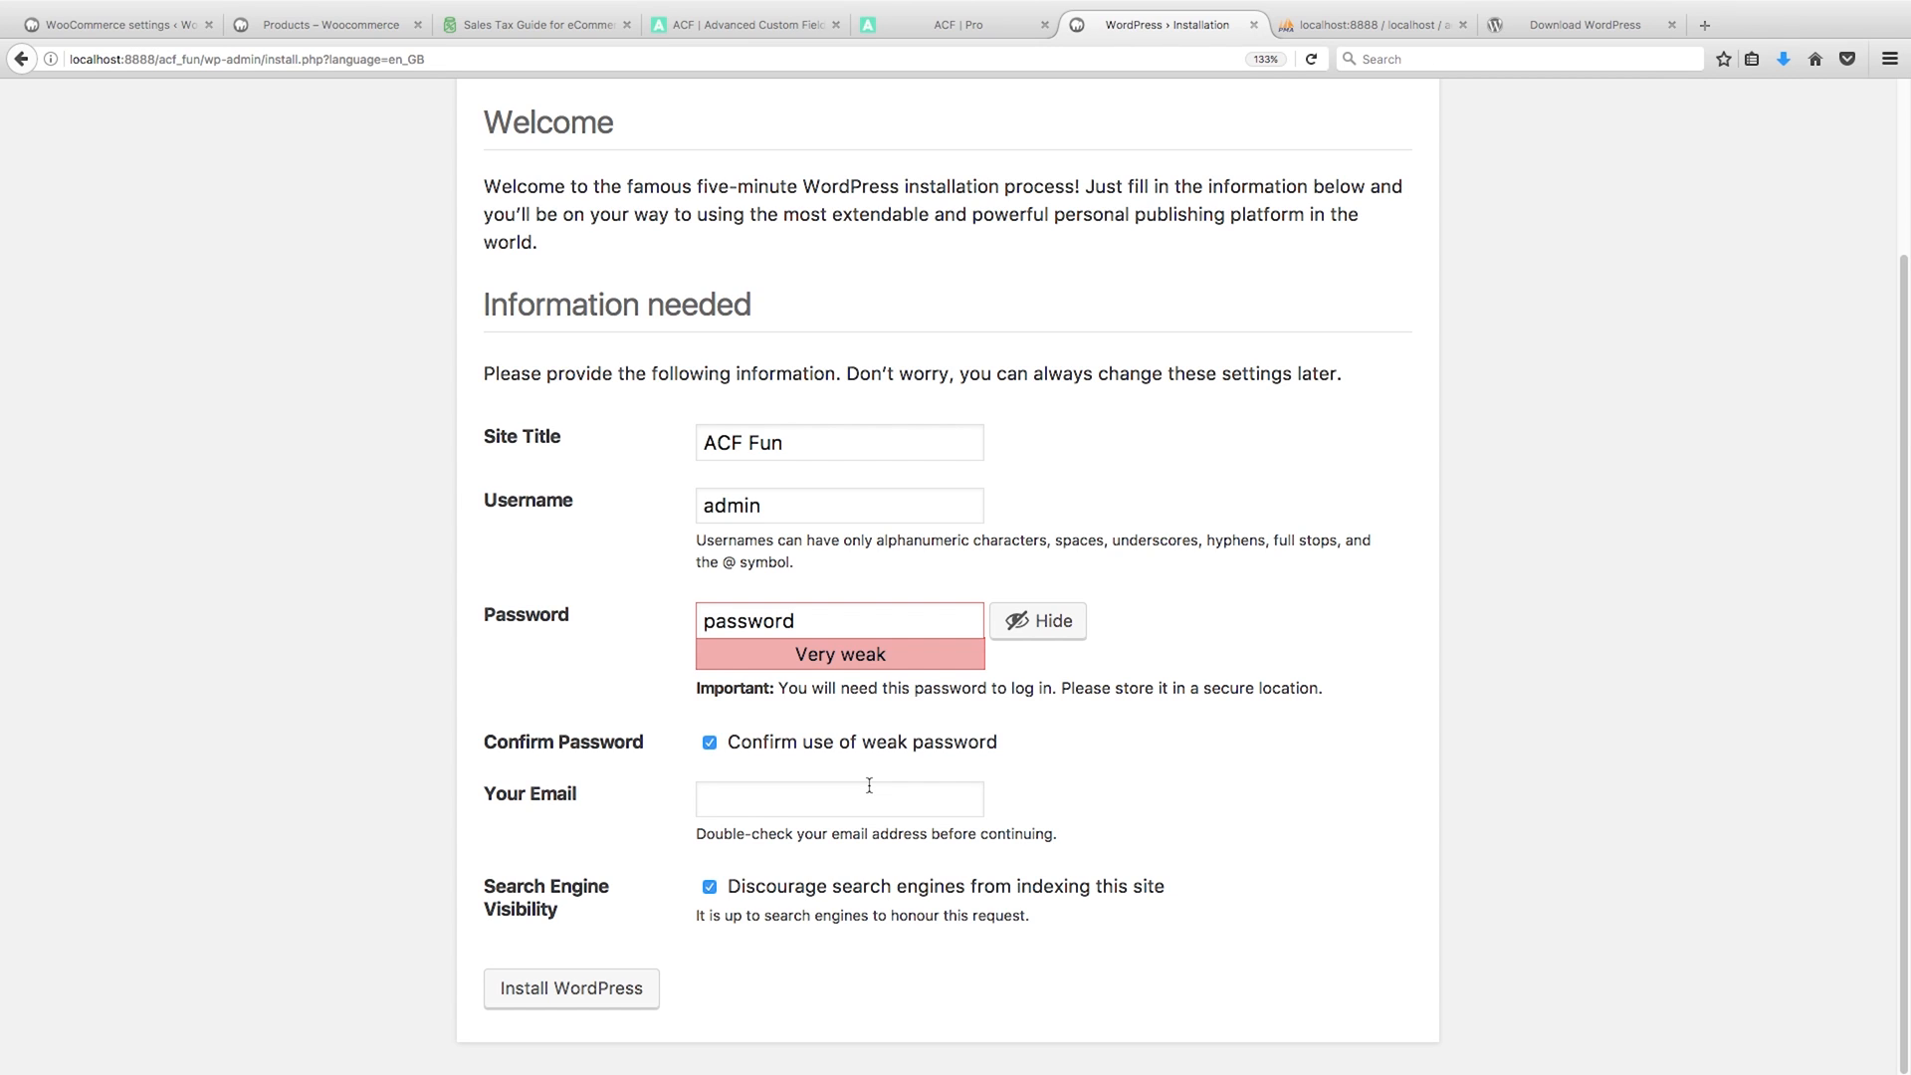
left_click(837, 798)
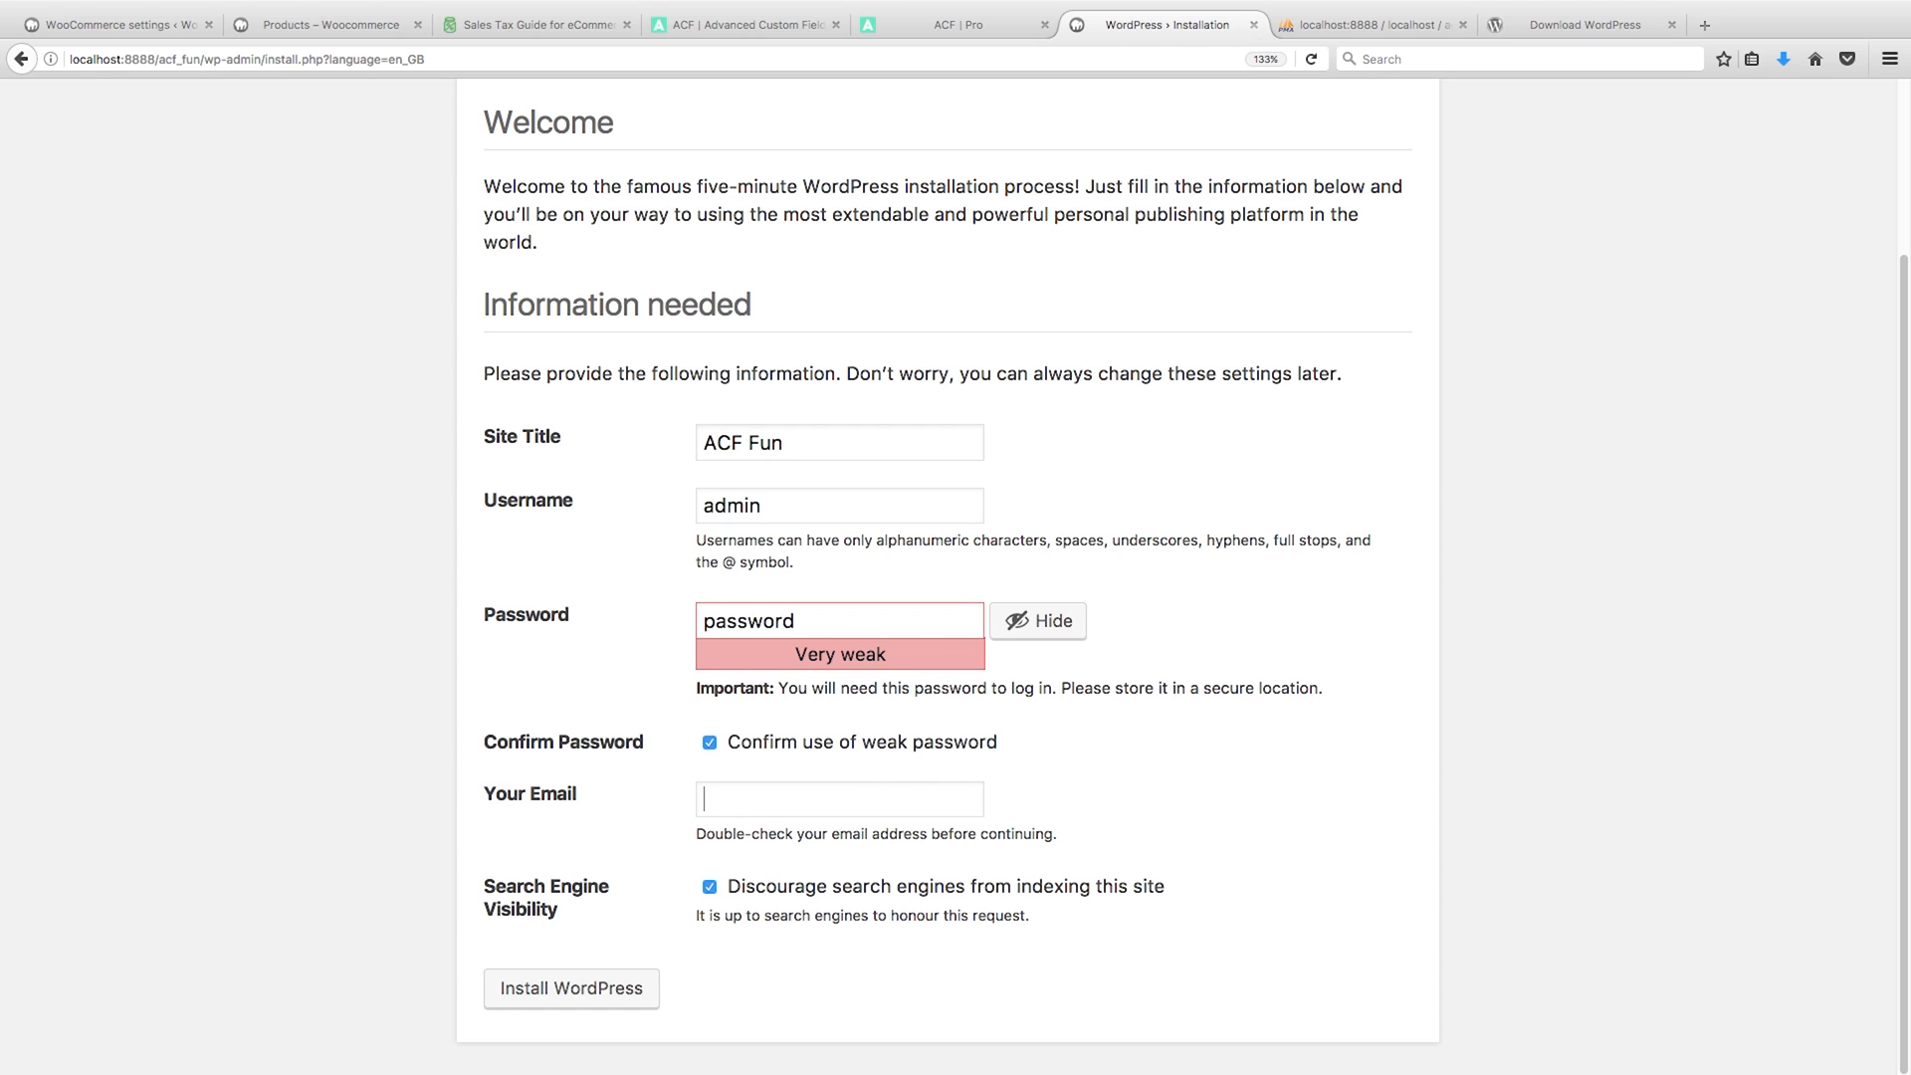
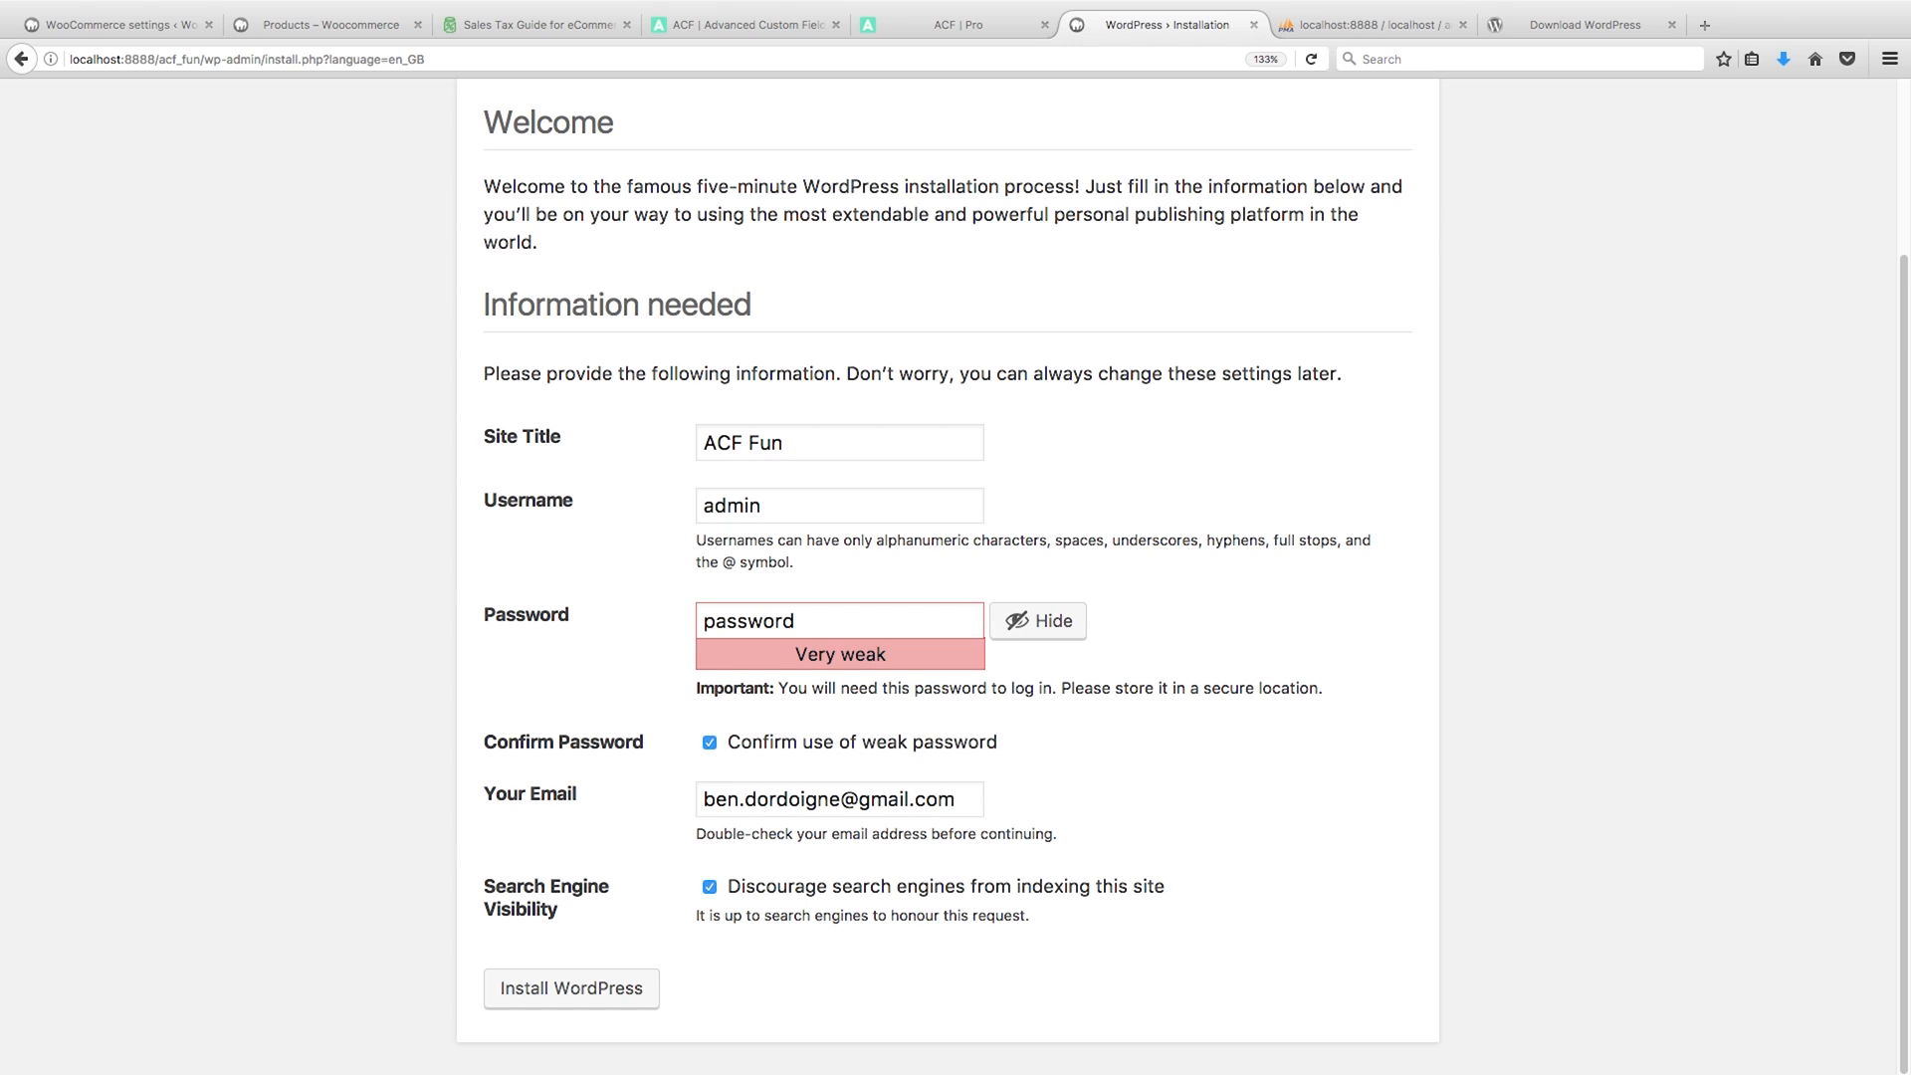
left_click(571, 987)
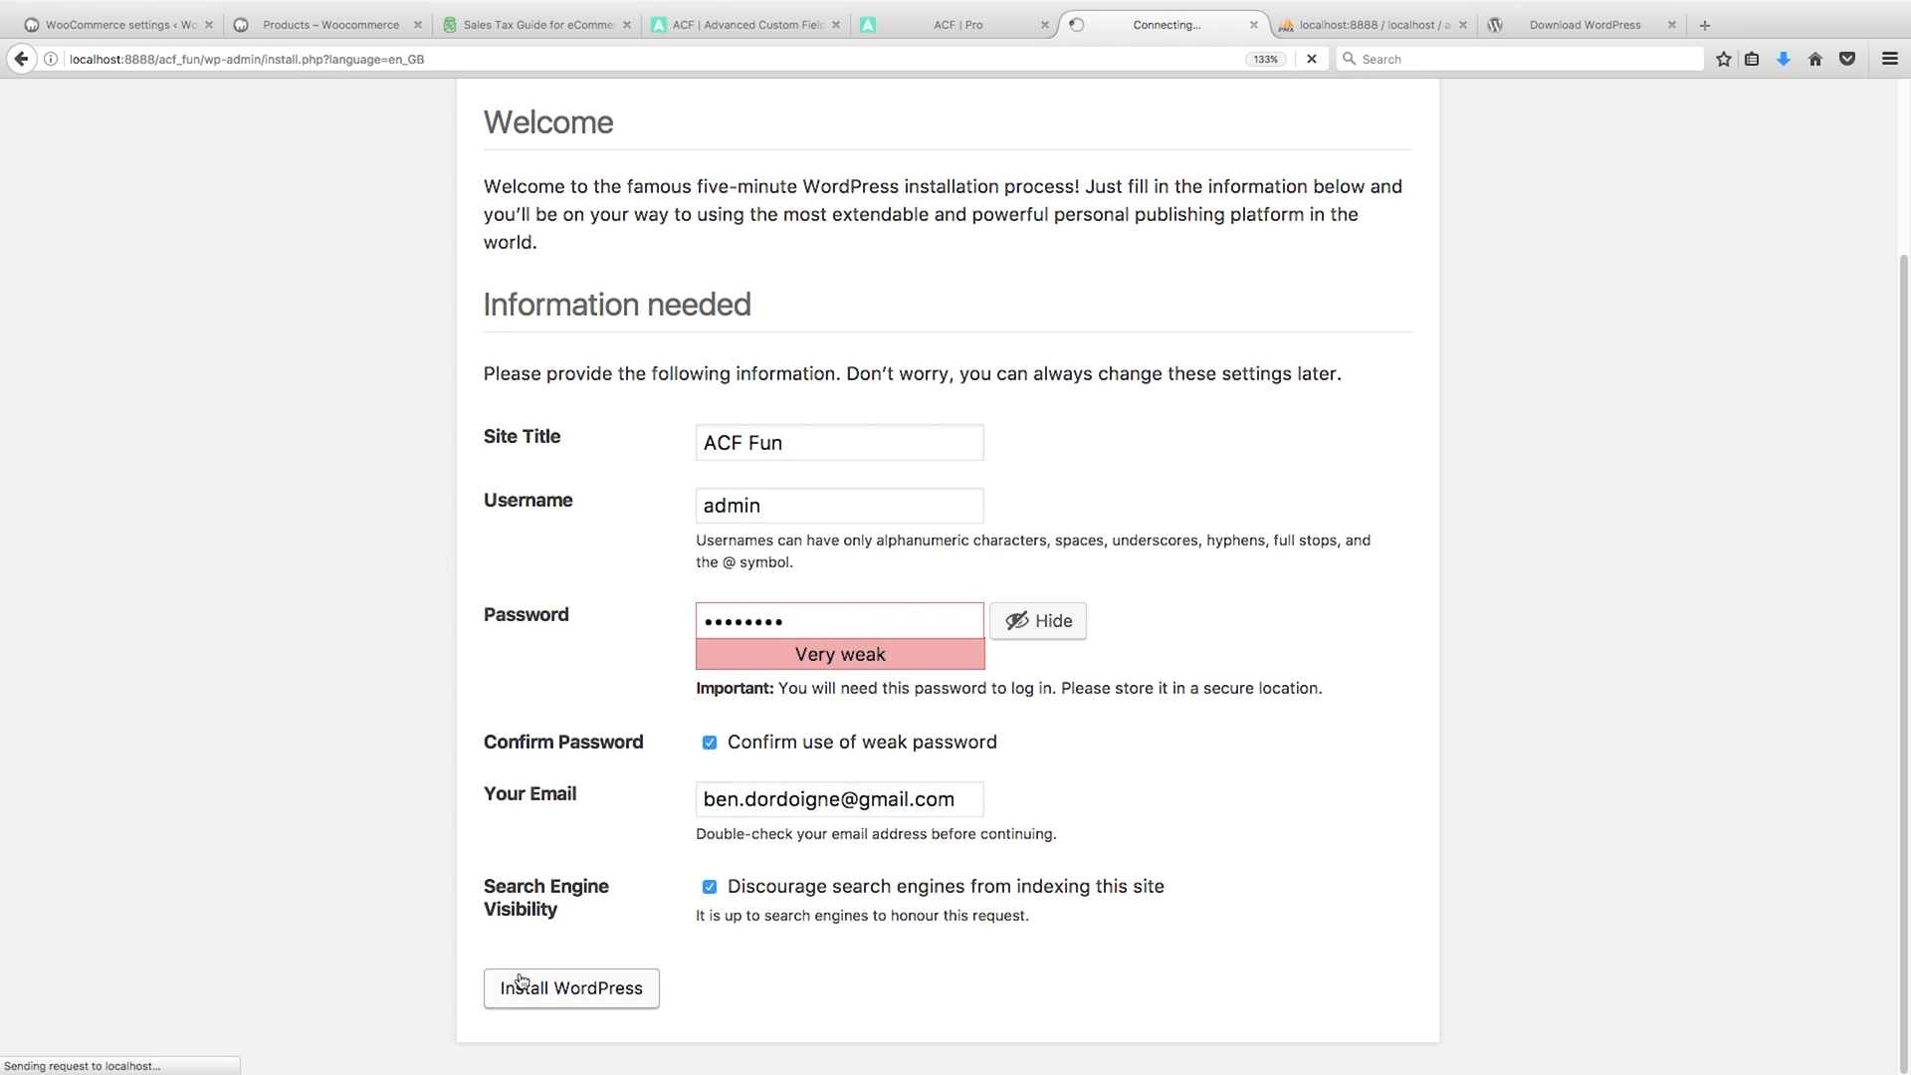
Log in as admin after installation and view the ACF Fun front page
left_click(571, 987)
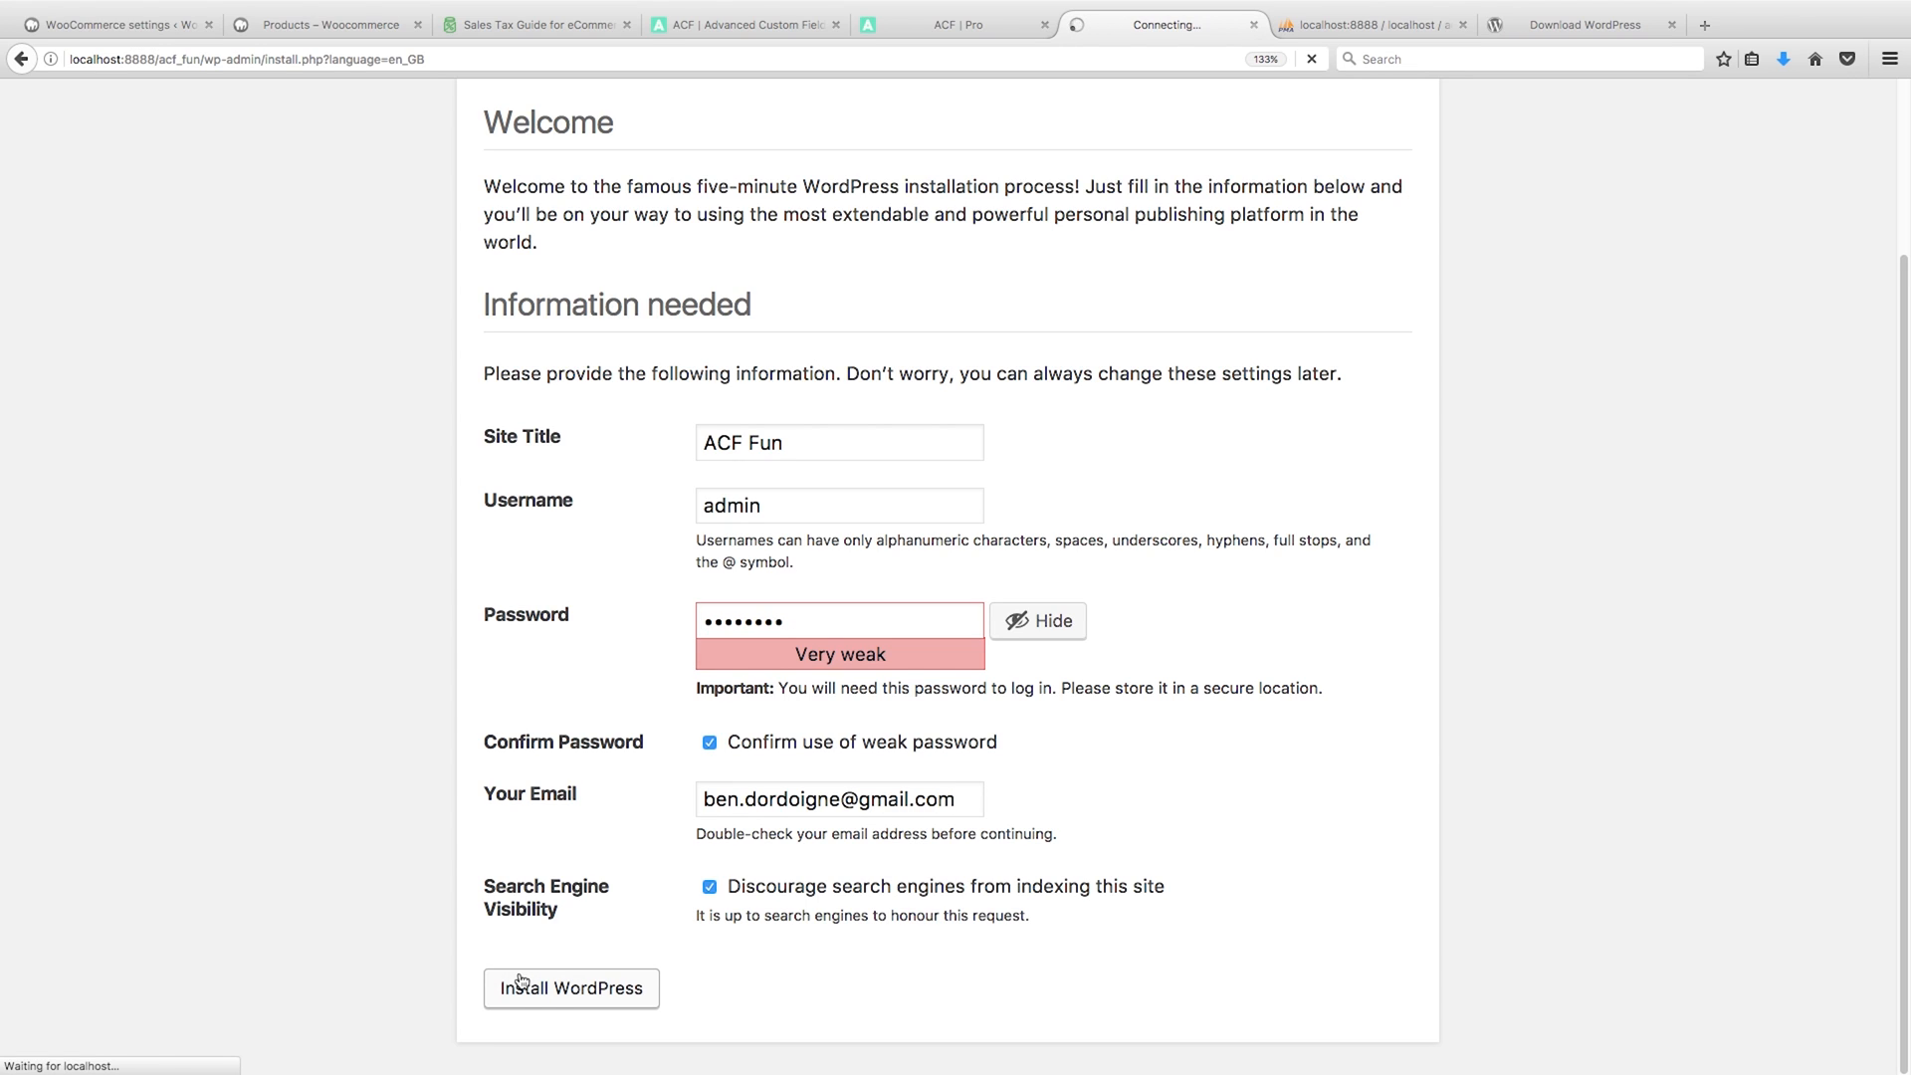
left_click(571, 989)
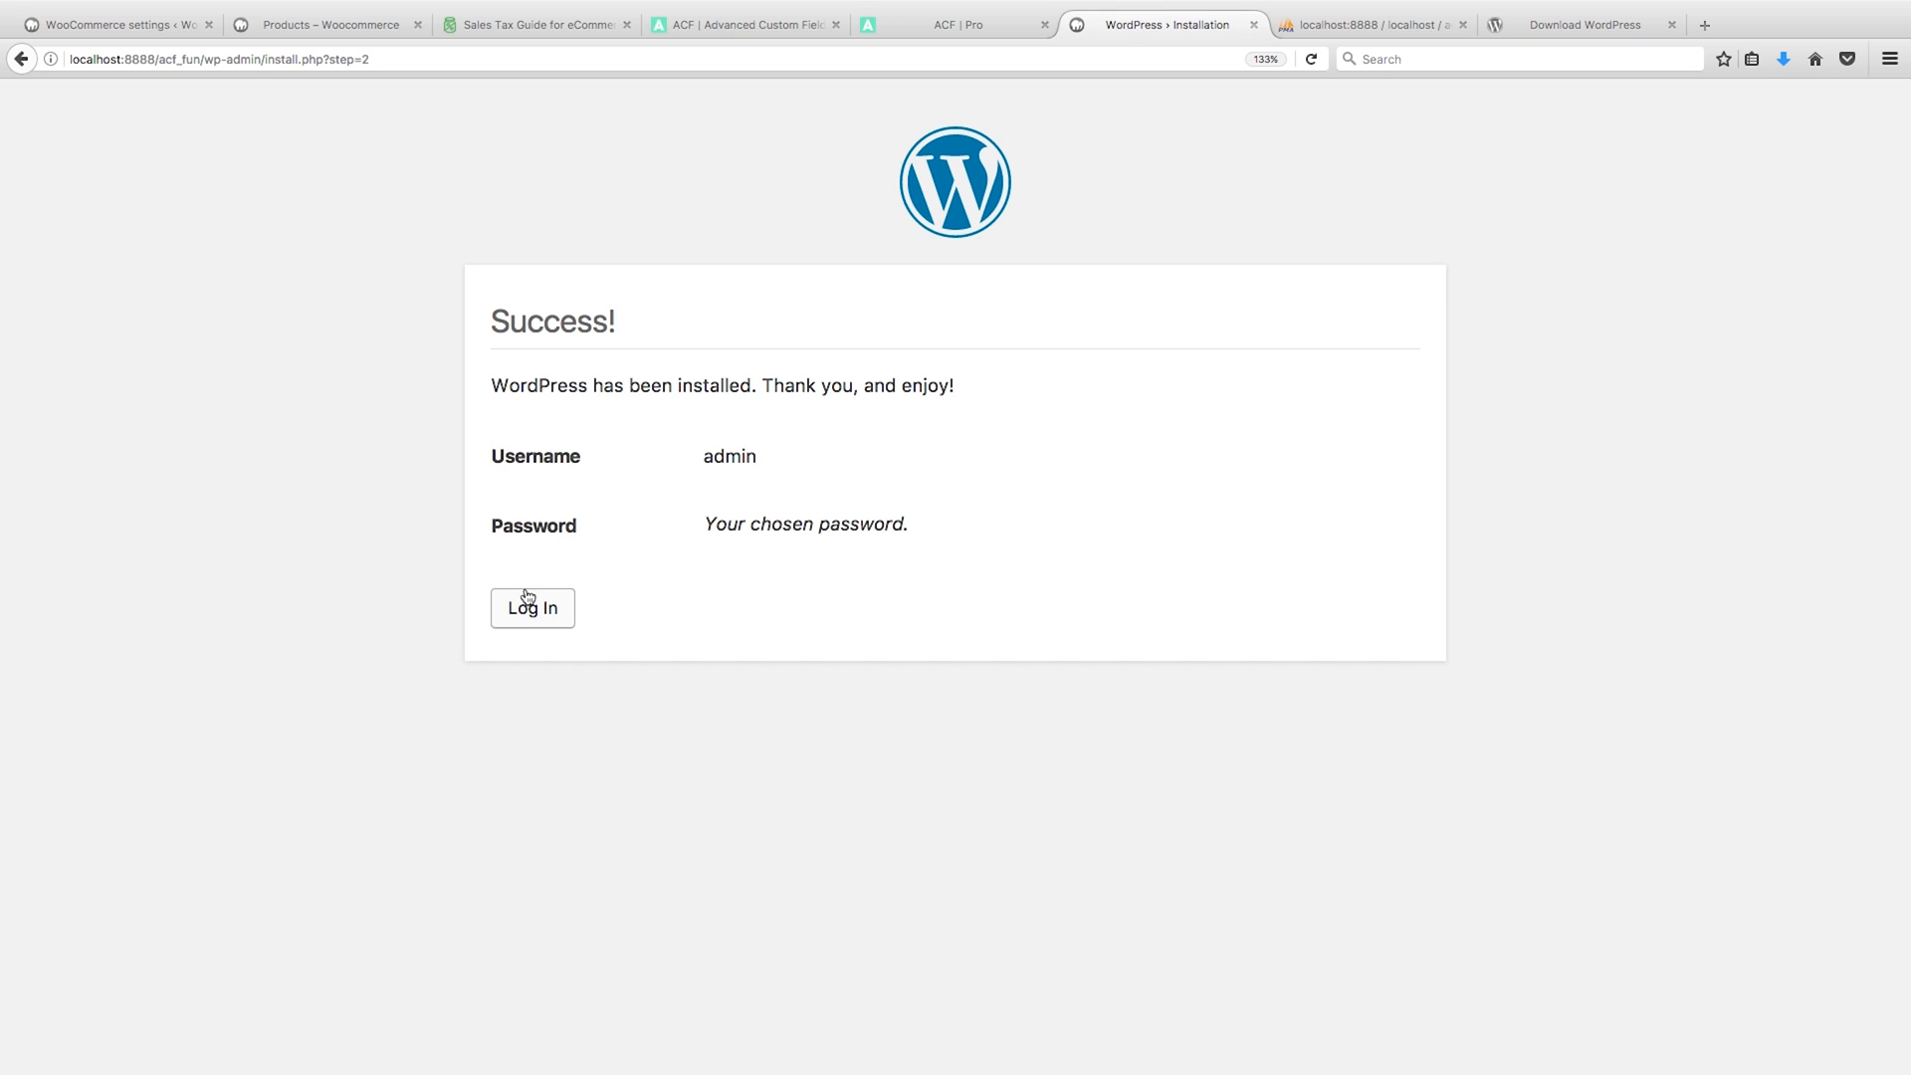
left_click(532, 609)
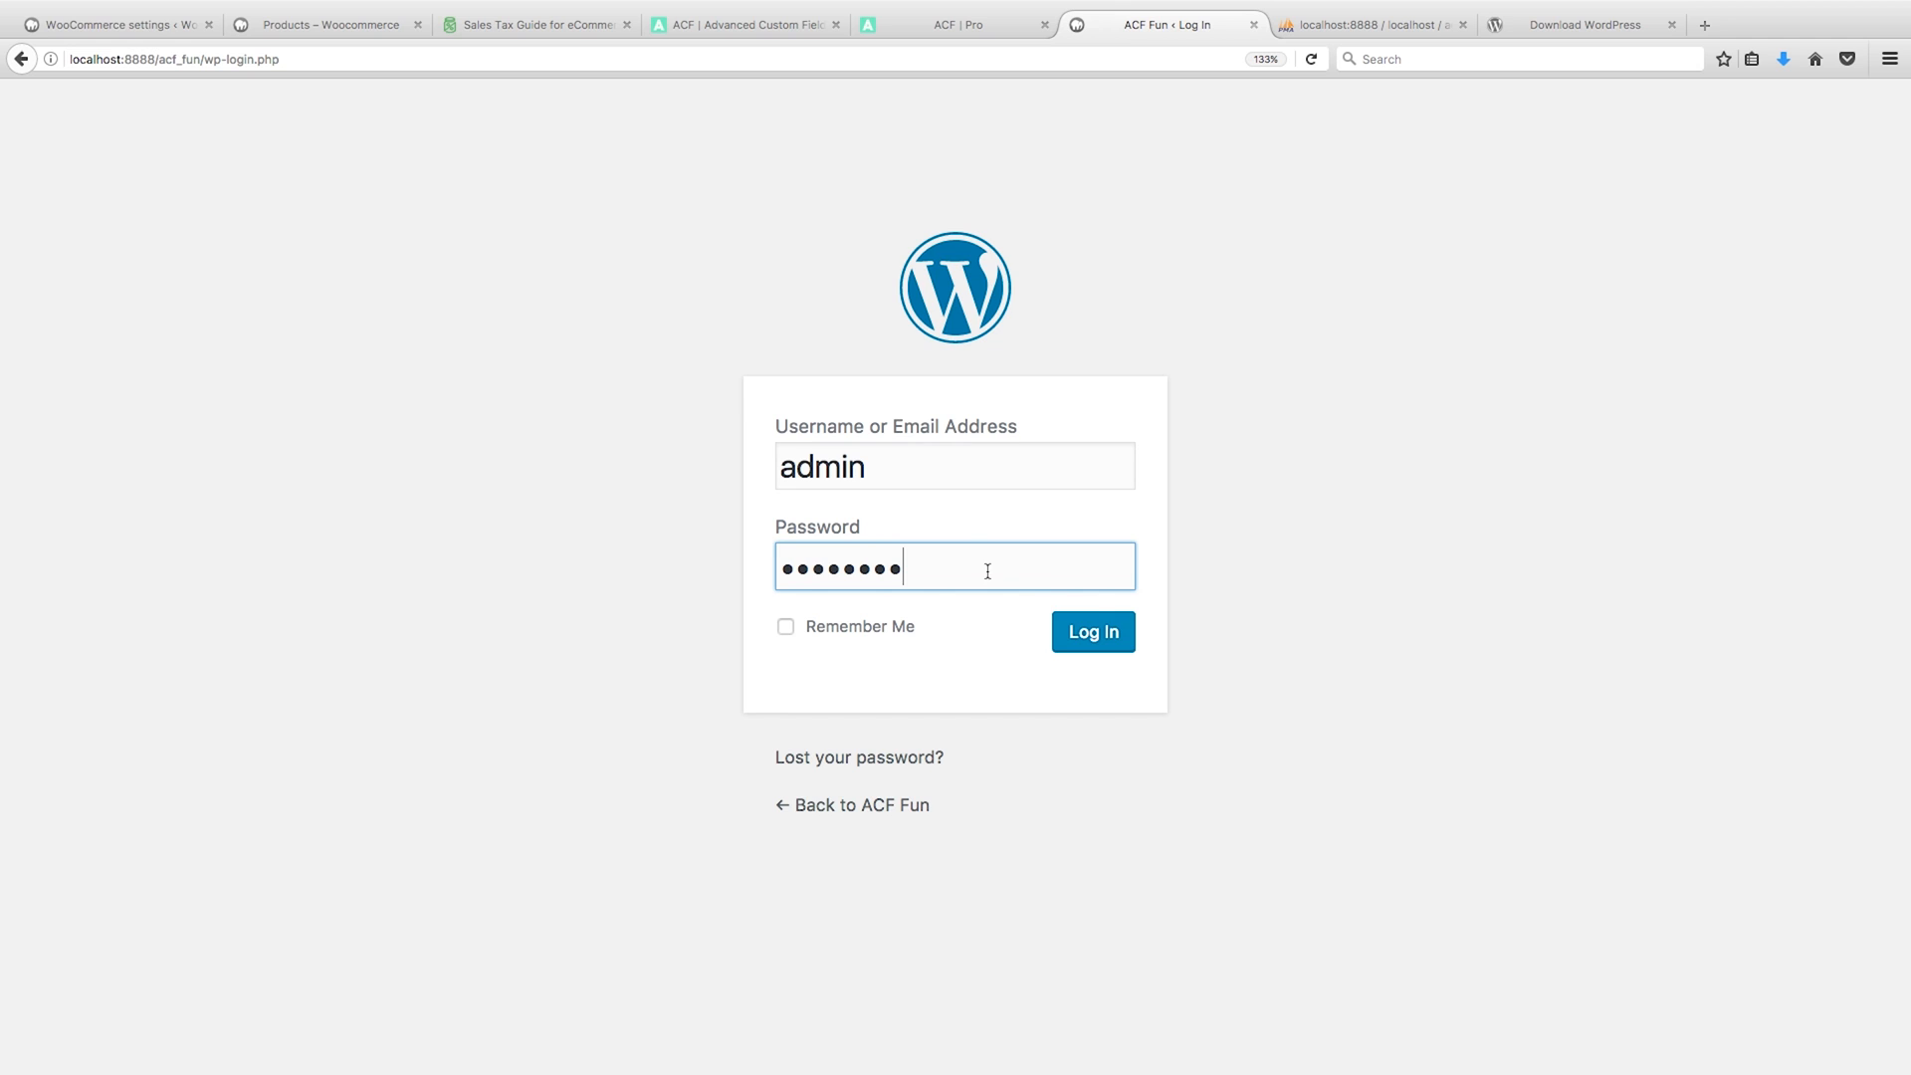
left_click(1091, 630)
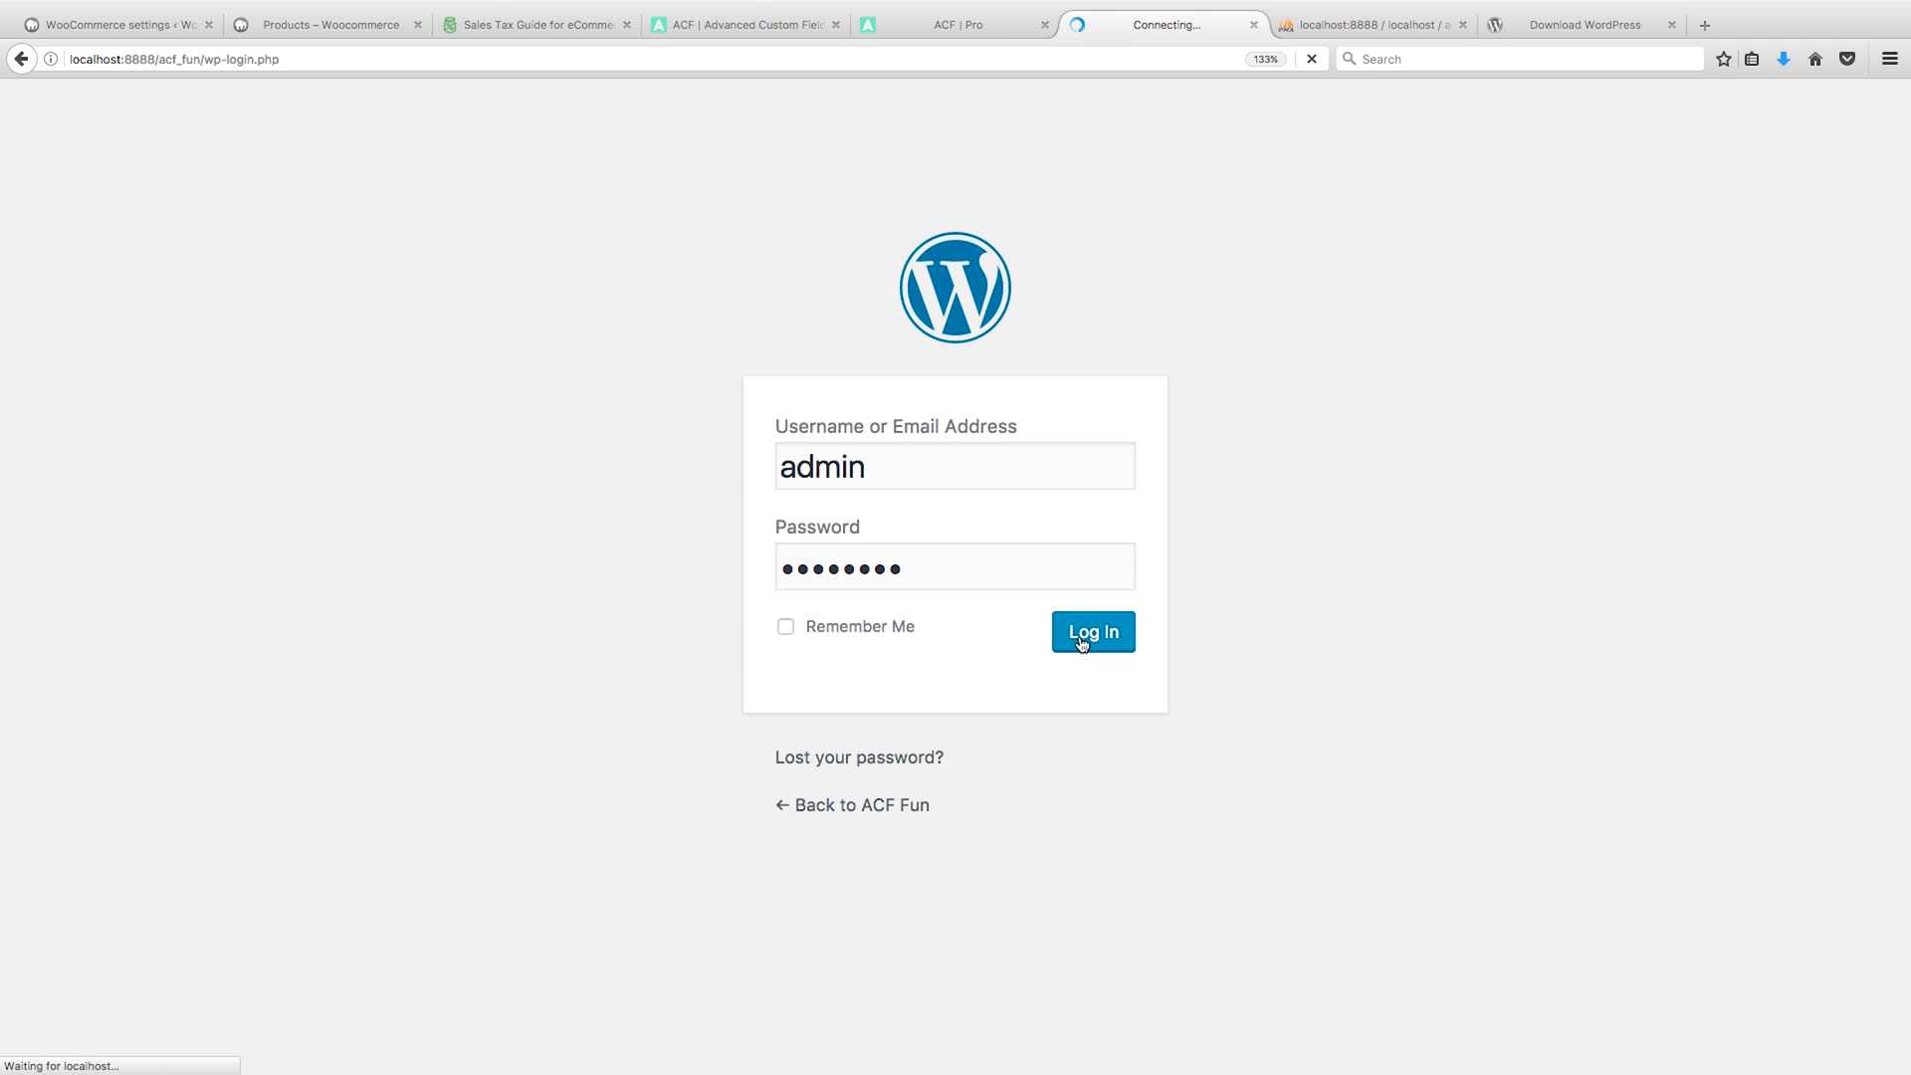
left_click(1091, 631)
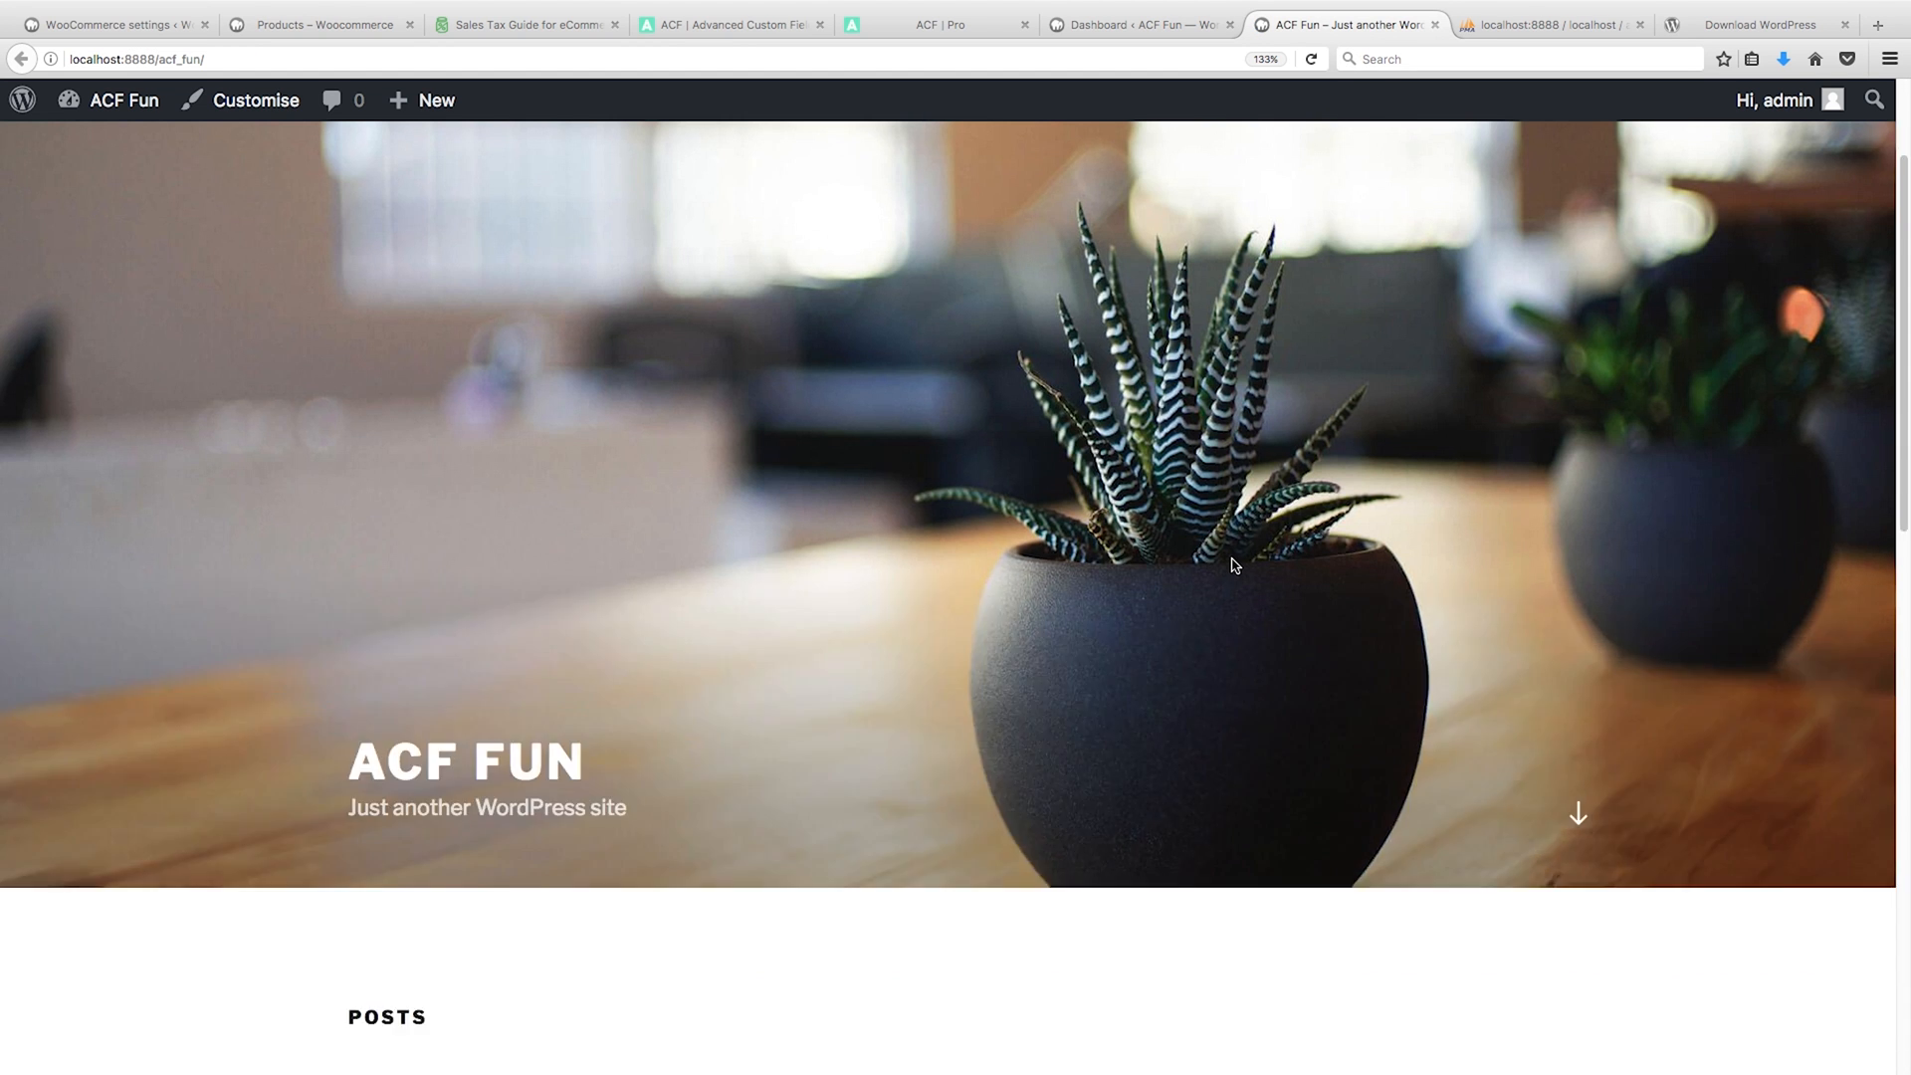
Activate the Twenty Sixteen theme from Appearance > Themes on the dashboard
left_click(1138, 24)
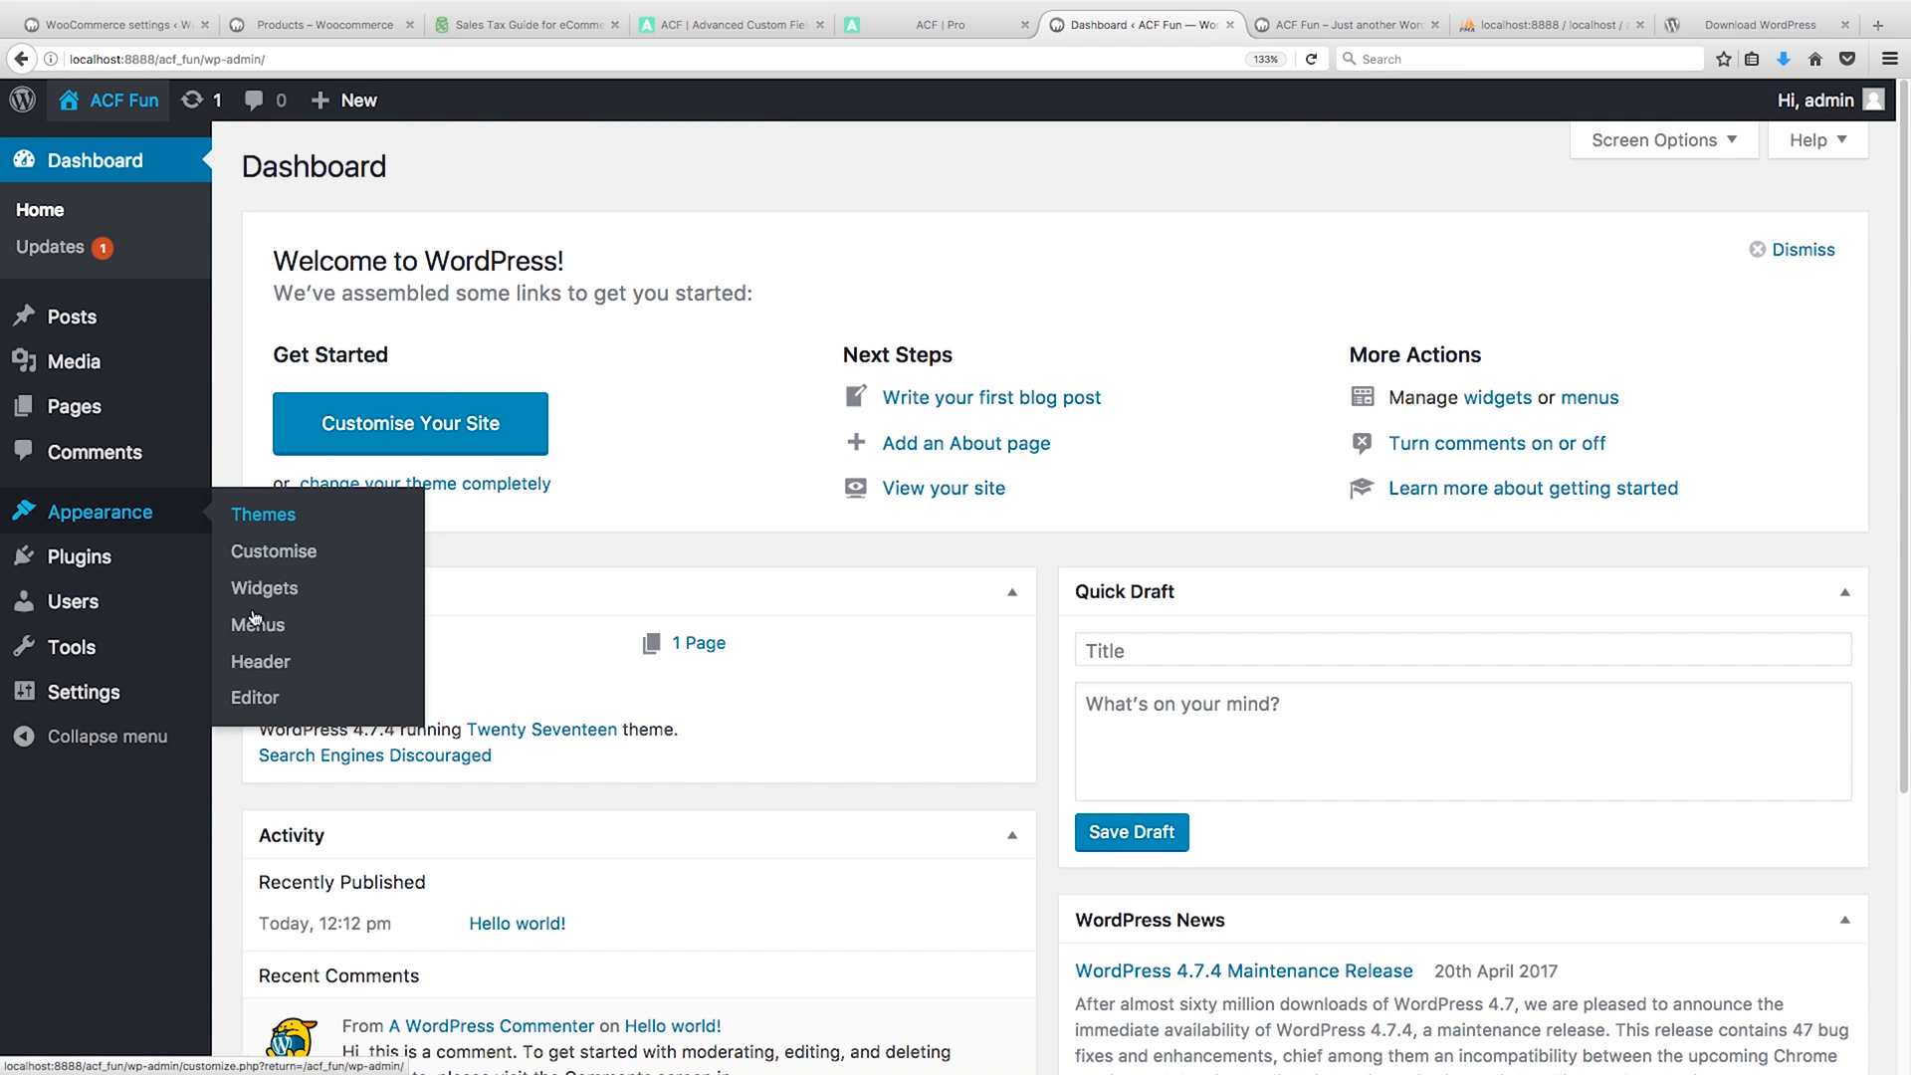
left_click(262, 513)
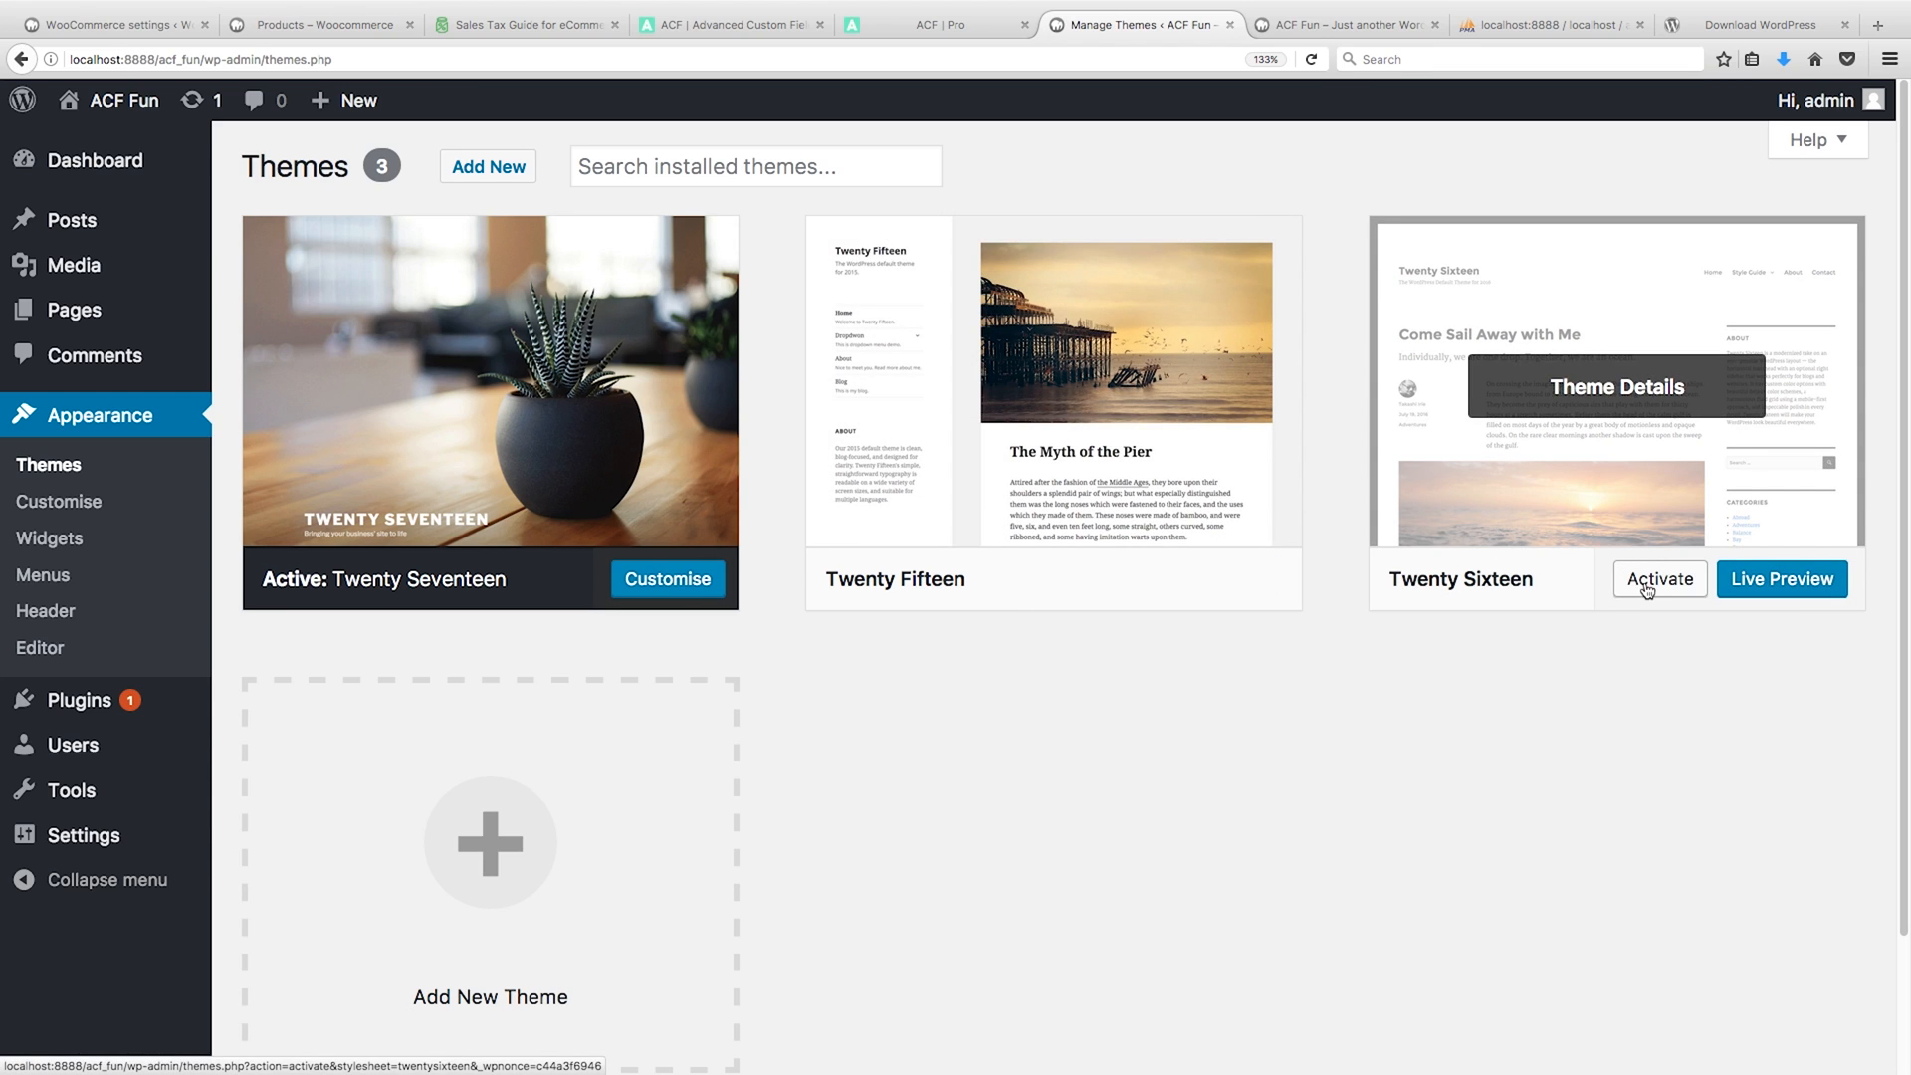
left_click(1657, 580)
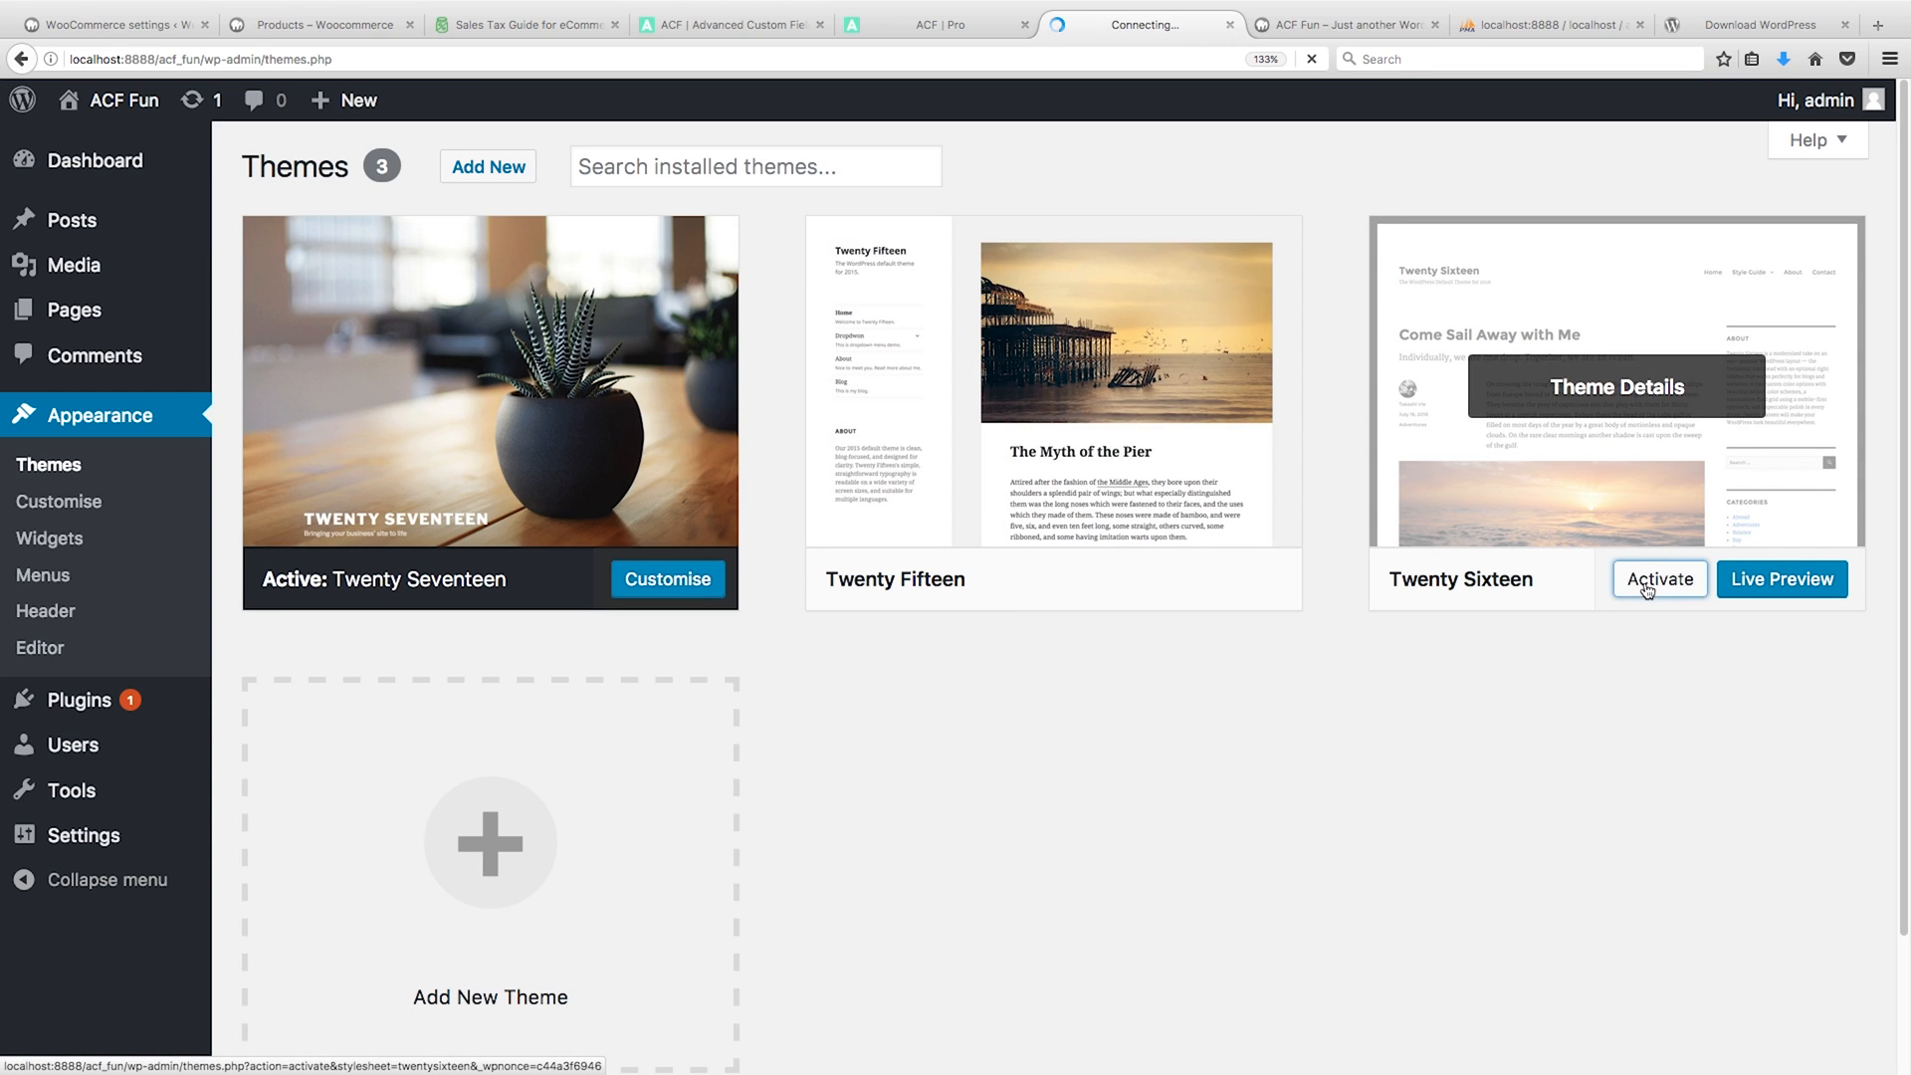
left_click(1658, 579)
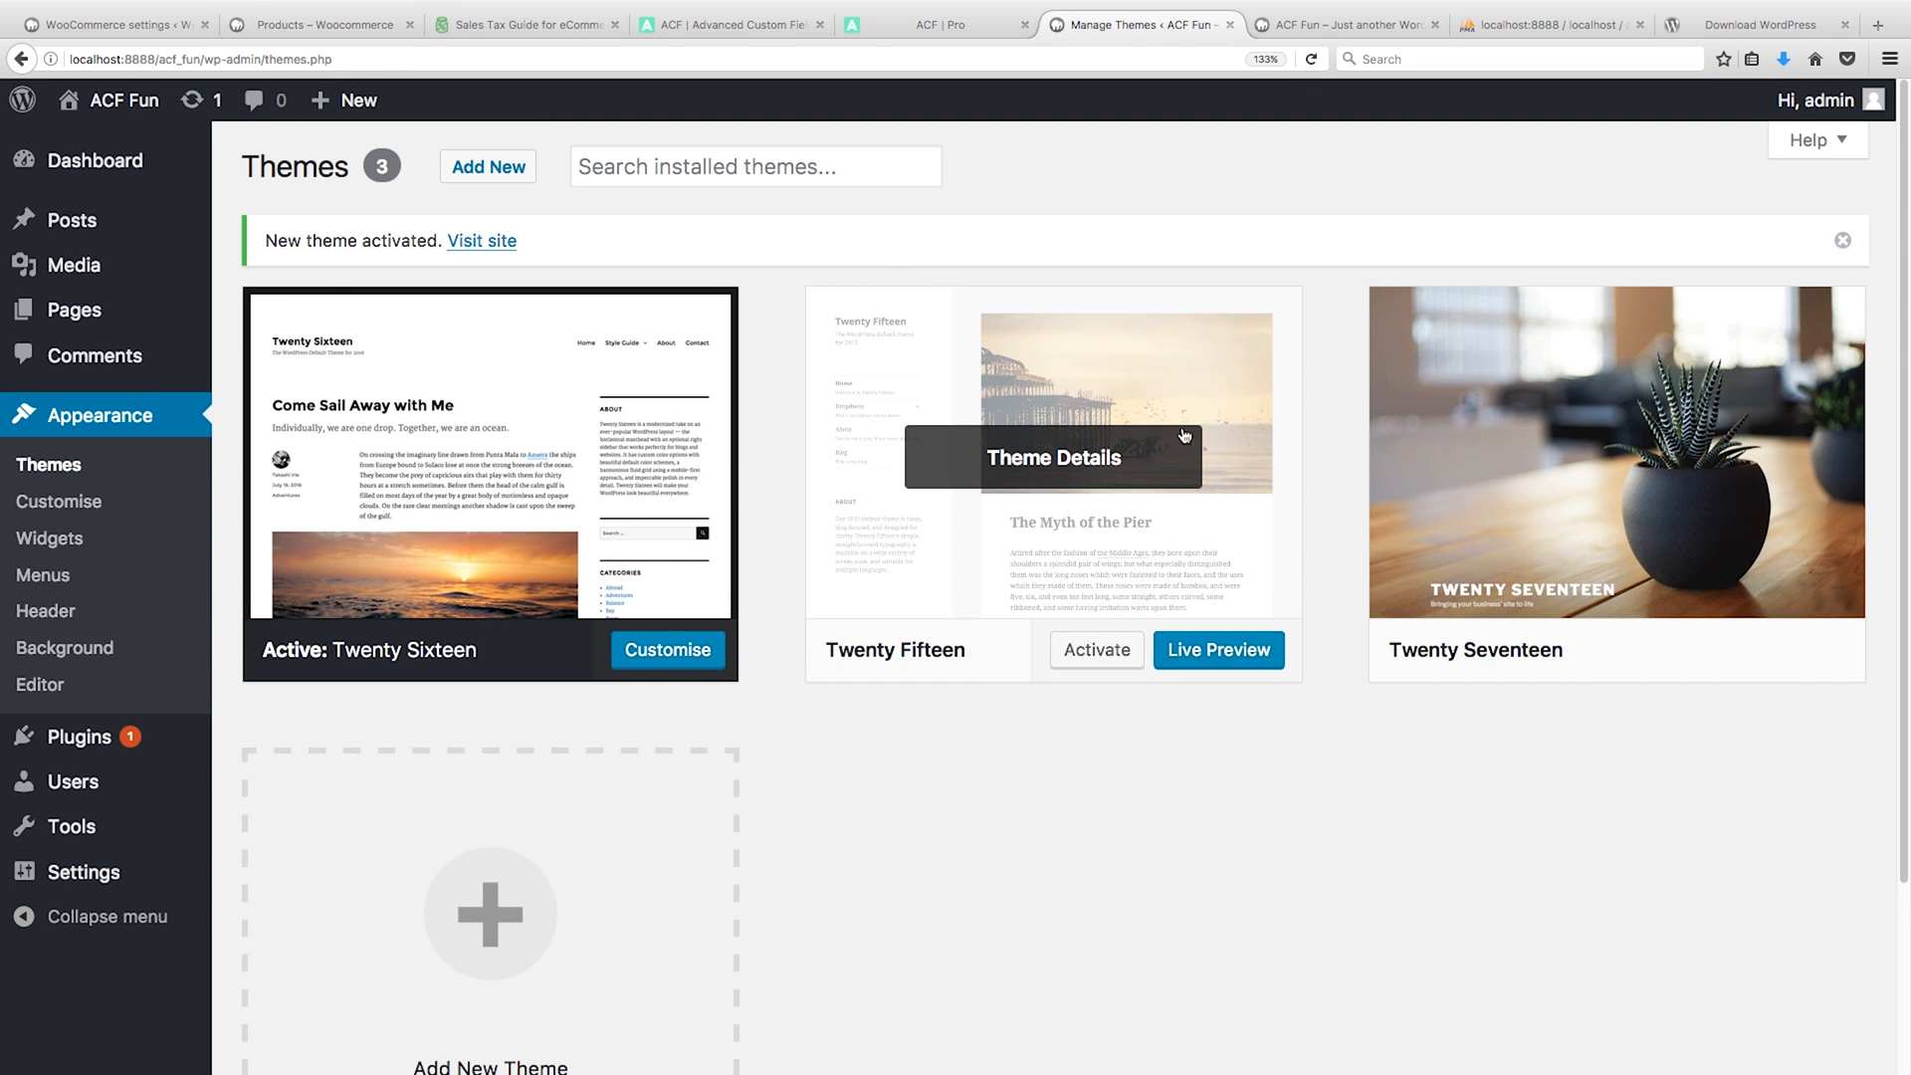
mouse_move(1149, 40)
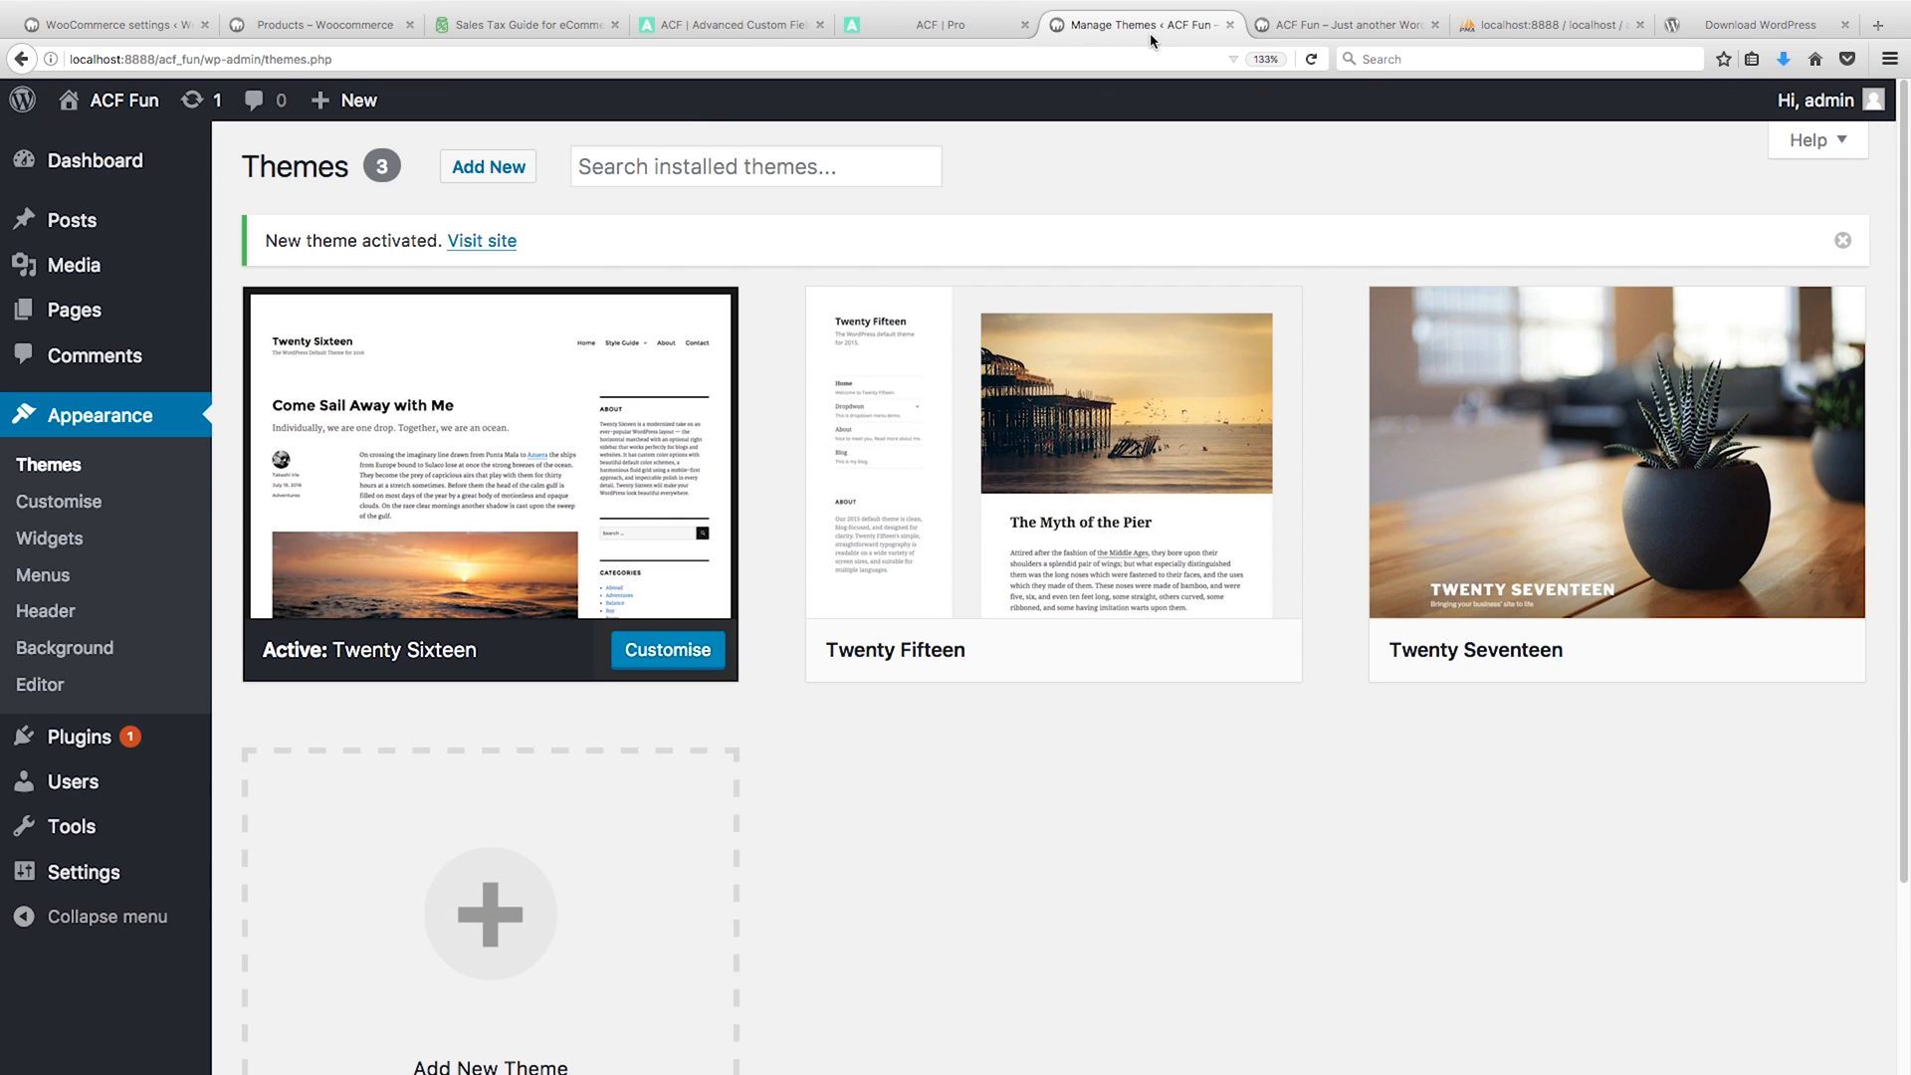
mouse_move(975, 152)
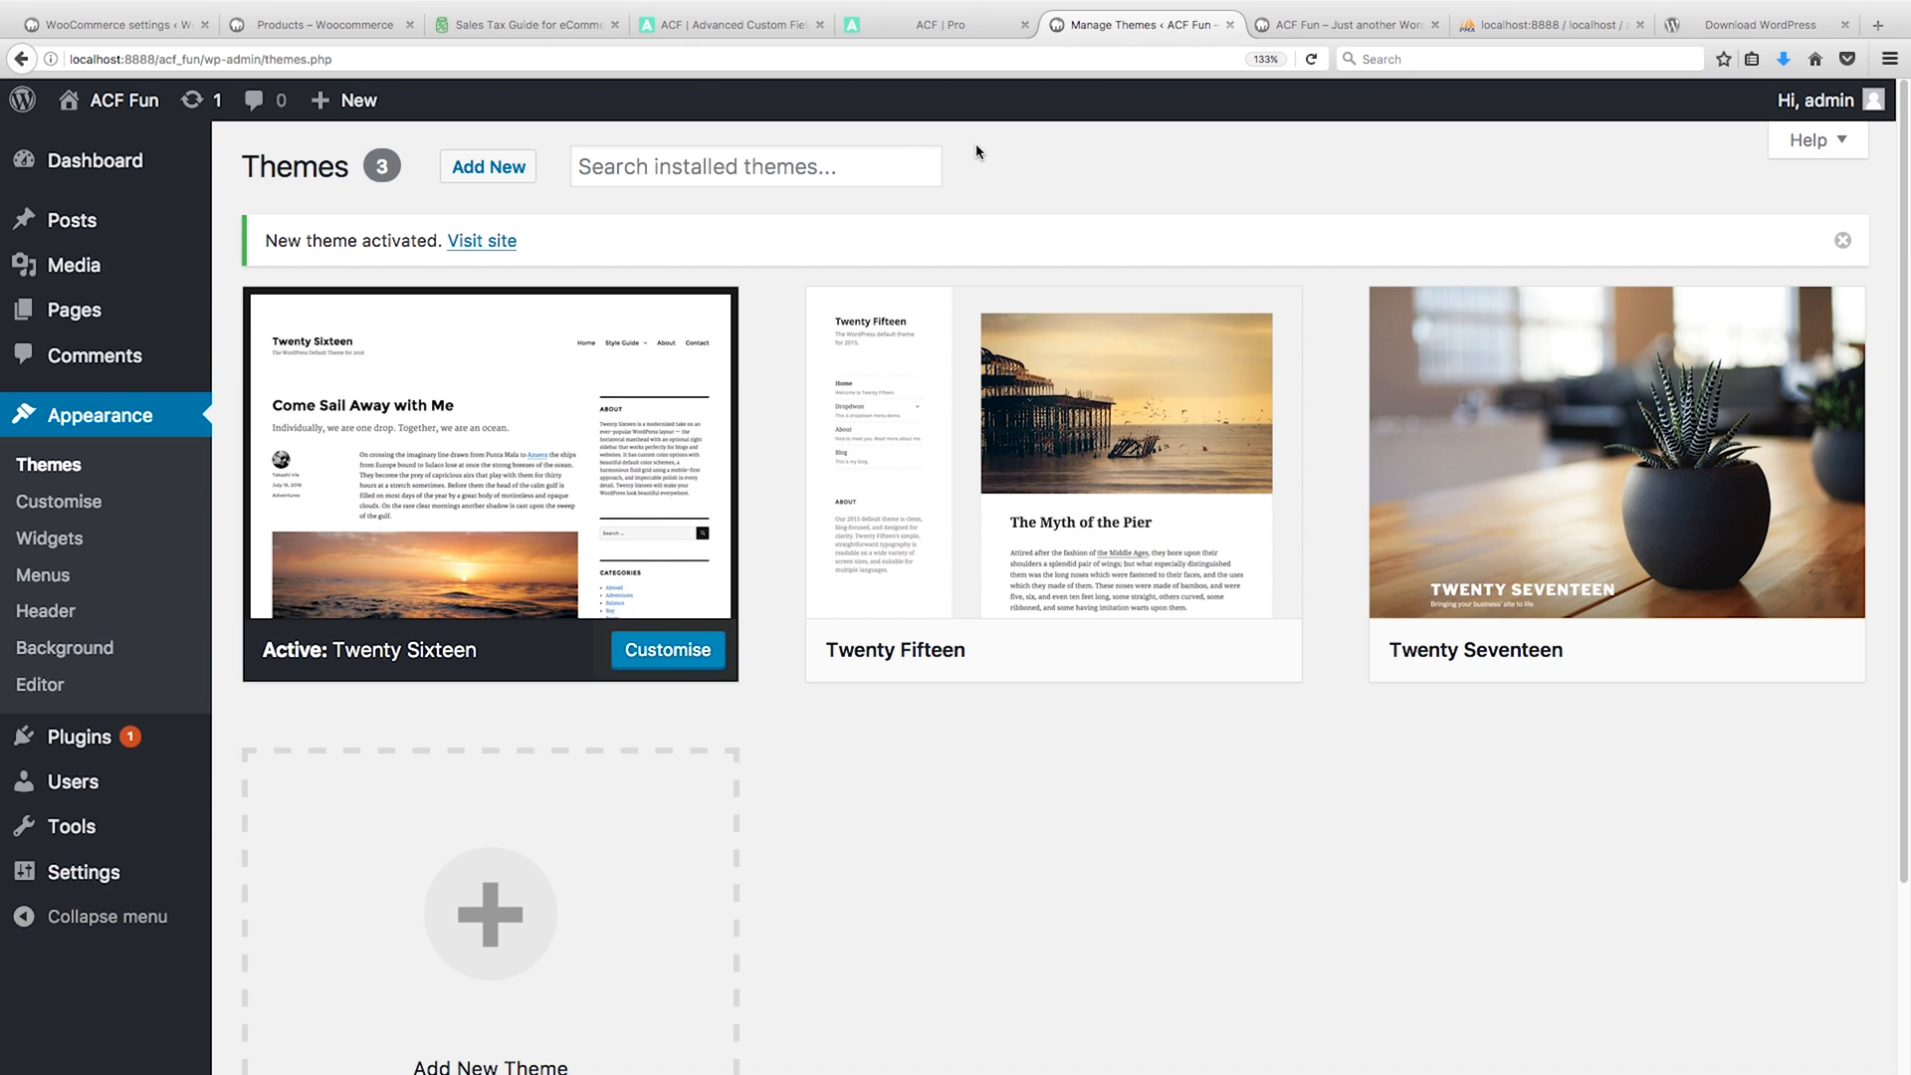
left_click(193, 99)
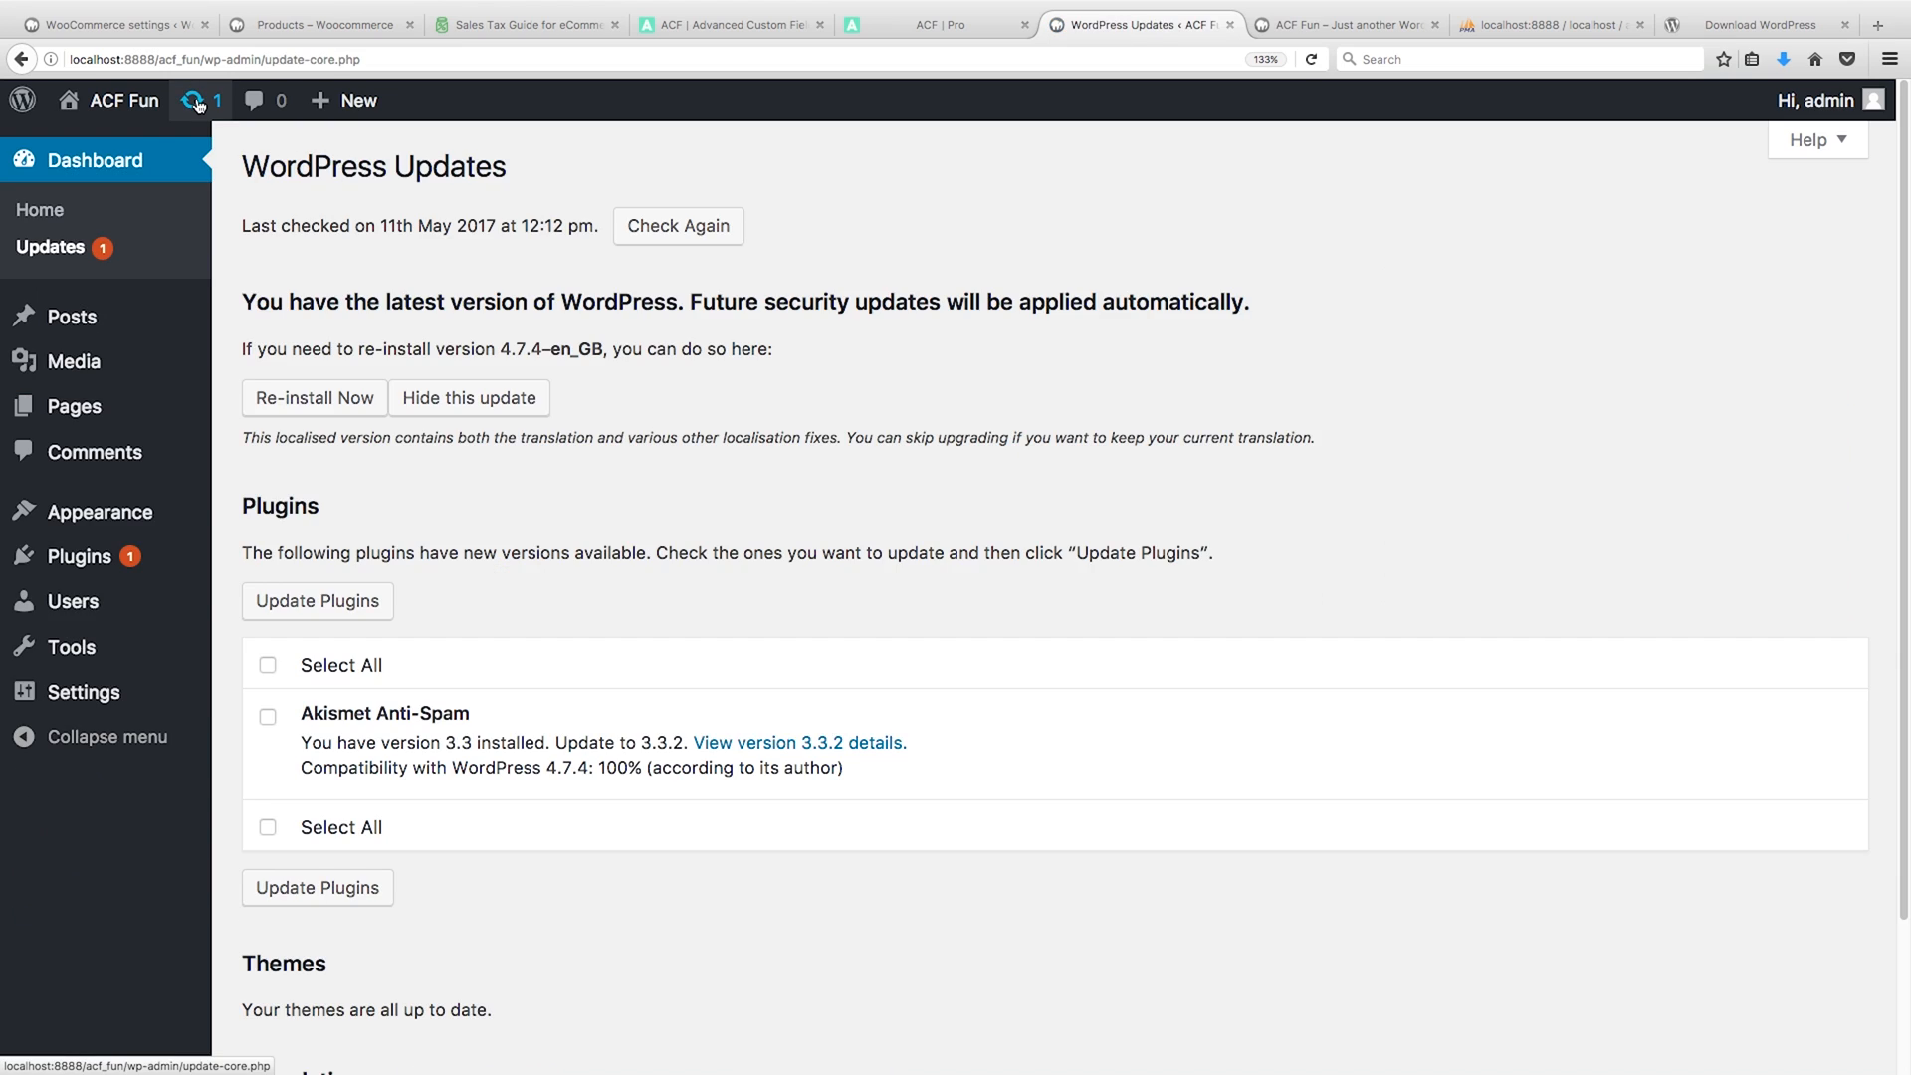
Update Akismet Anti-Spam to 3.3.2 and return to the installed plugins list
left_click(266, 664)
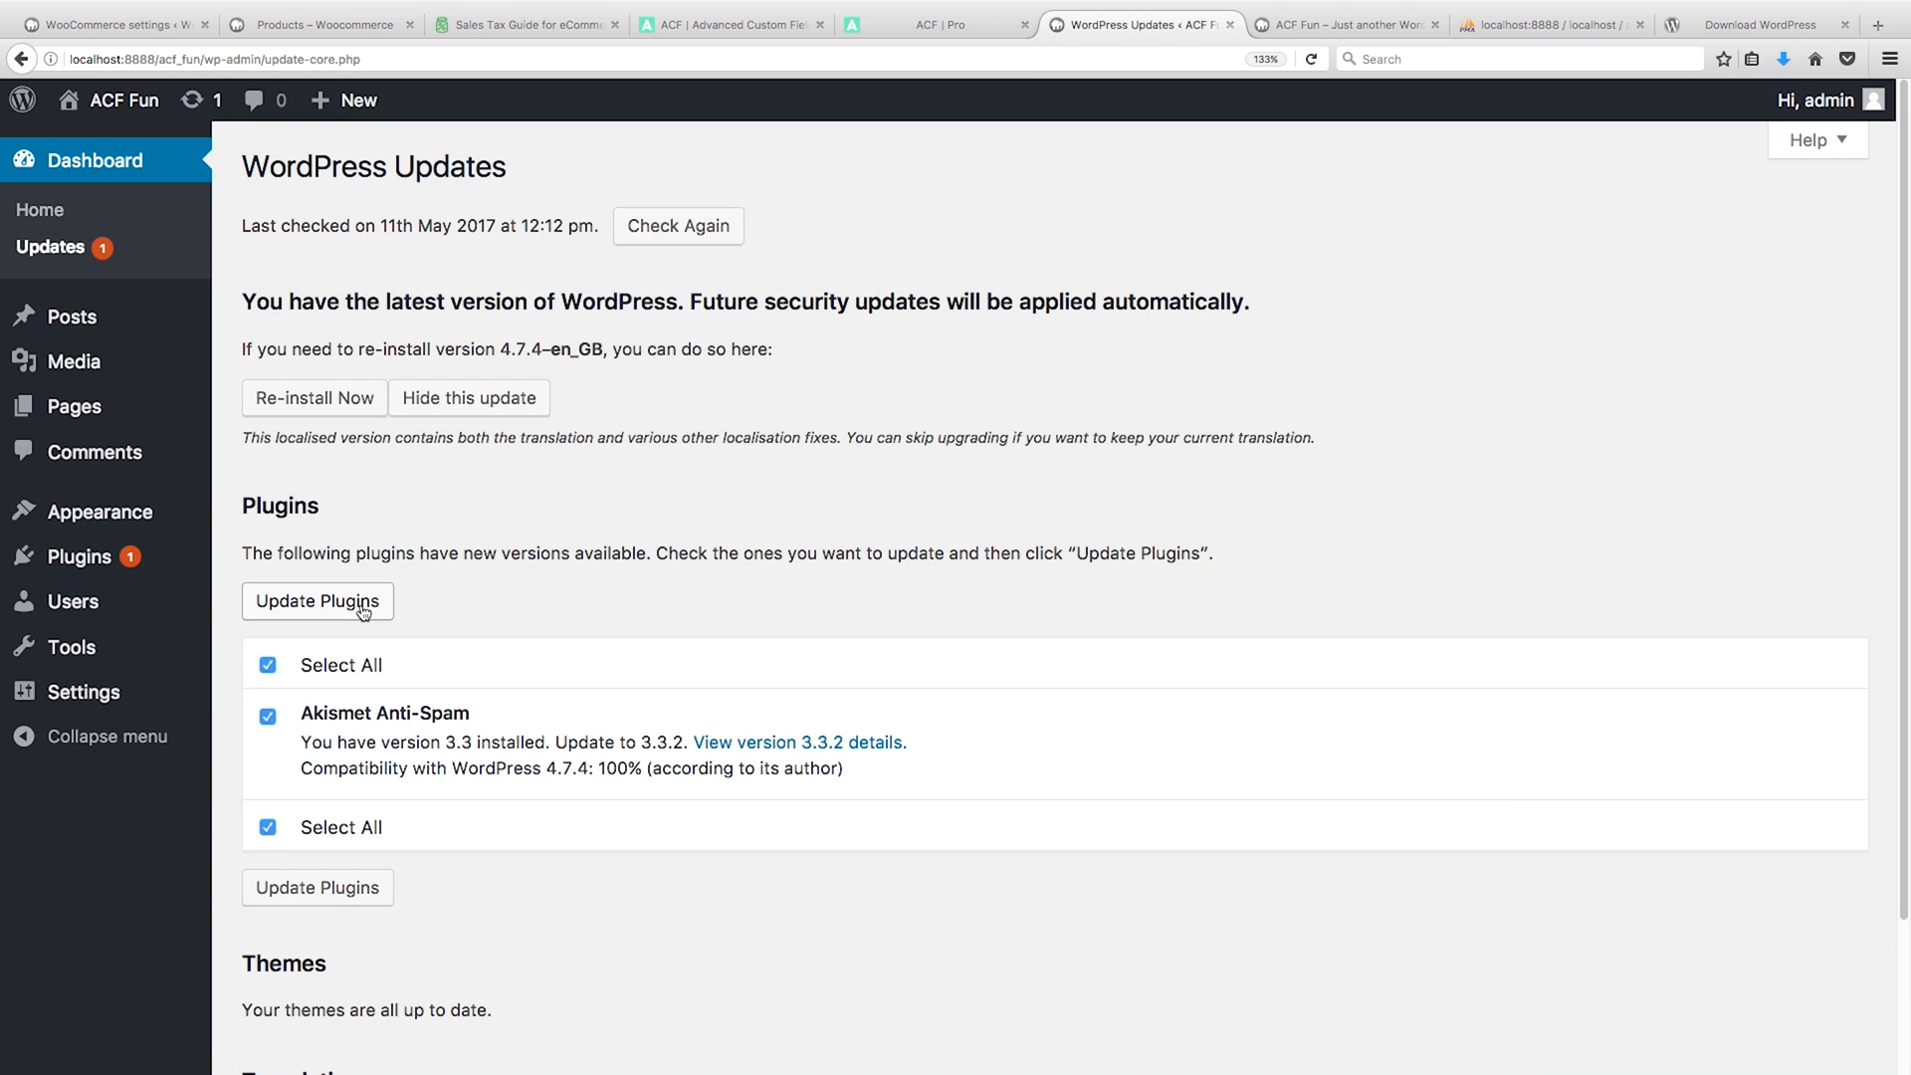
left_click(317, 601)
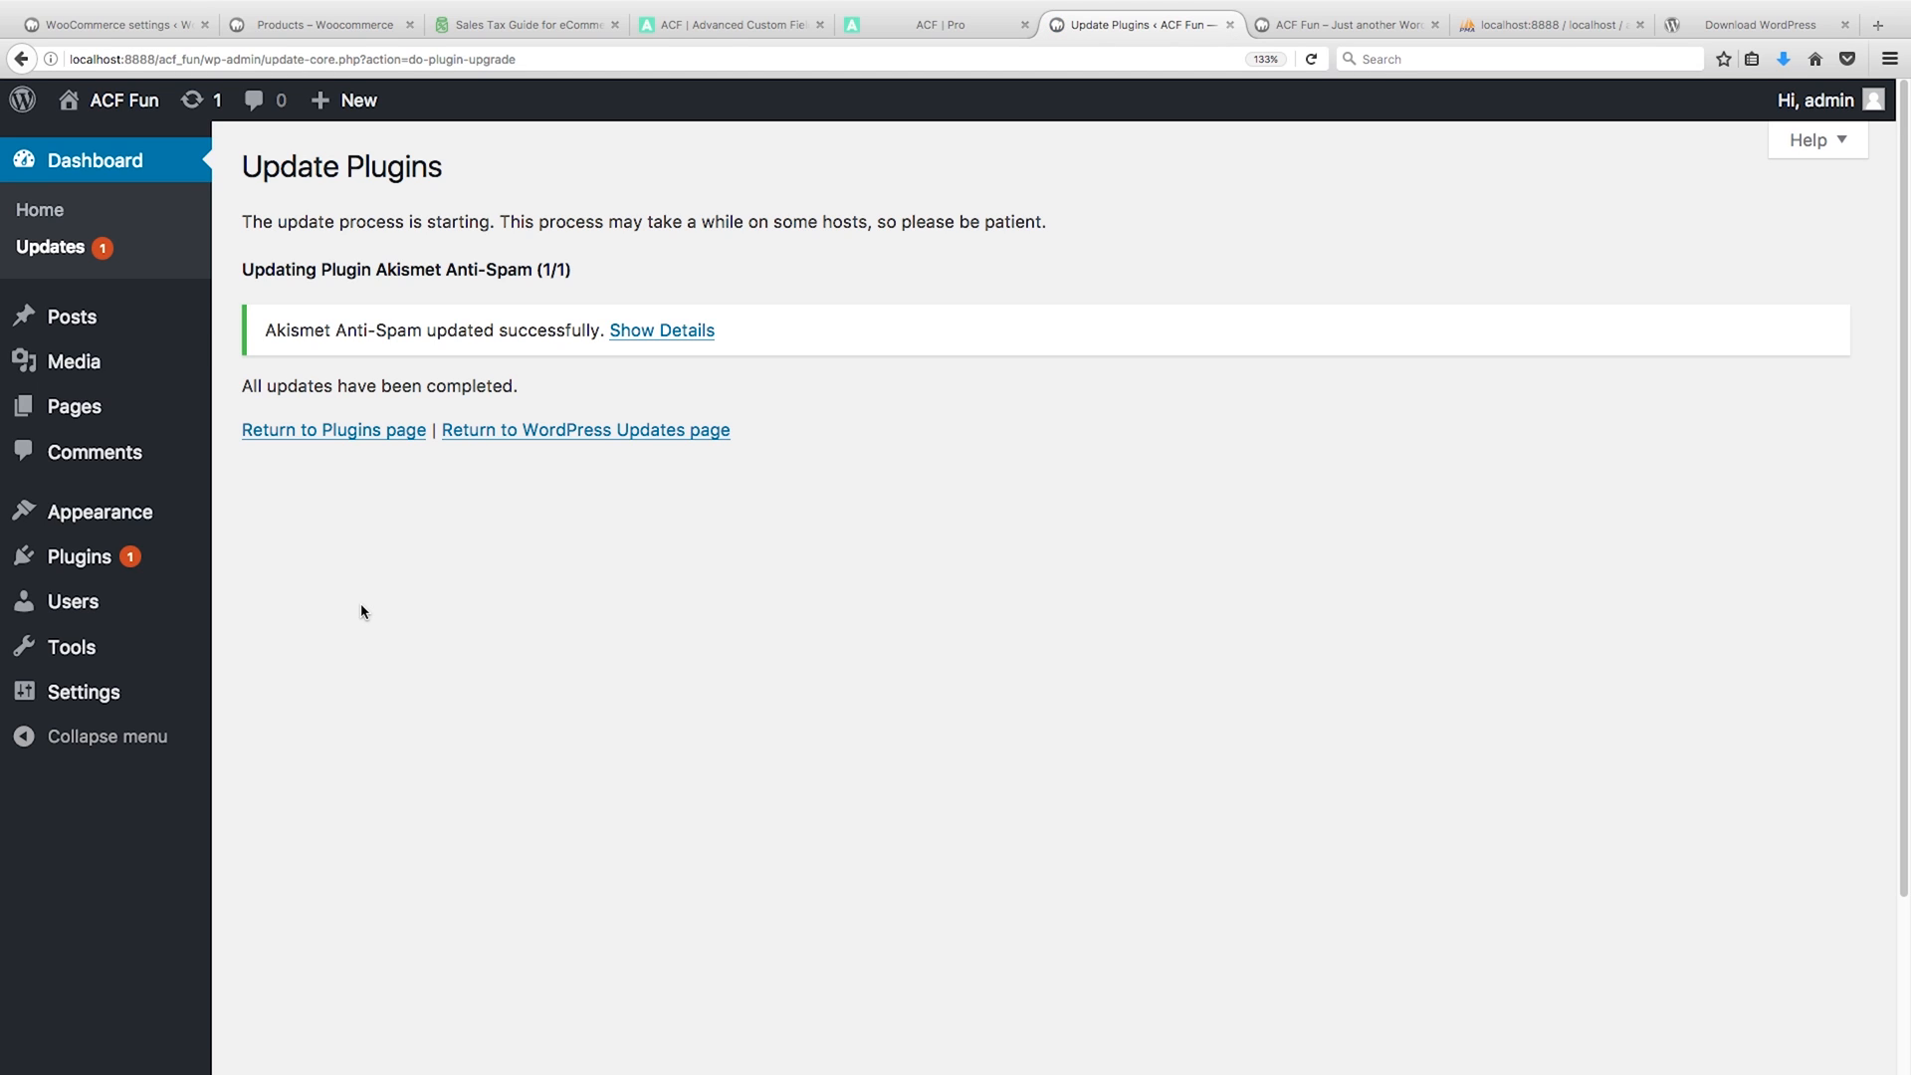
mouse_move(360, 452)
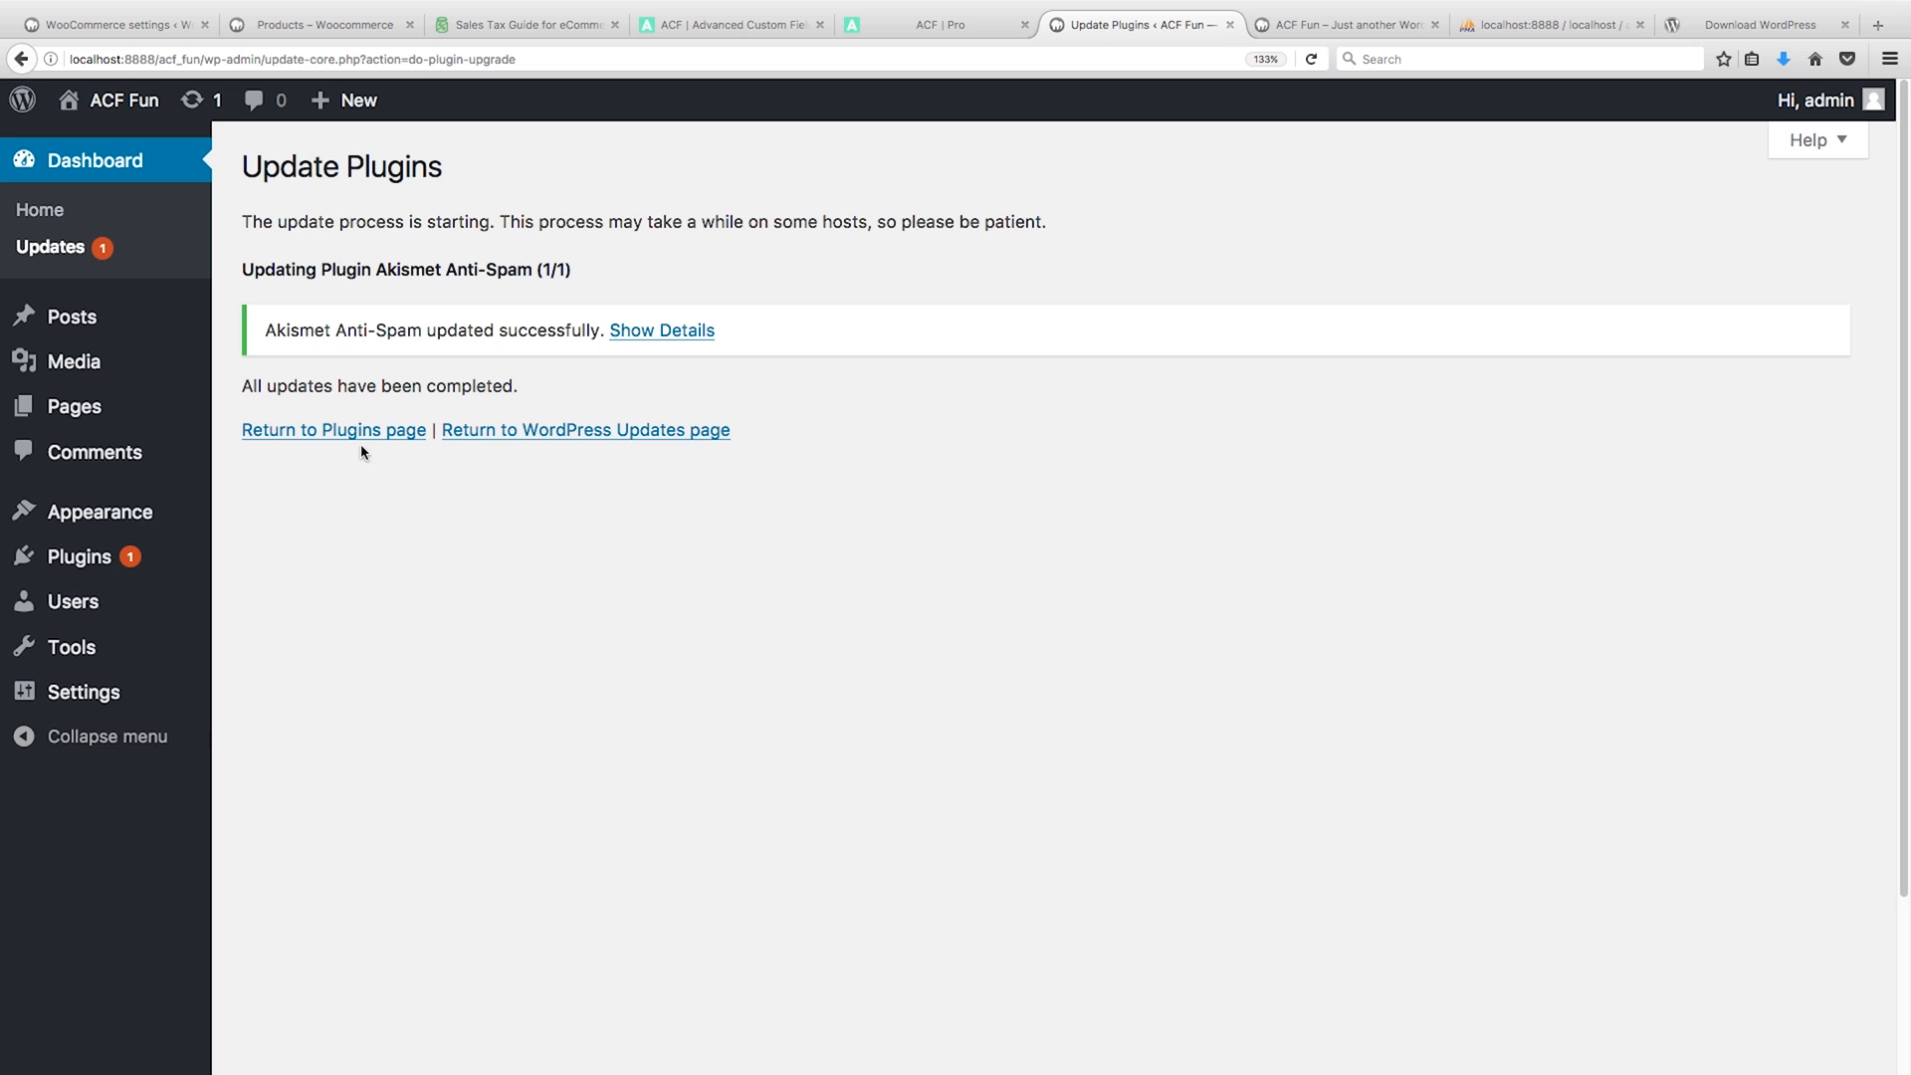
left_click(333, 430)
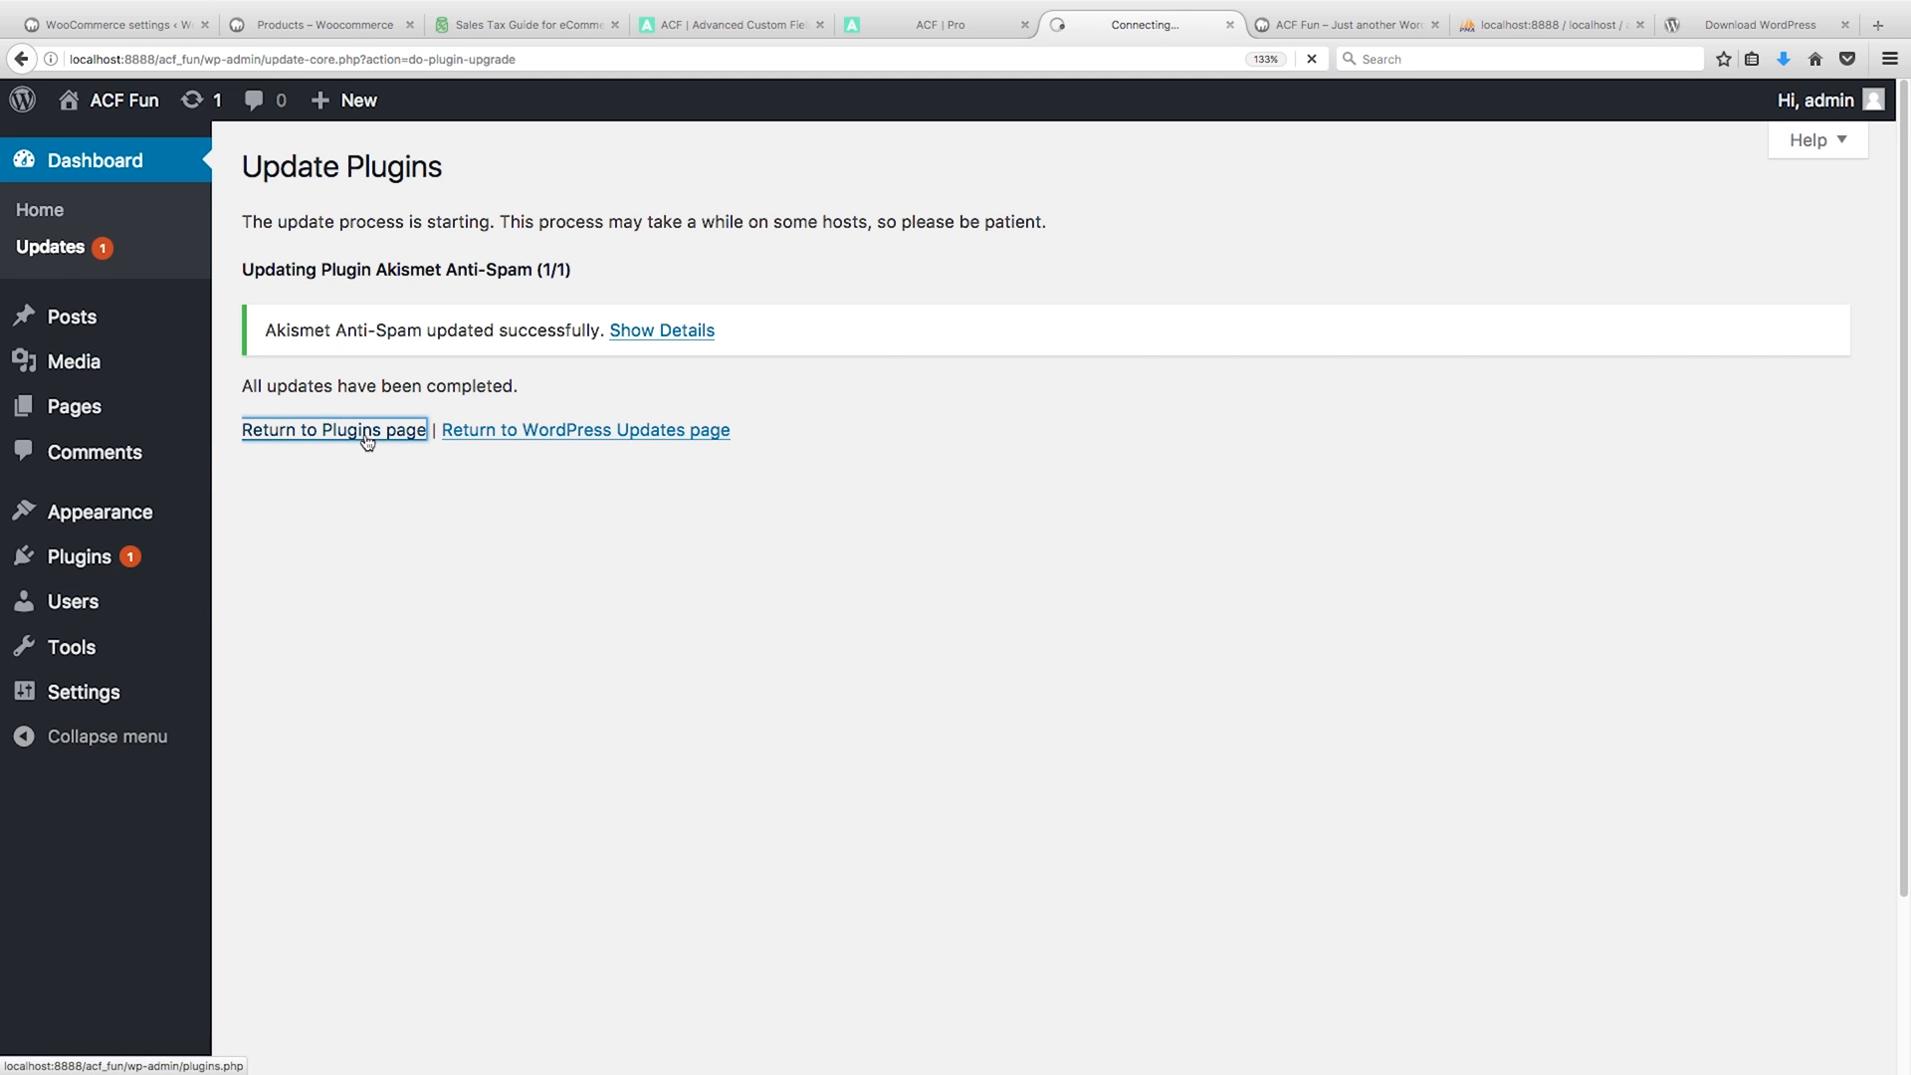
left_click(334, 430)
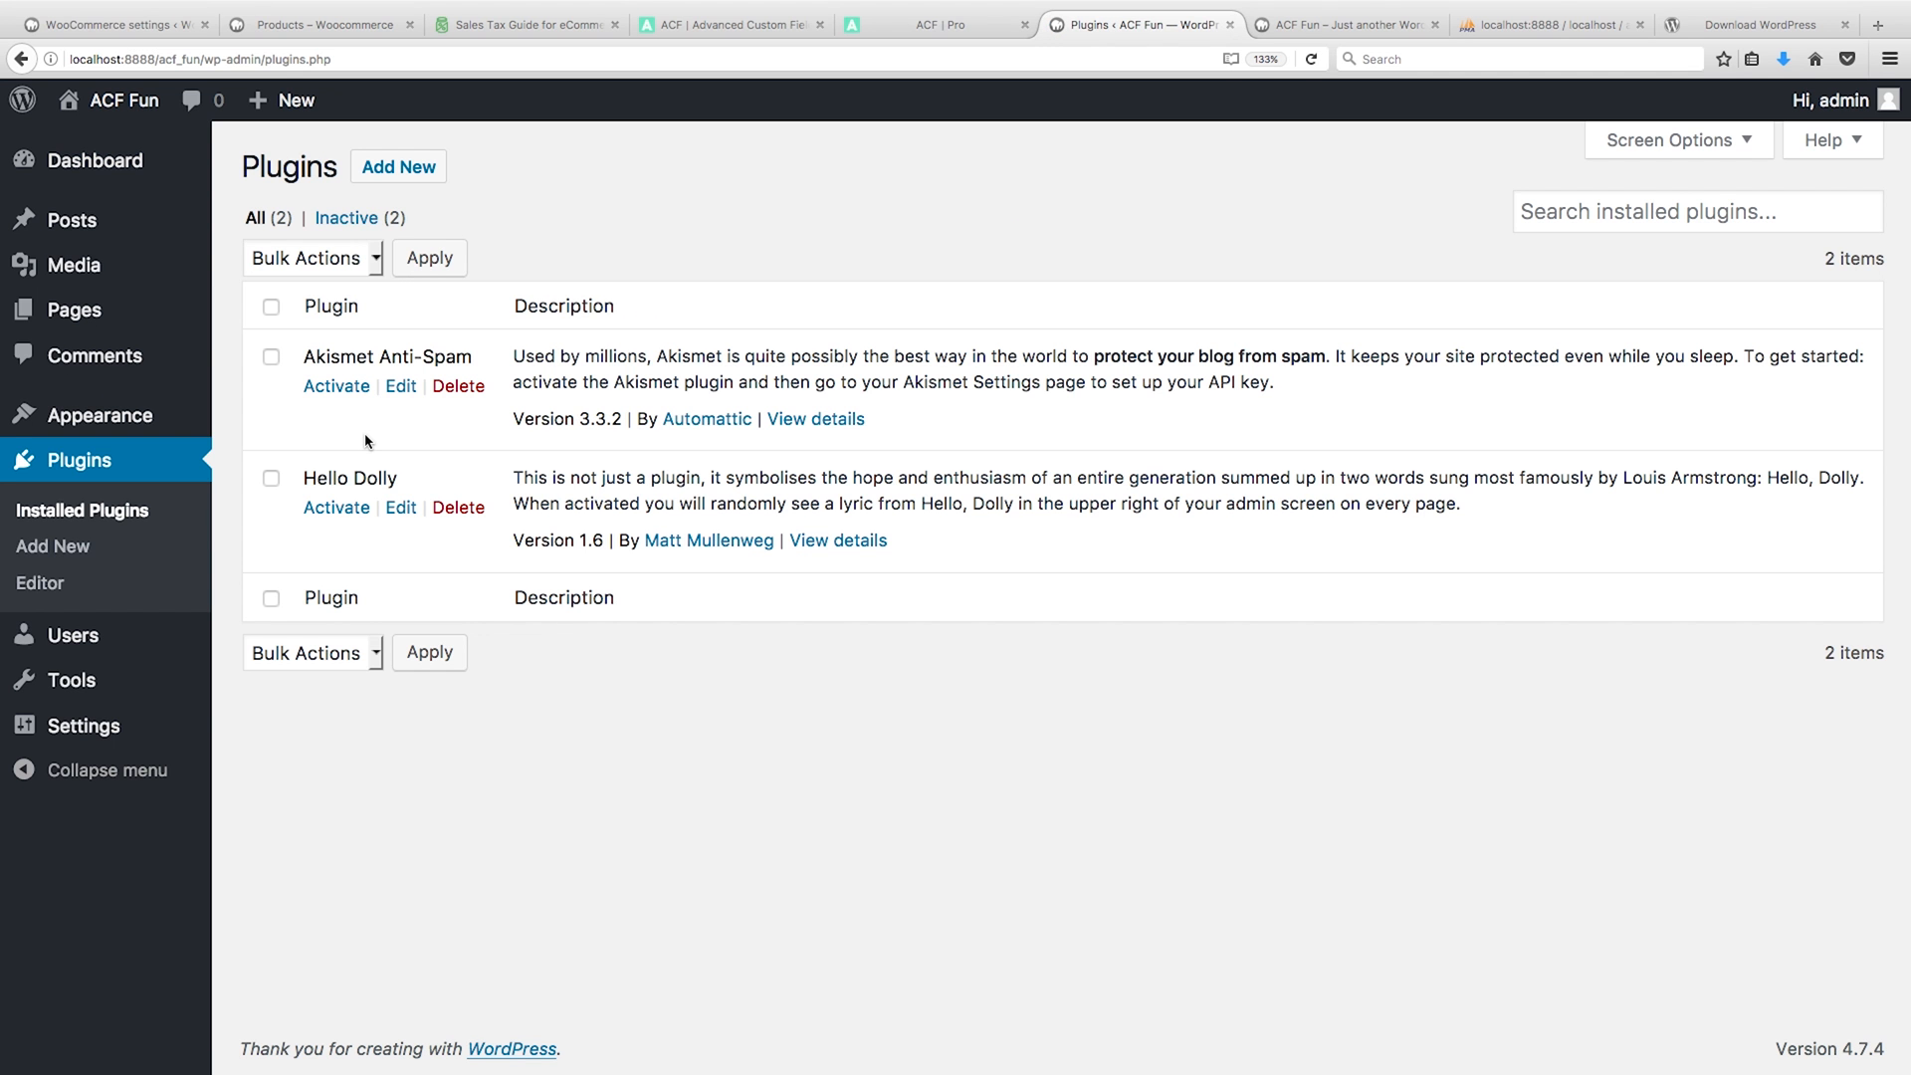